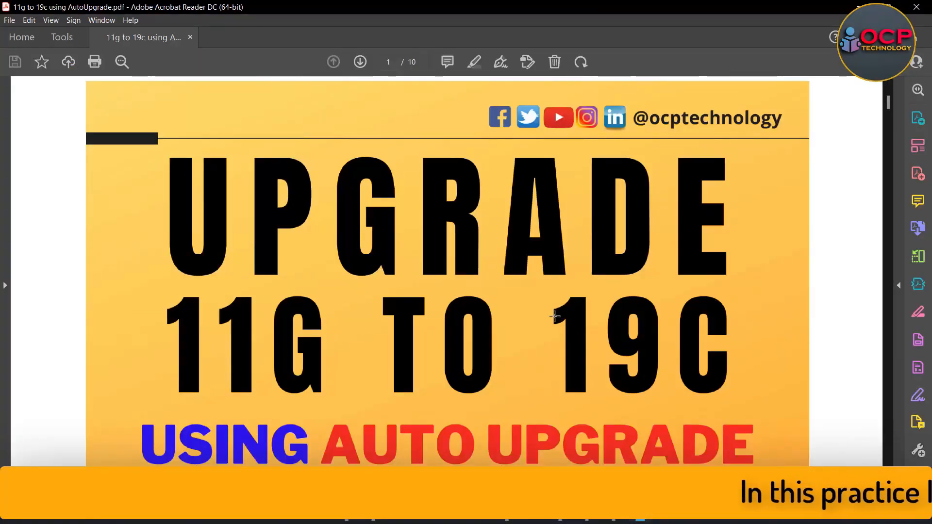
- Scroll the AutoUpgrade guide down to page 2, 'How do I upgrade Oracle database to 19c?'
scroll(down, 3)
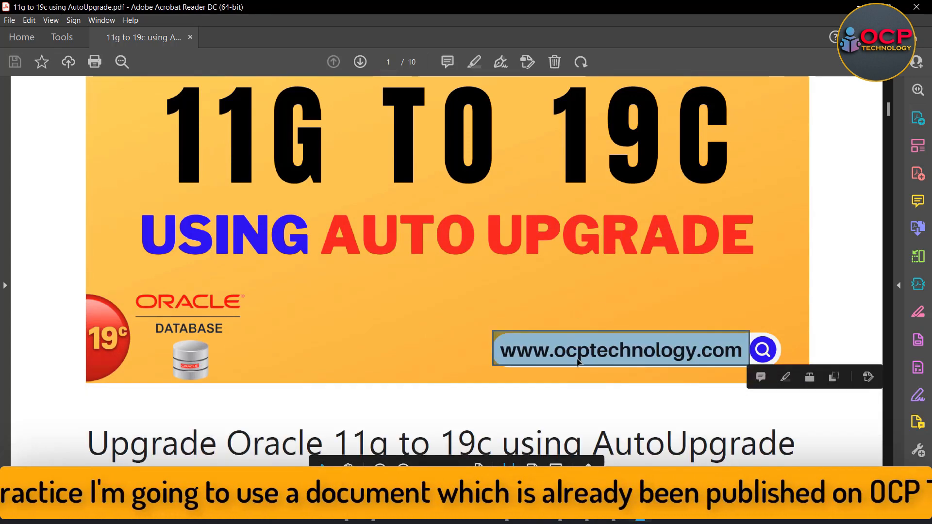
scroll(down, 3)
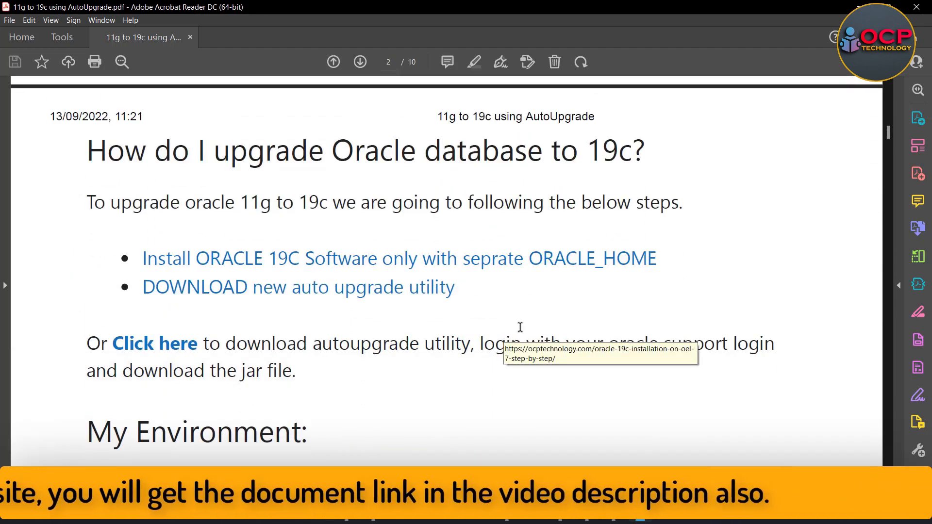
mouse_move(460, 269)
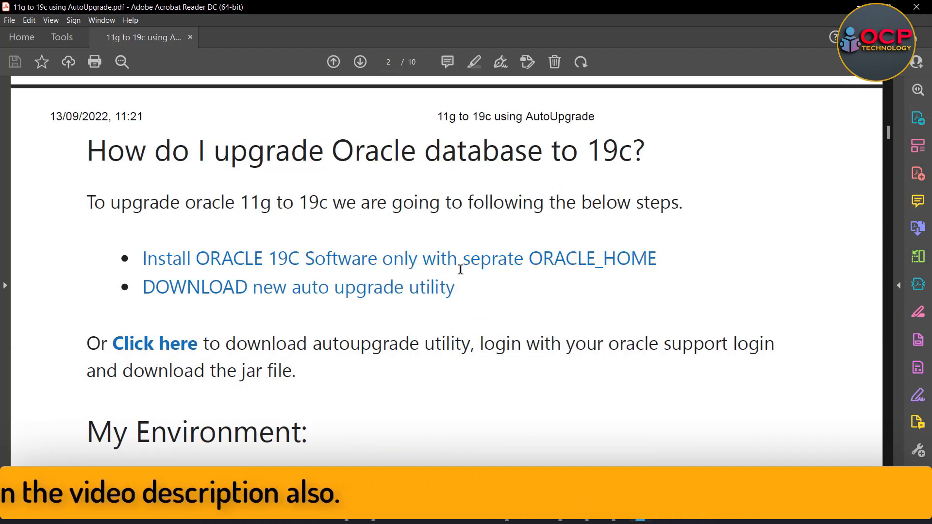
mouse_move(505, 333)
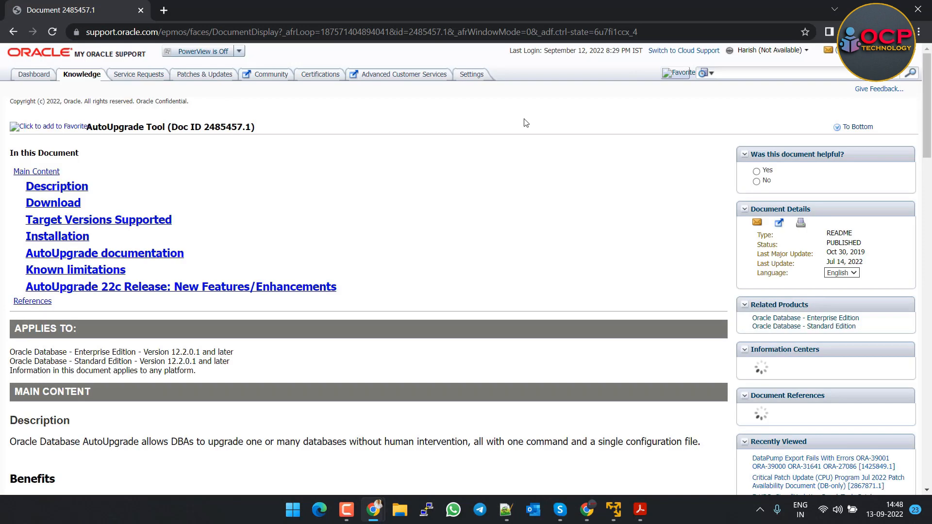
- Download autoupgrade.jar version 20220712 from the Download section of Doc ID 2485457.1
scroll(down, 3)
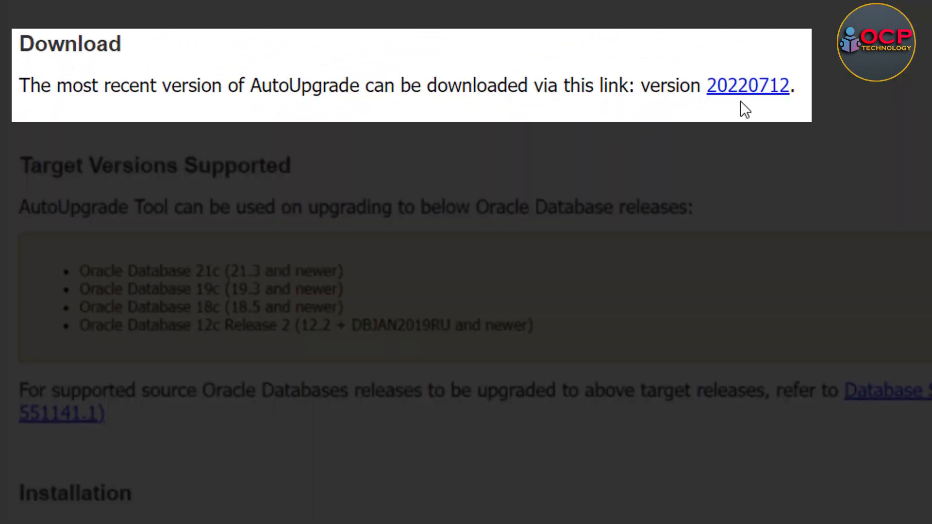
mouse_move(755, 89)
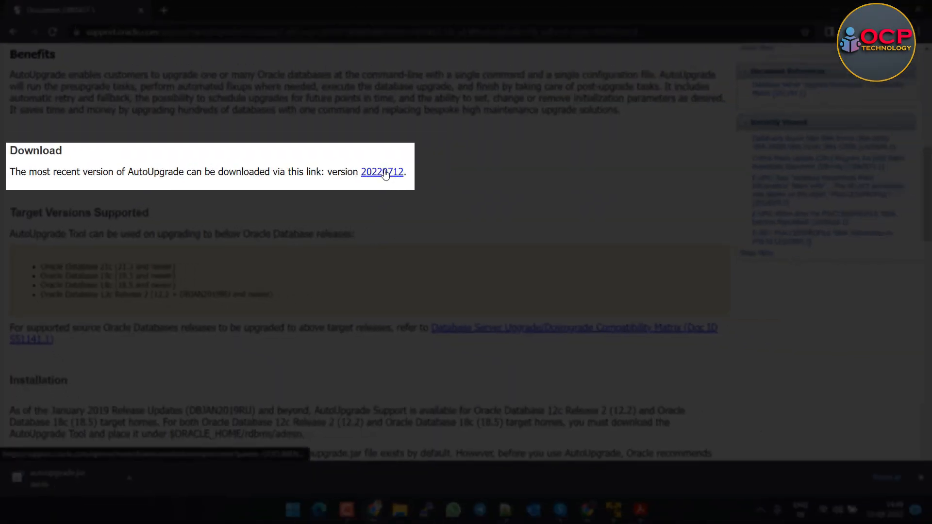
click(383, 172)
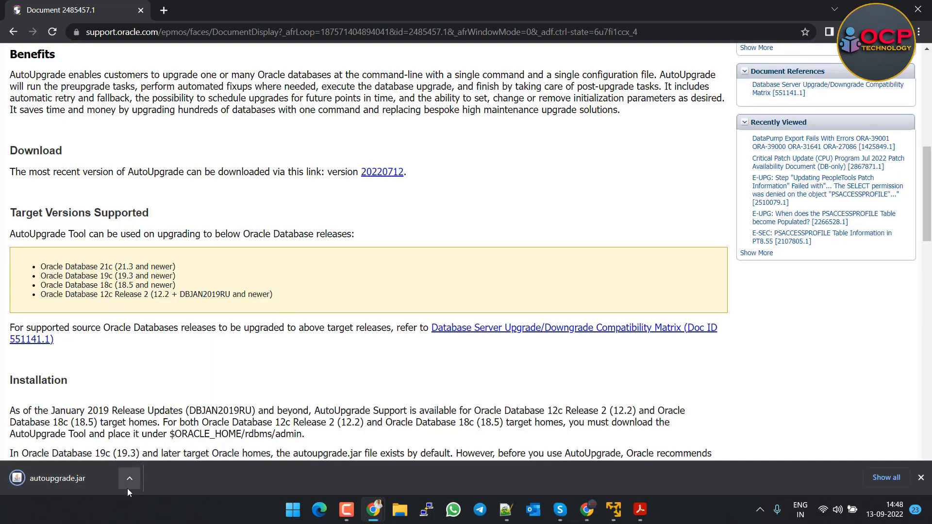
mouse_move(333, 356)
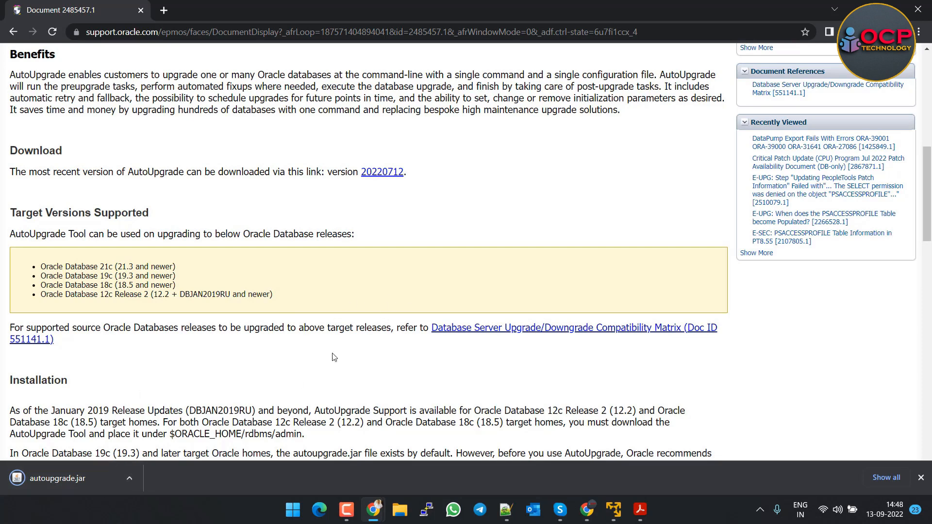
click(640, 510)
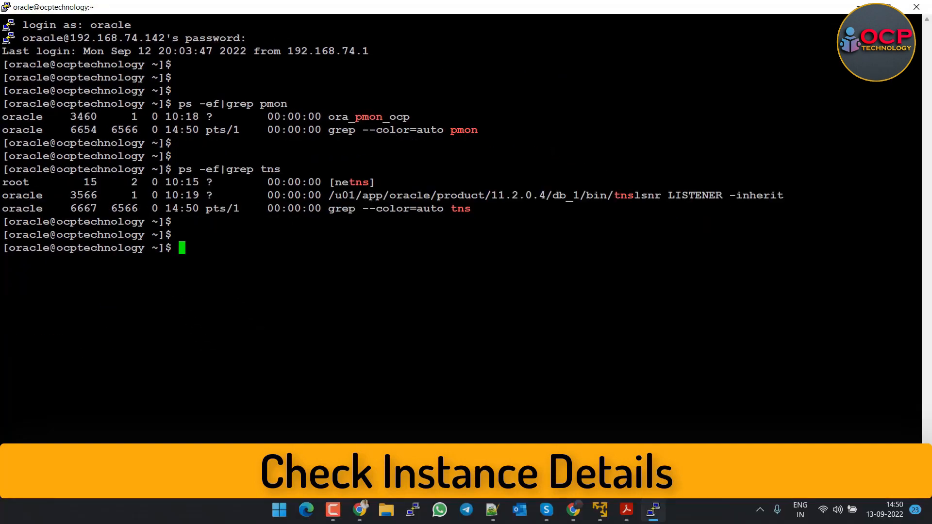
- Connect with sqlplus / as sysdba and query name, open_mode from v$database
text(sqlplus / as sysdba)
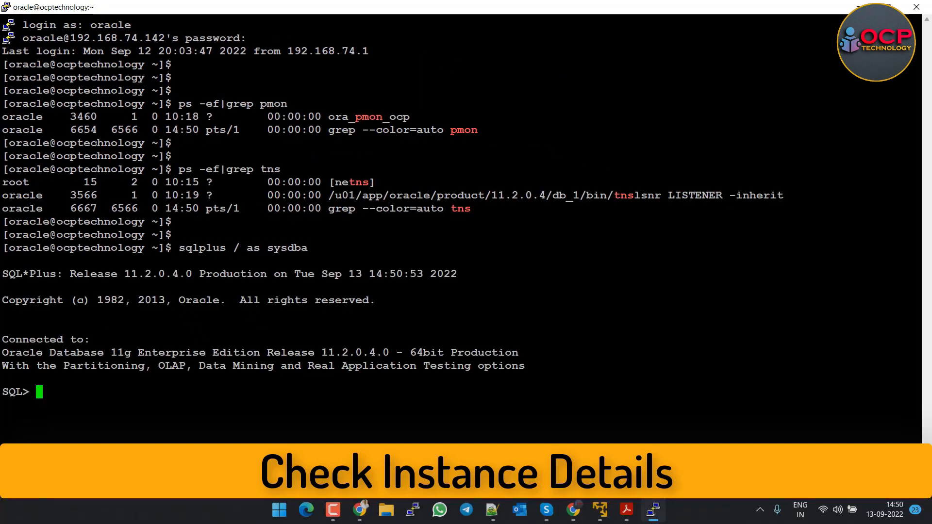
text(select name,open_mode from)
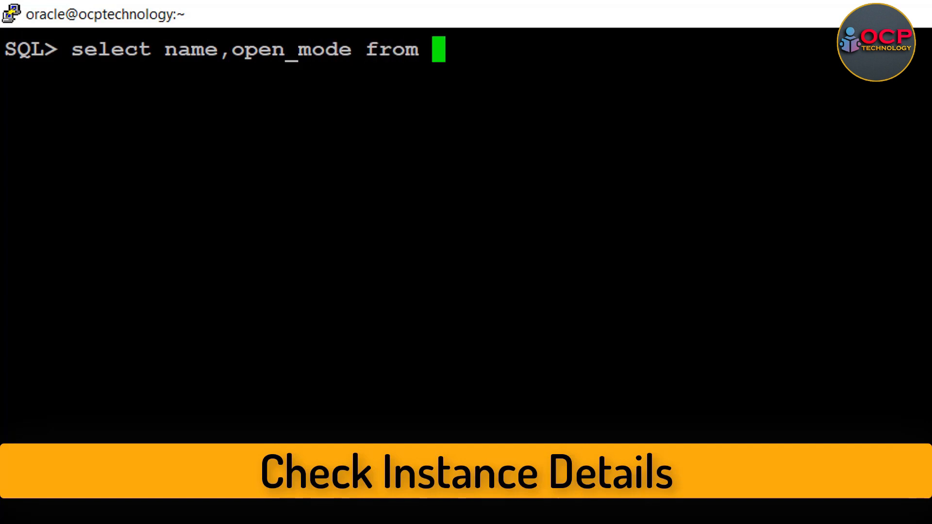
text(v$database;)
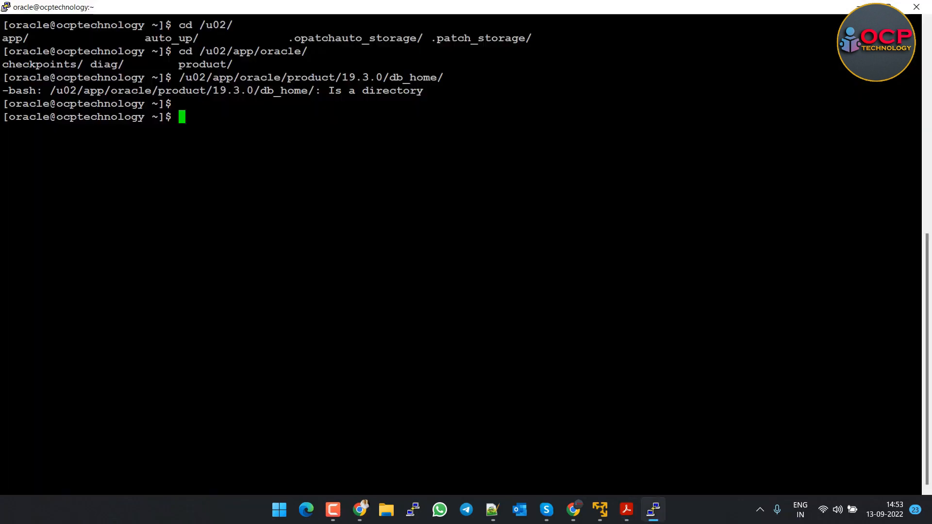
- Run the 19c home's java -jar autoupgrade.jar -version to show build 22.4.220712
text(/u02/app/oracle/product/19.3.0/db_home/jdk/bin/java -jar /u02/app/oracle/product/19.3.0/db_home/rdbms/admin/autoupgrade.jar -version)
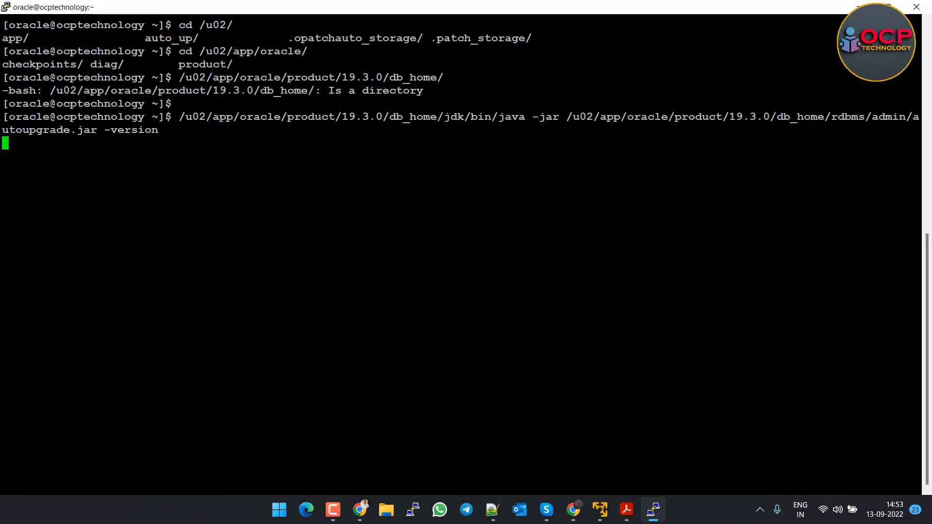
key(Return)
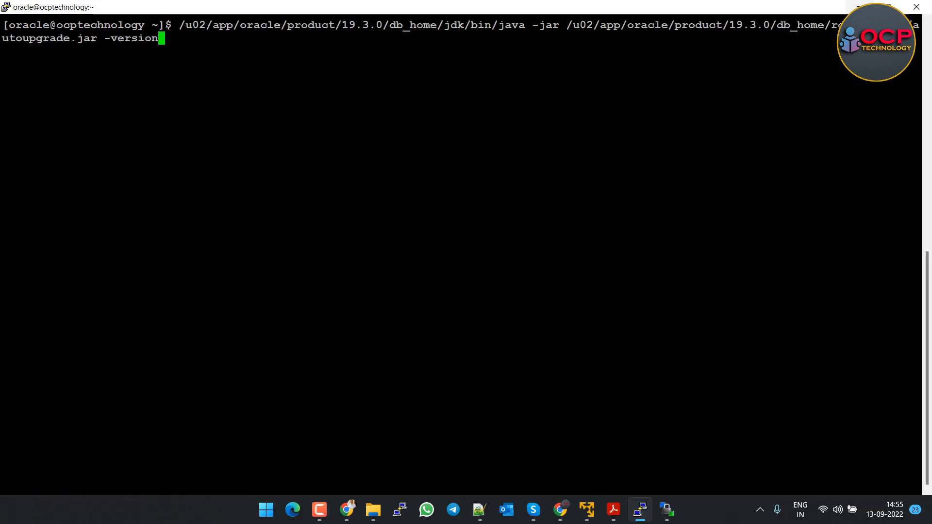
key(Return)
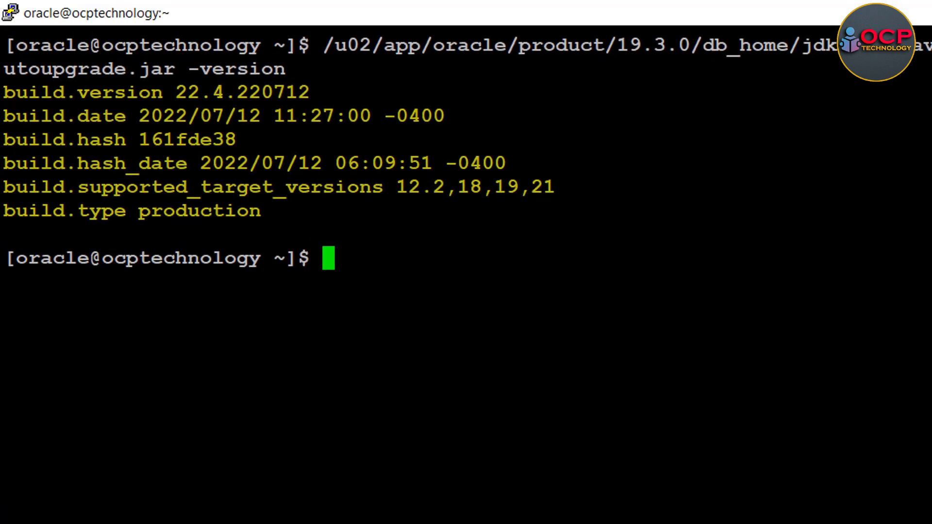
drag(3, 92, 258, 92)
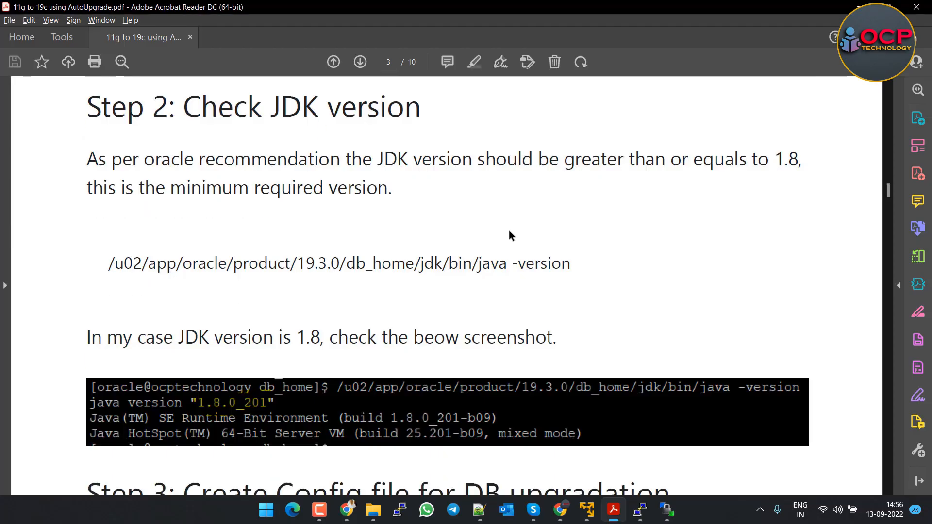
mouse_move(342, 315)
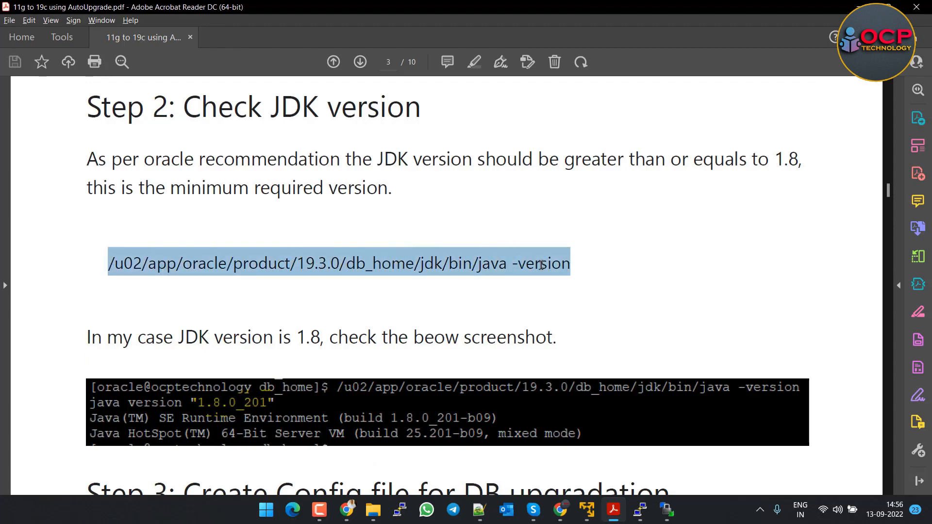
- Run the guide's Step 2 java -version command in PuTTY, confirming Java 1.8.0_201
click(320, 510)
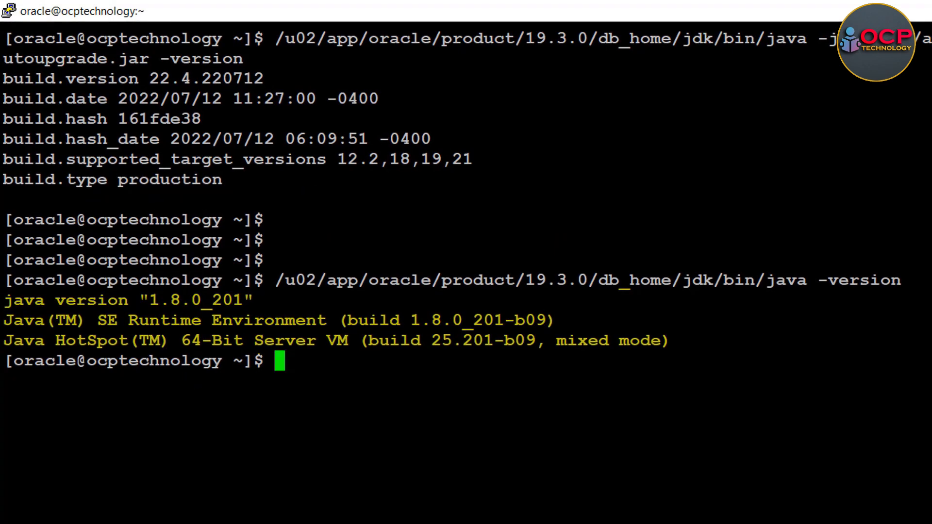
key(Return)
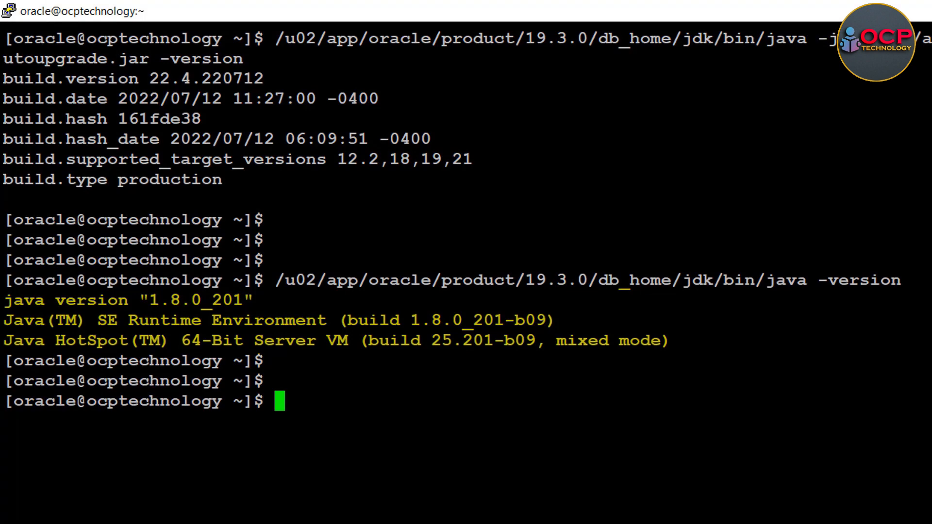
click(619, 515)
text(cd /u02)
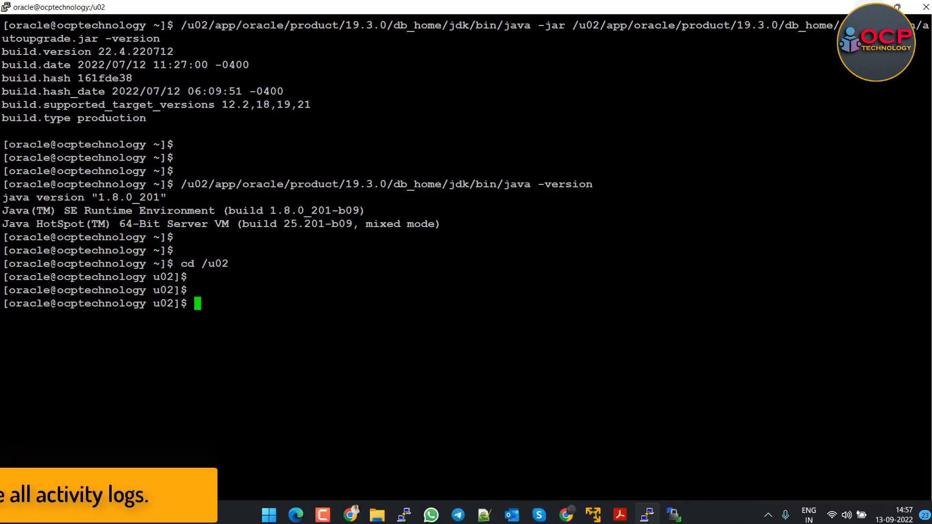
- Create /u02/upgrade_test, generate sample_config.cfg with autoupgrade.jar -create_sample_file config, and list it
text(mkdir upg)
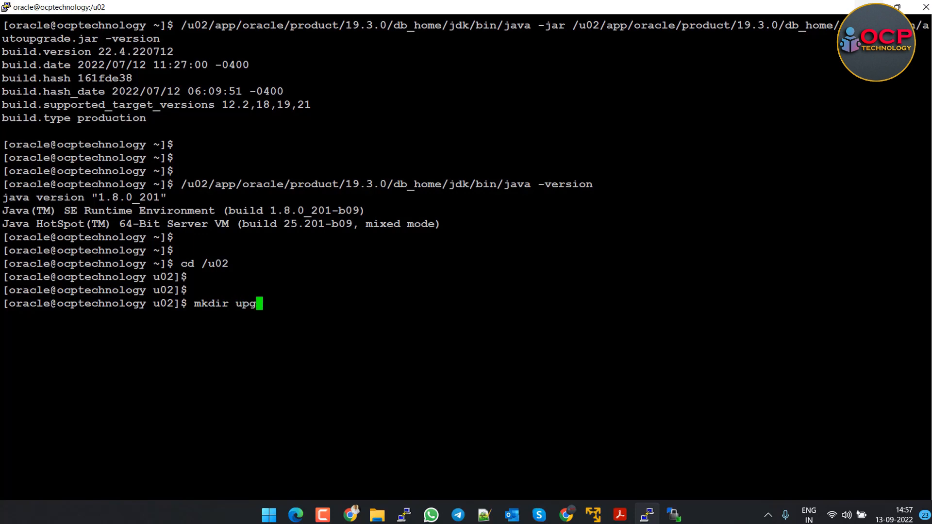
key(Return)
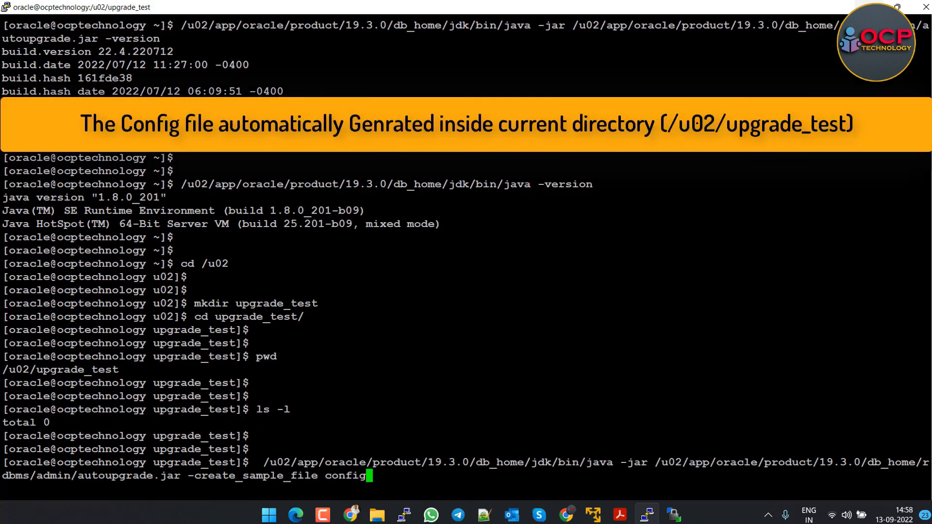
key(Return)
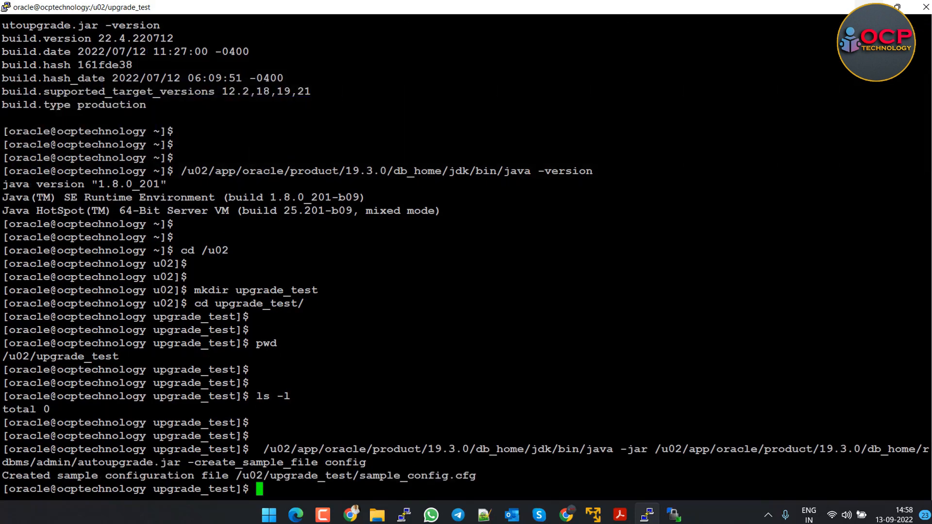
text(ls)
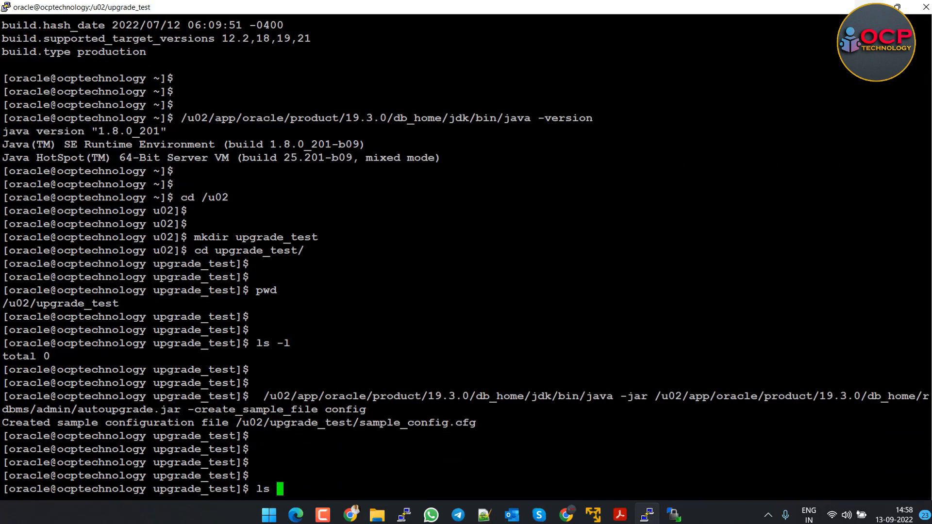
key(Return)
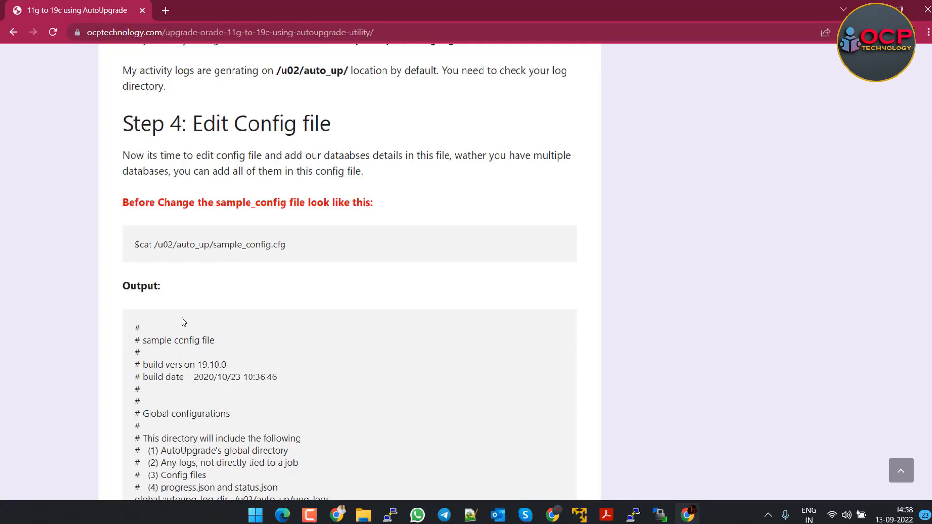
mouse_move(632, 514)
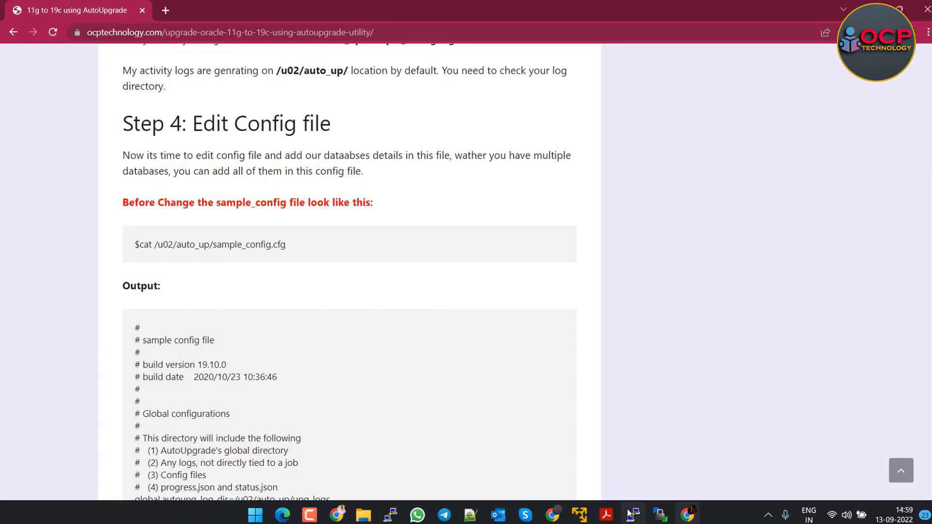
- Return to the terminal and open sample_config.cfg in vi
click(632, 515)
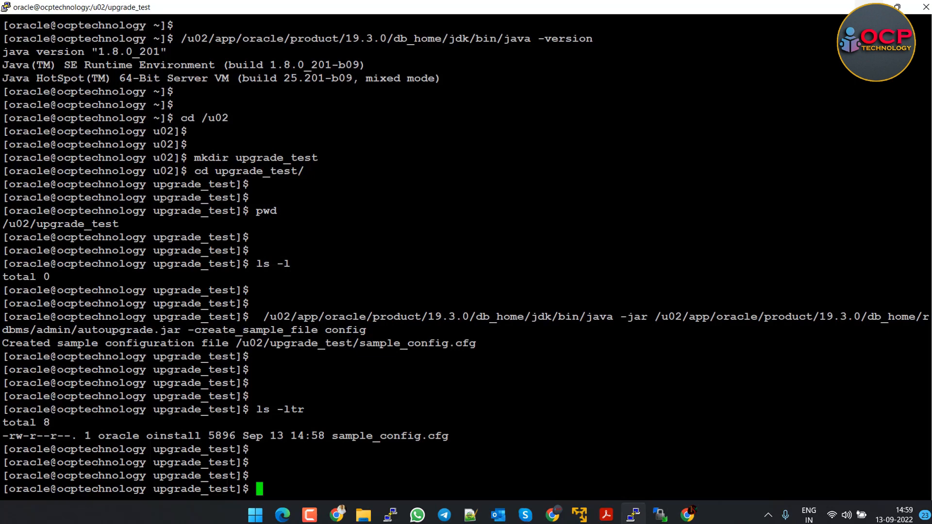
text(vi sa)
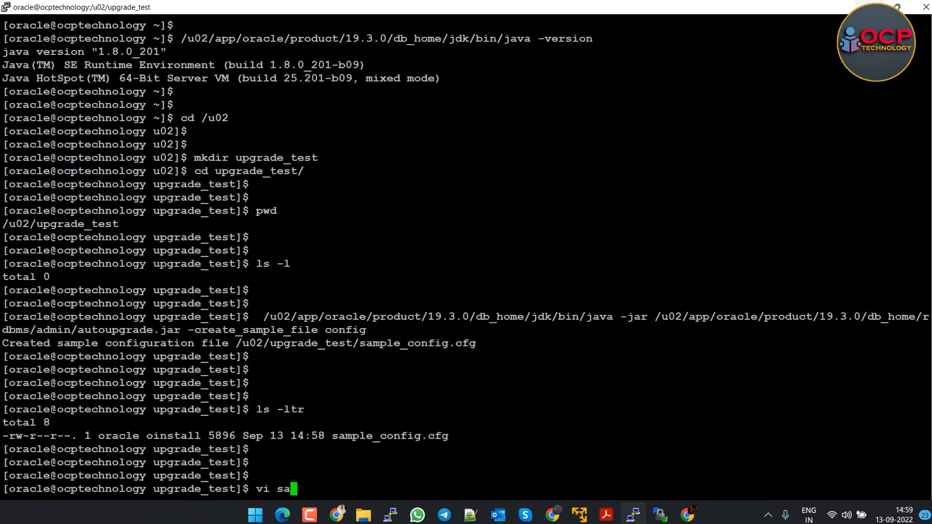
key(Return)
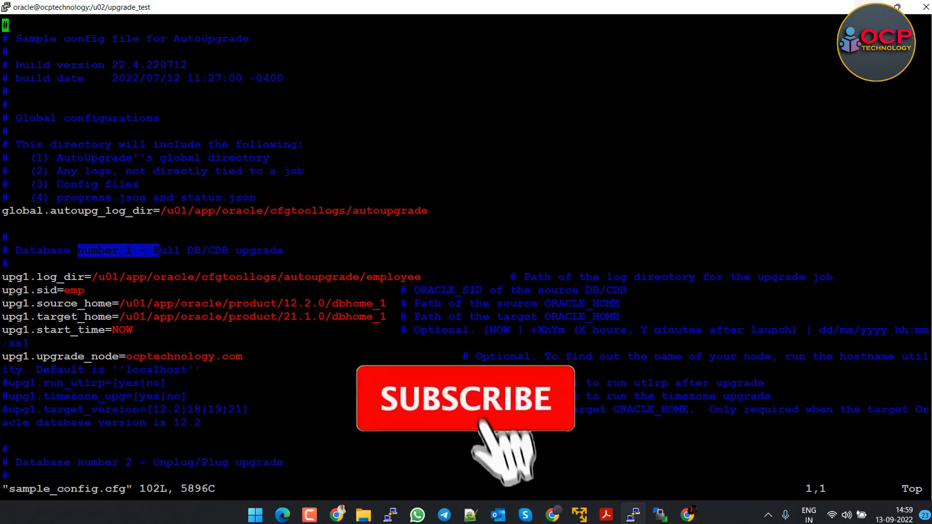
click(465, 398)
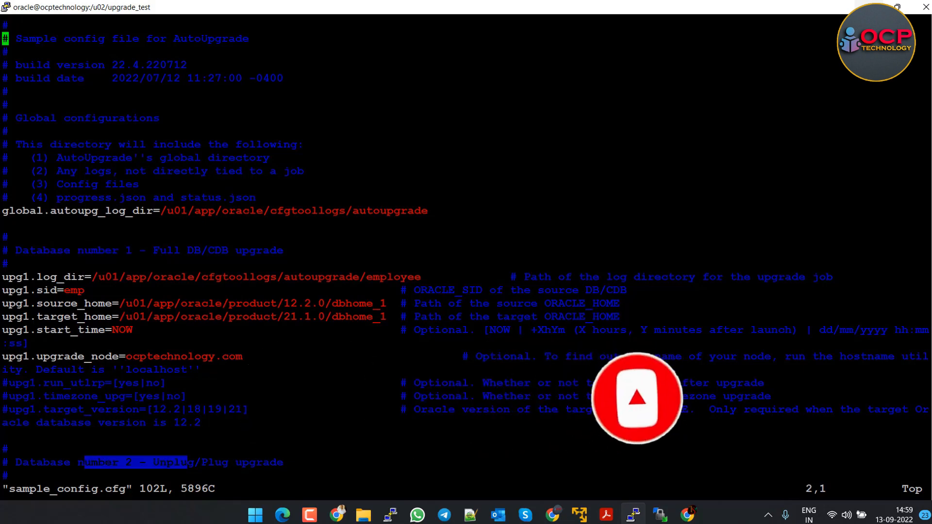
scroll(down, 3)
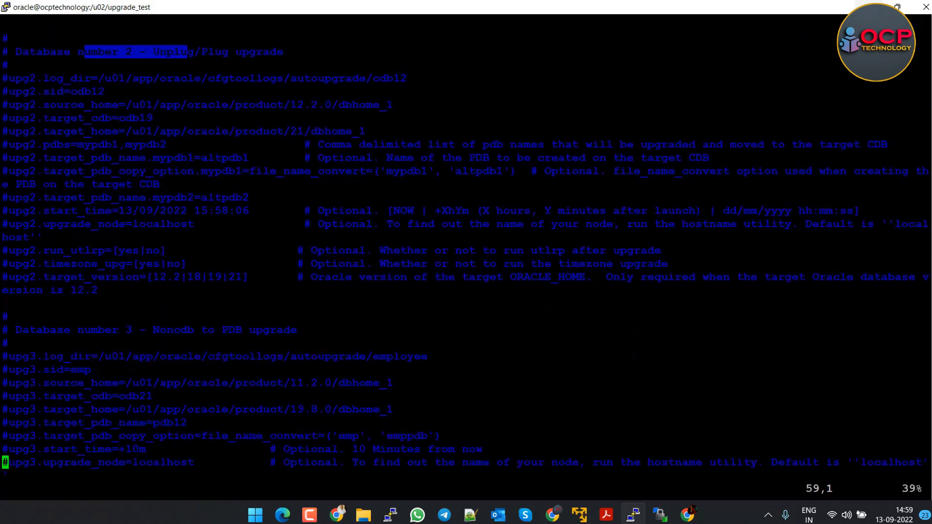
scroll(down, 3)
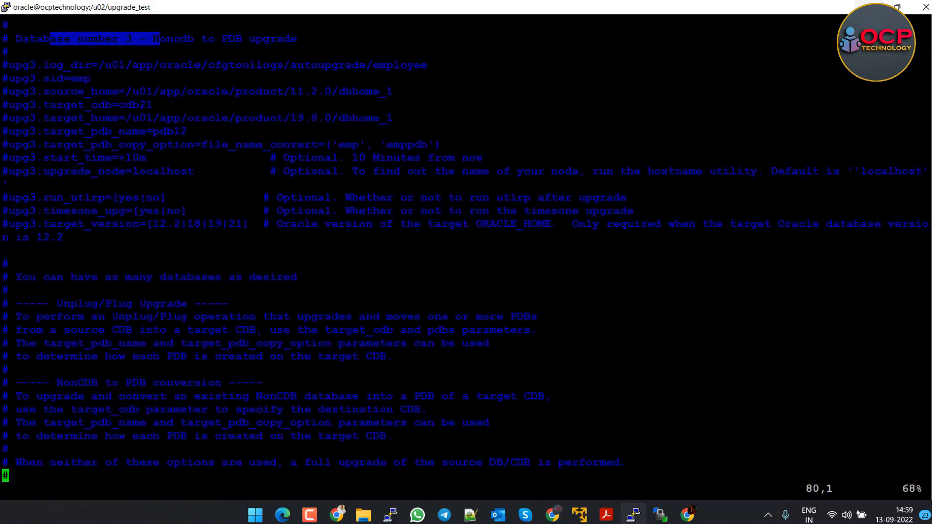
scroll(up, 3)
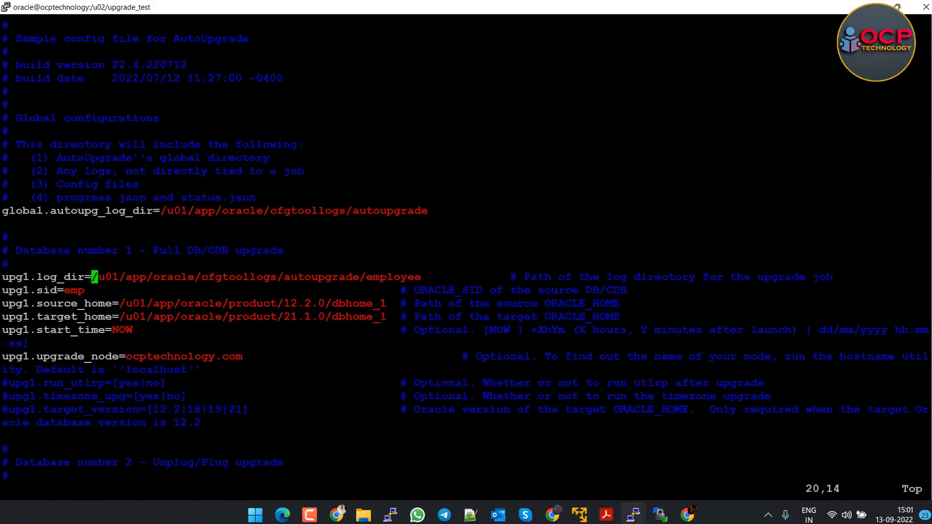
- Set upg1 log_dir to /u02/upgrade_test, sid to ocp, and source_home to /u01/app/oracle/product/11.2.0.4/db_1
key(i)
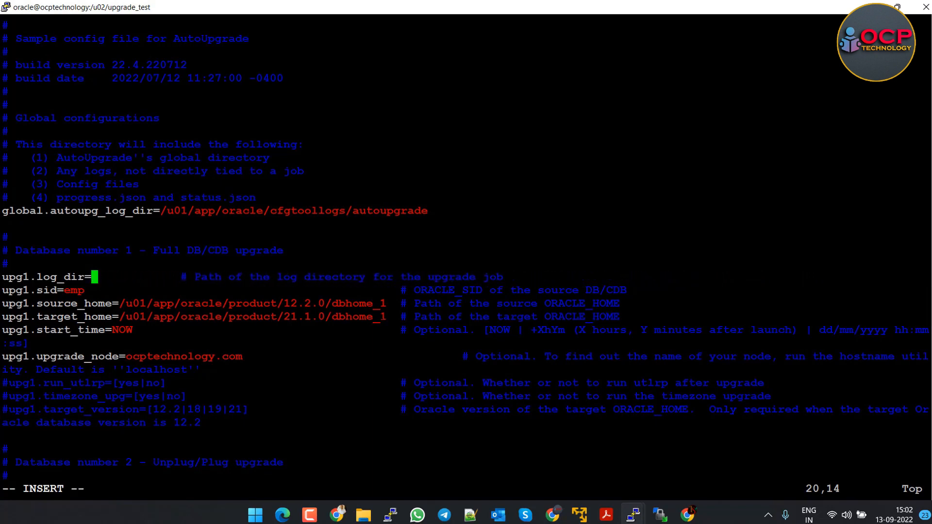
text(/u02/upgrade_test)
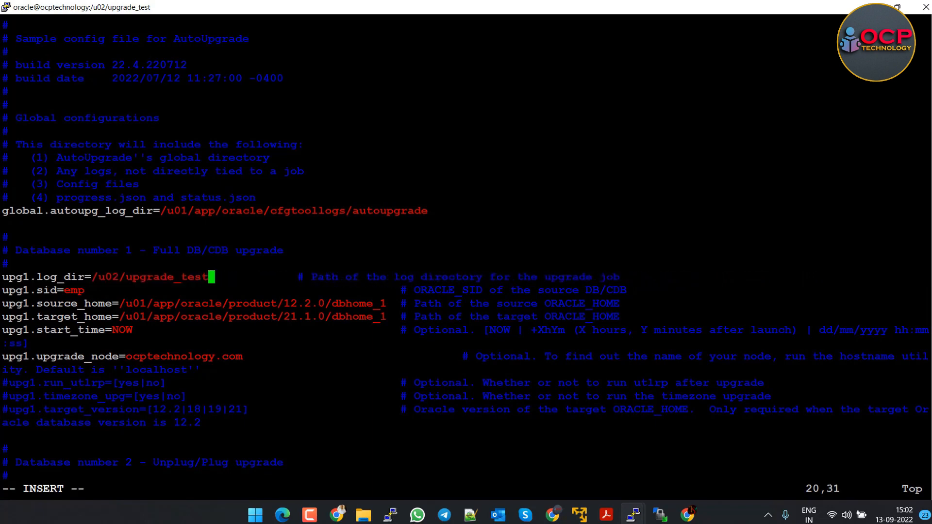
key(Down)
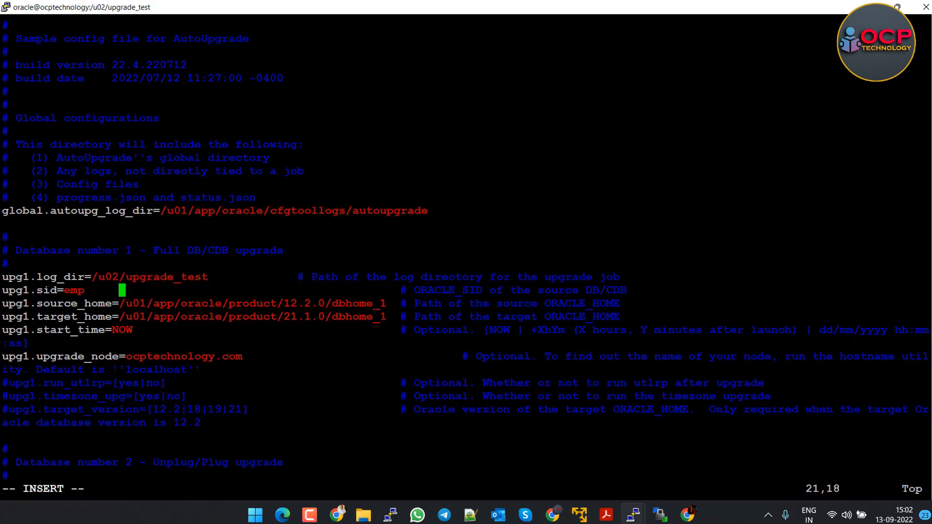
key(Left)
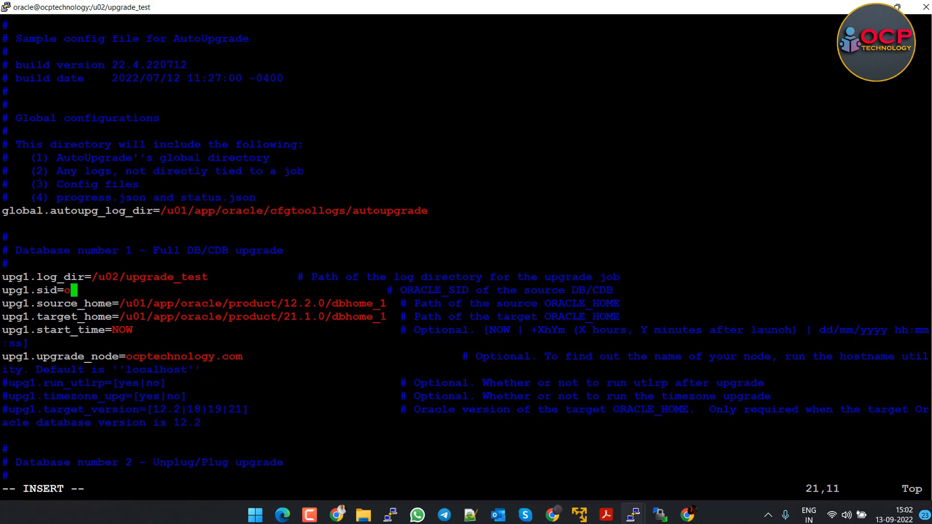
text(cp)
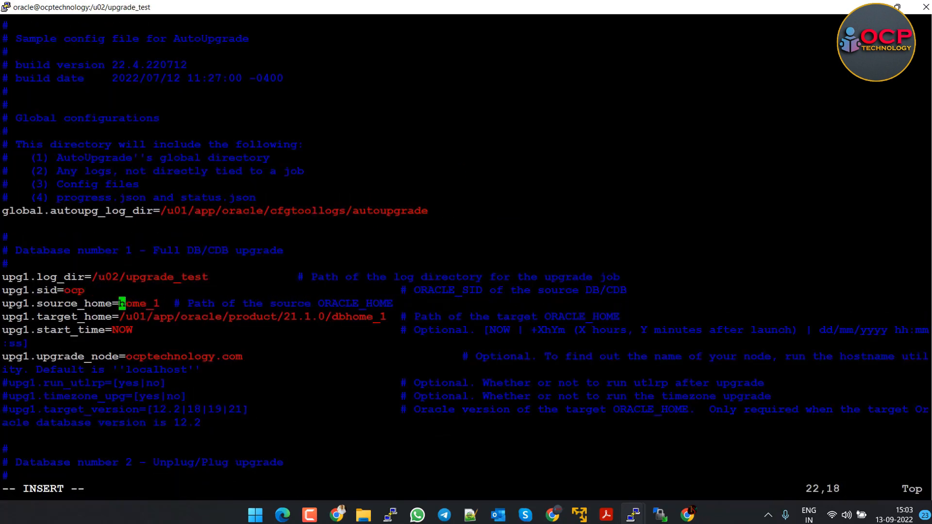
text(/u01/app/oracle/product/11.2.0.4/db_1)
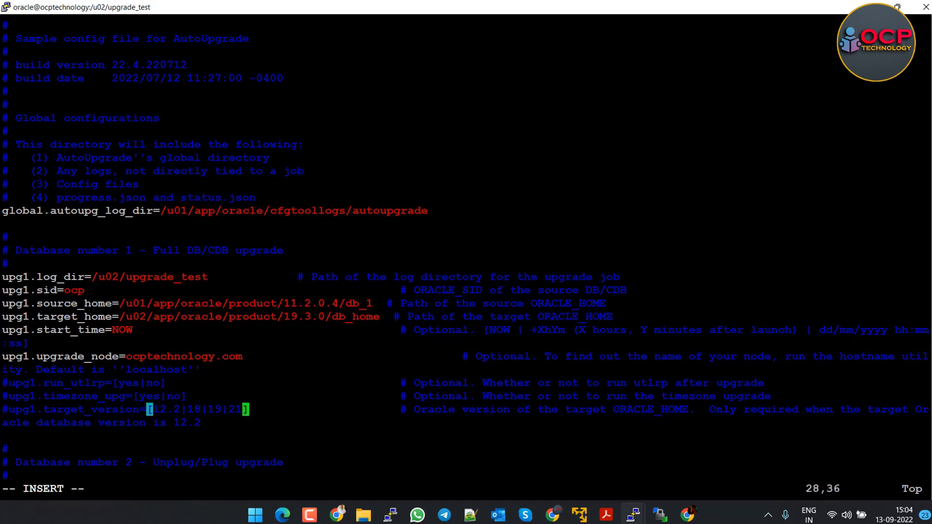
- Uncomment target_version 19, run_utlrp yes and timezone_upg yes, then save with :wq
key(Home)
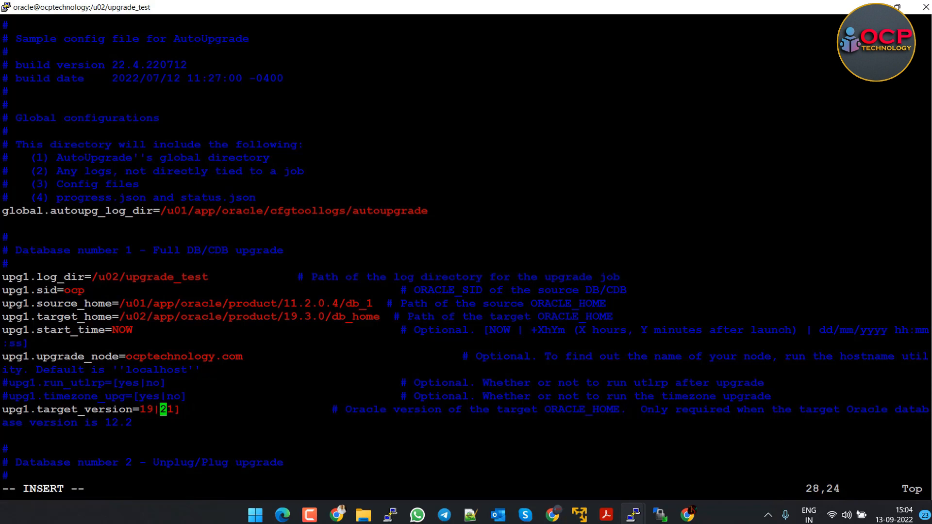
key(Backspace)
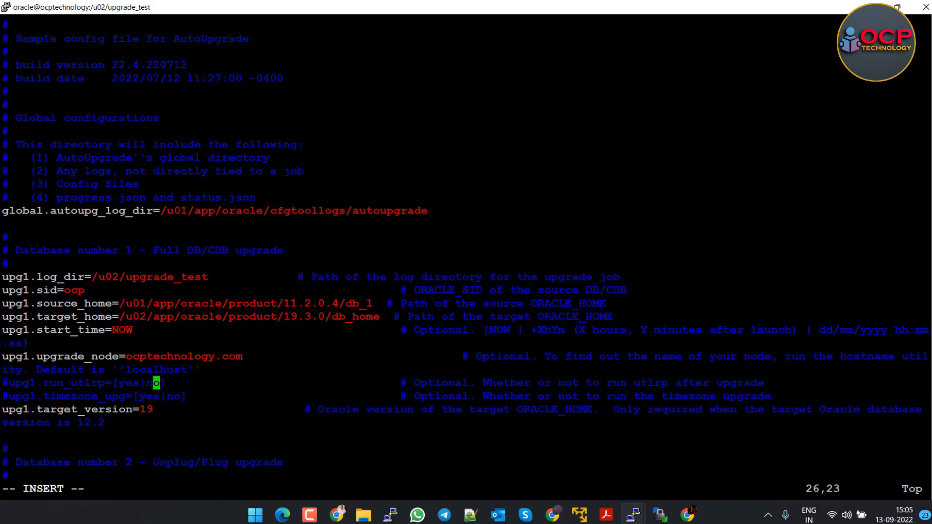
key(Home)
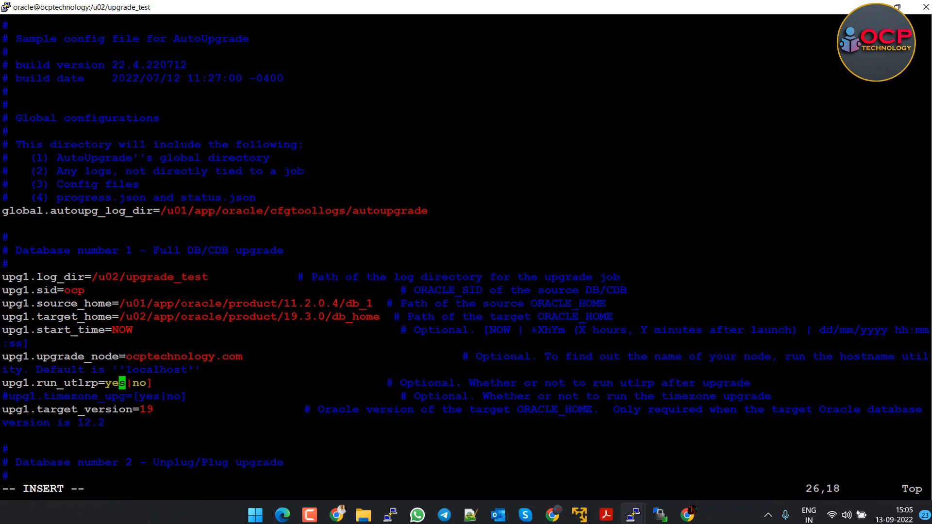
key(Delete)
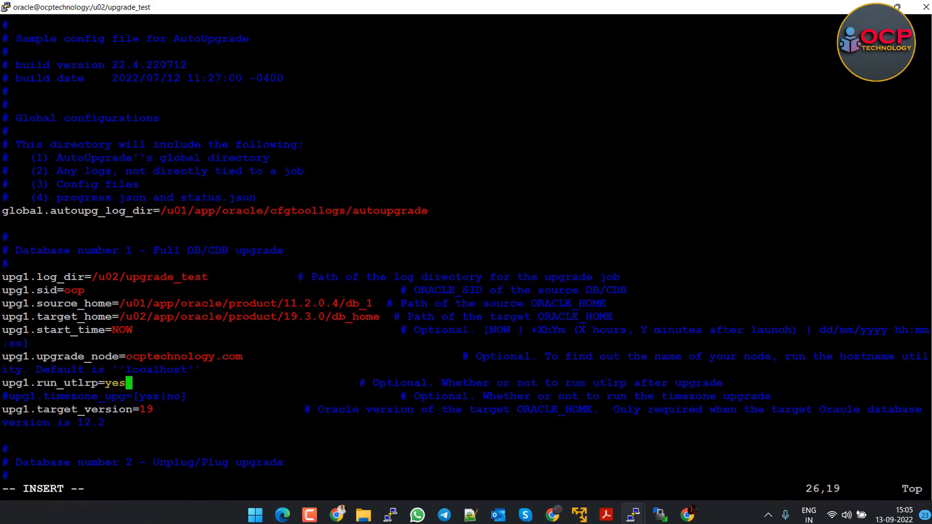
key(Down)
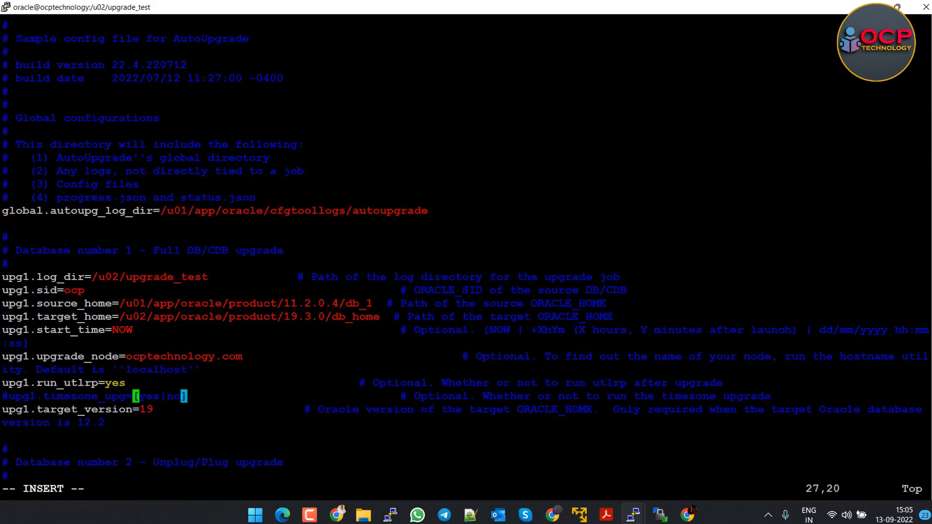
key(Right)
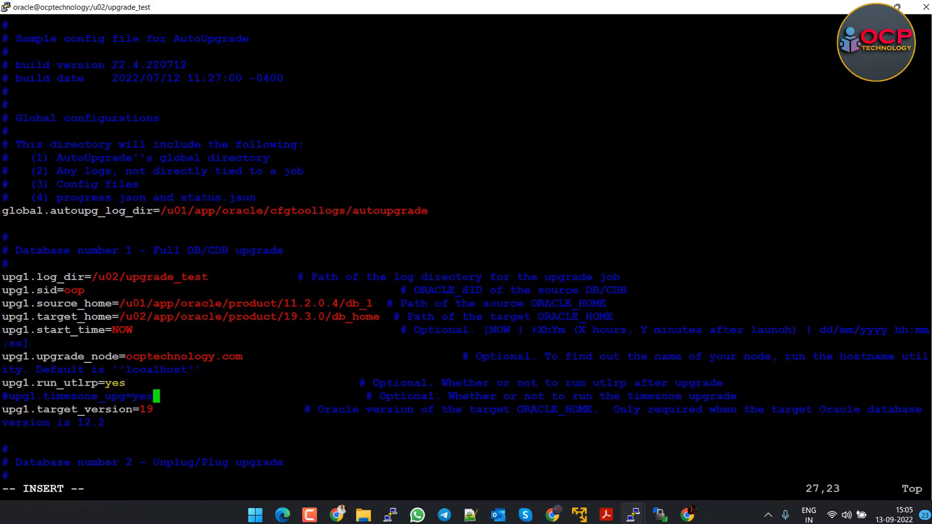
key(Home)
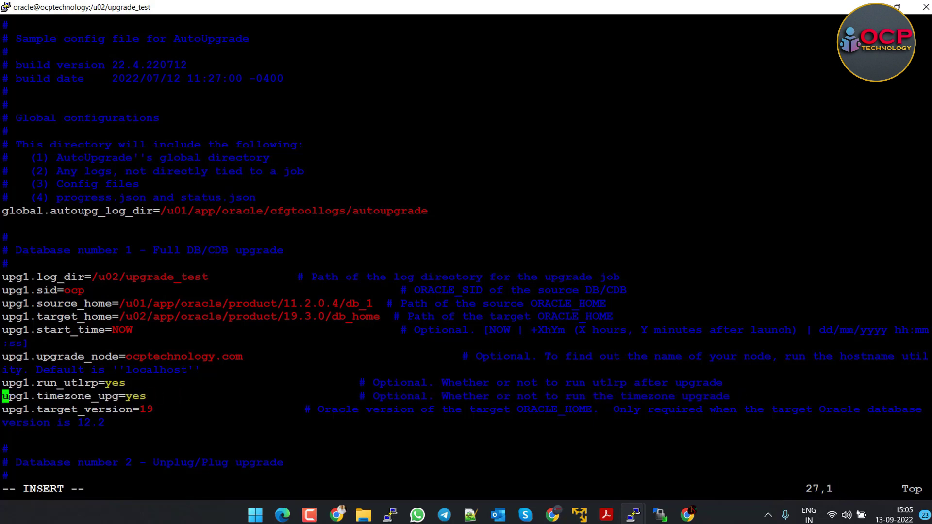
text(:wq)
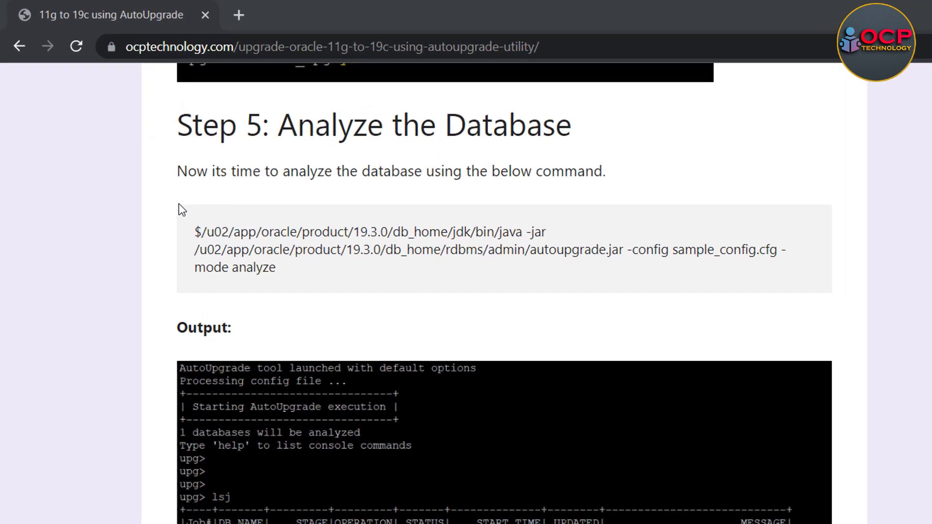
mouse_move(185, 123)
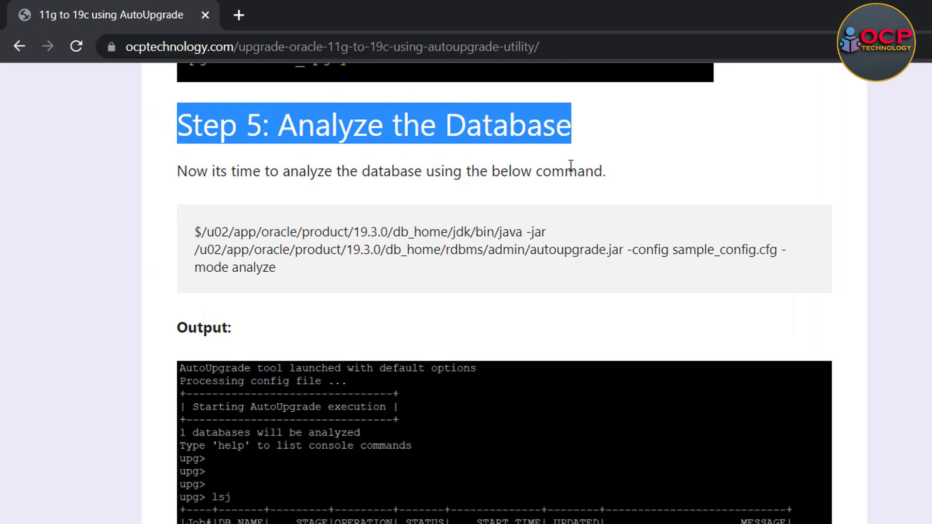
- Select the Step 5: Analyze the Database heading in the ocptechnology.com article
click(201, 232)
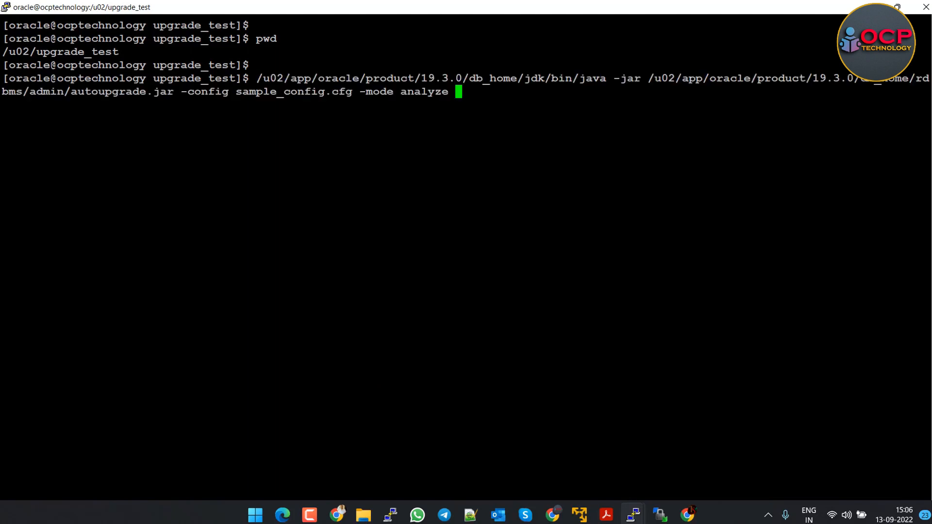
- Run autoupgrade.jar -config sample_config.cfg -mode analyze, finishing job 100
key(Return)
text(lsj)
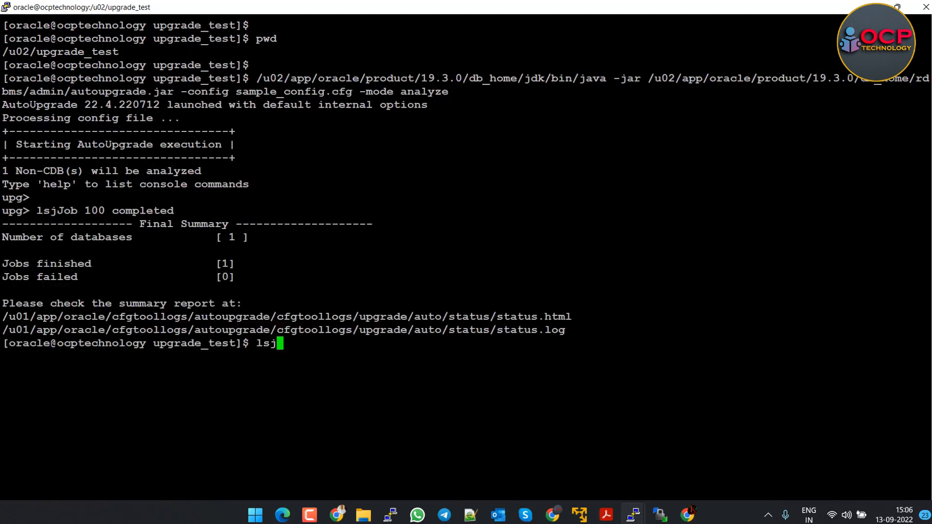
key(Return)
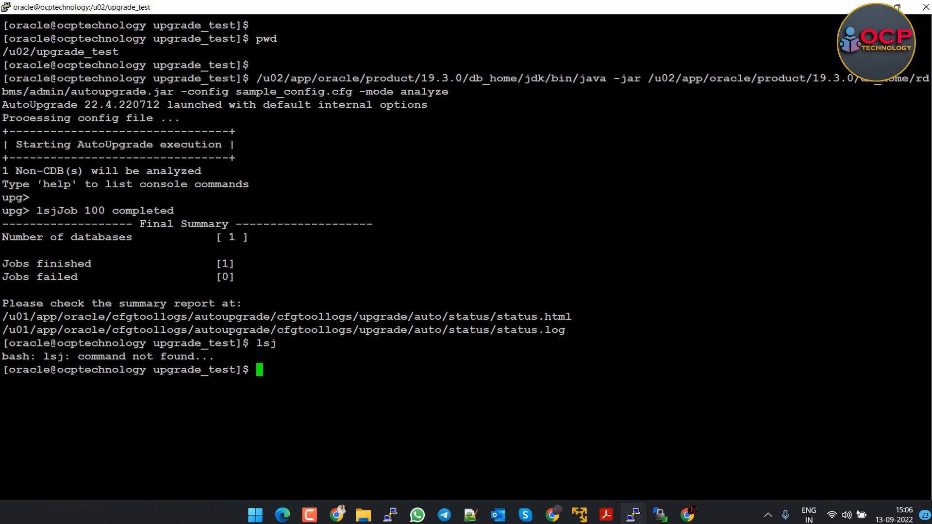
key(Return)
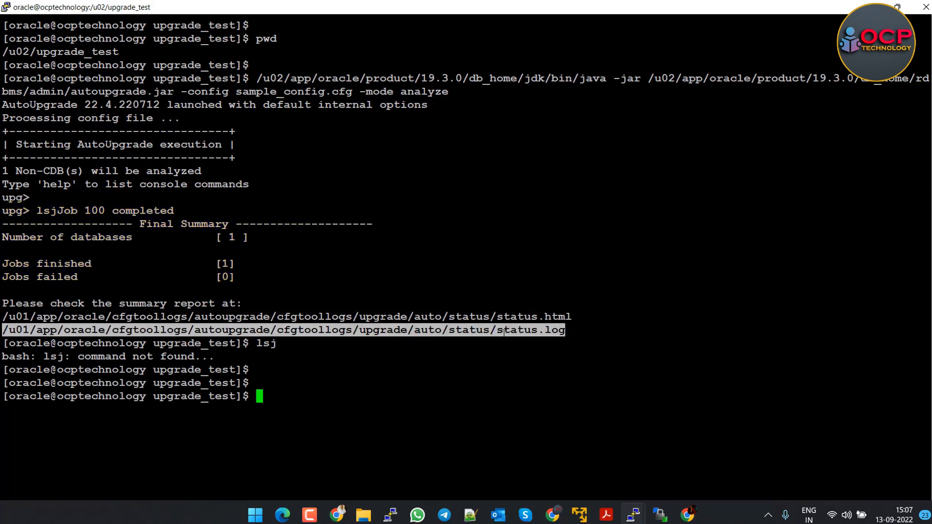
- Cat /u01/app/oracle/cfgtoollogs/autoupgrade/cfgtoollogs/upgrade/auto/status/status.log to show the analysis status
text(c)
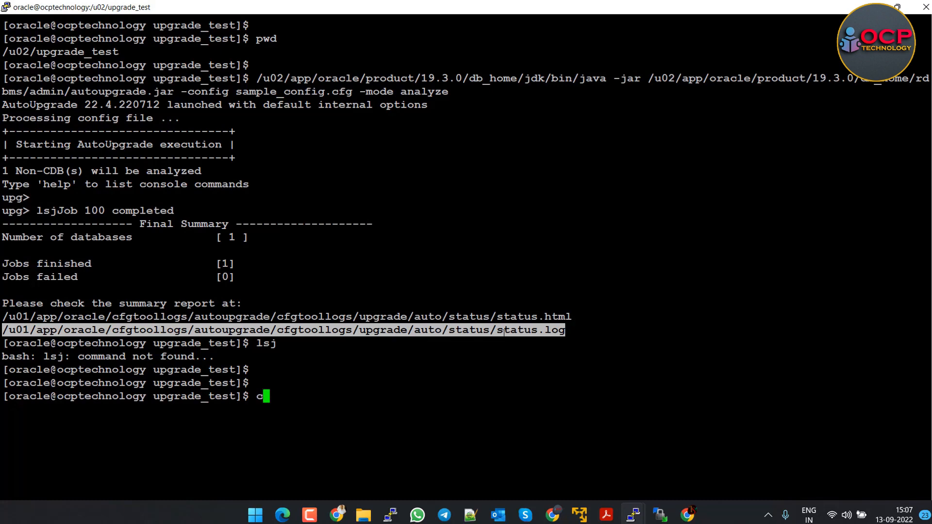
text(at)
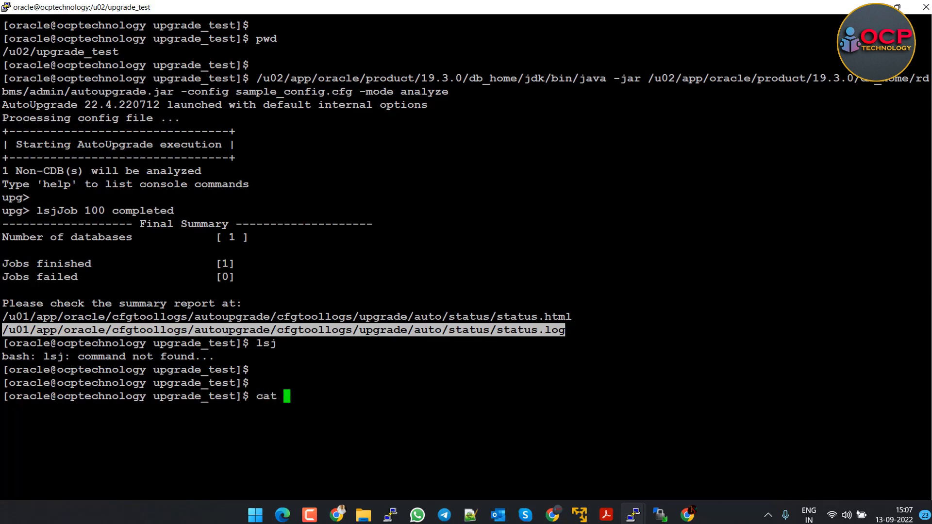
text(/u01/app/oracle/cfgtoollogs/autoupgrade/cfgtoollogs/upgrade/auto/status/status.log)
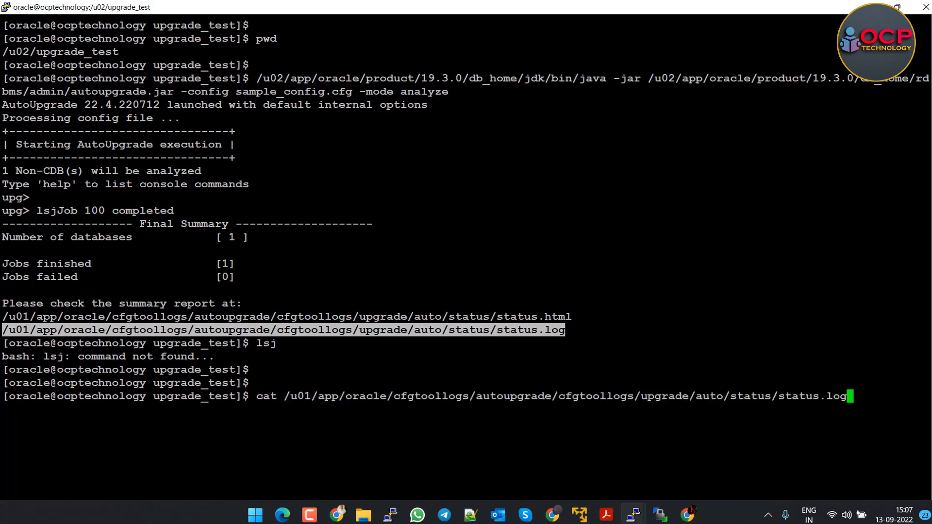
key(Return)
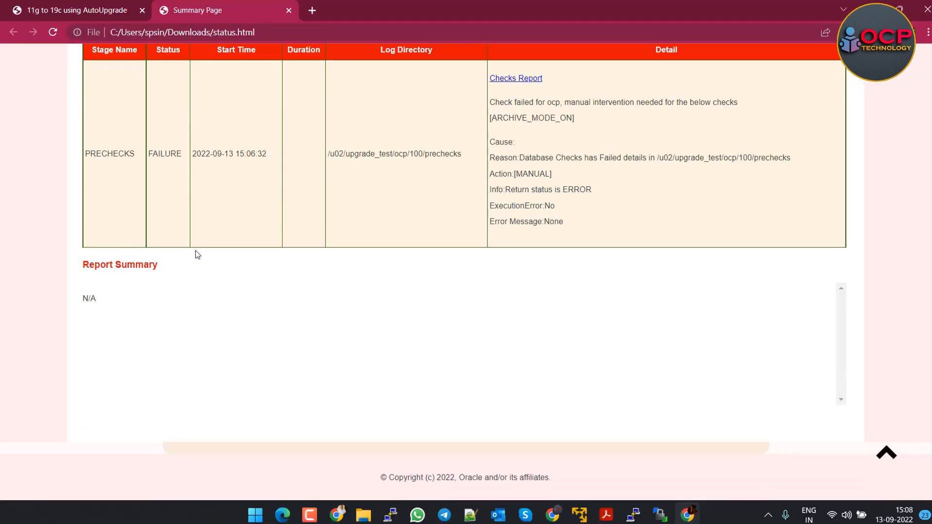
- Scroll the status report to read job 100's PRECHECKS failure requiring ARCHIVE_MODE_ON
scroll(up, 3)
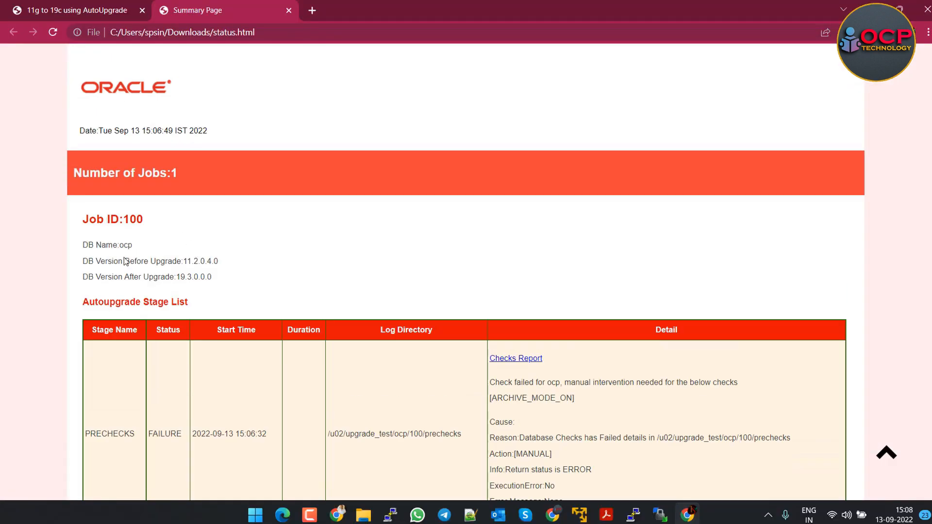
scroll(down, 3)
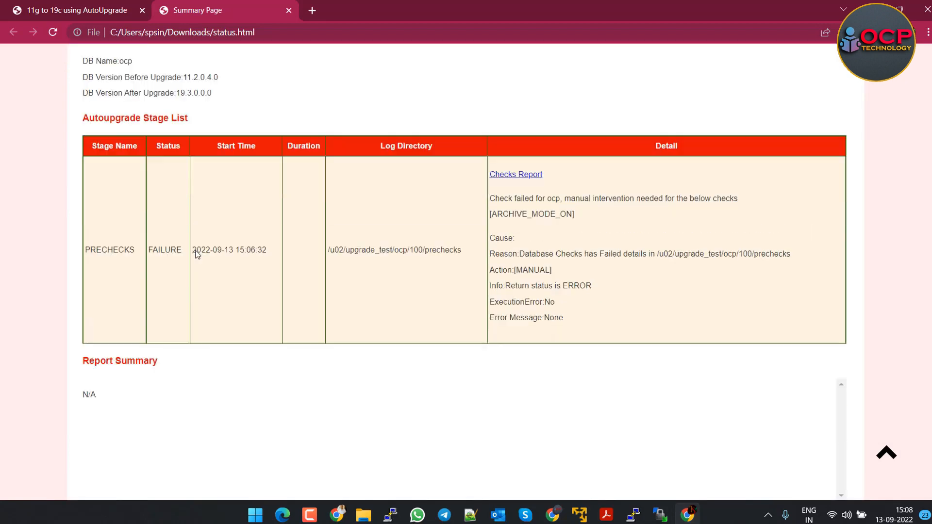
scroll(up, 3)
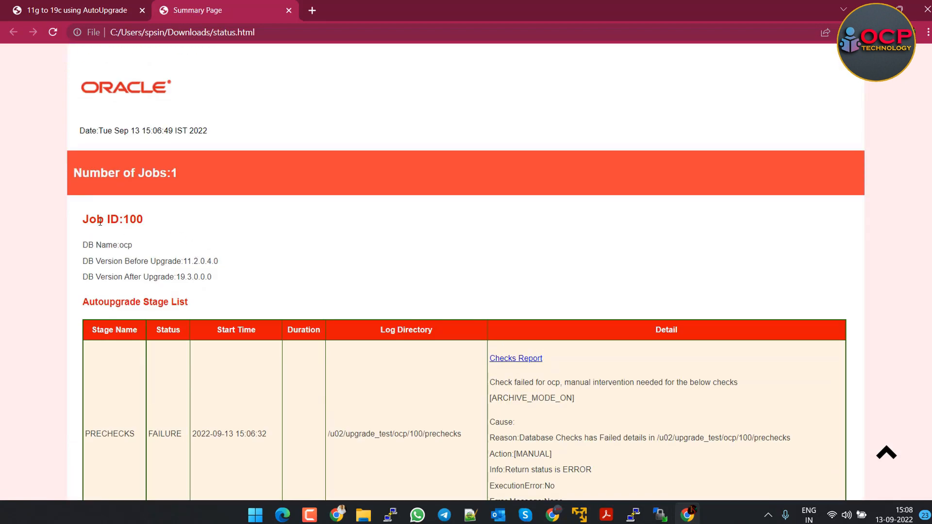
scroll(down, 3)
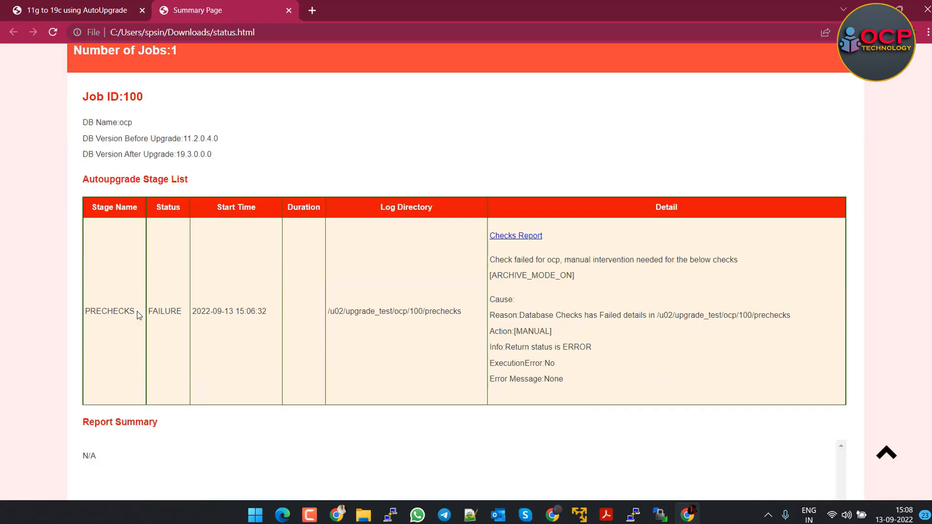
- Check archive log mode, shut down the ocp database immediately and restart it mounted
click(632, 514)
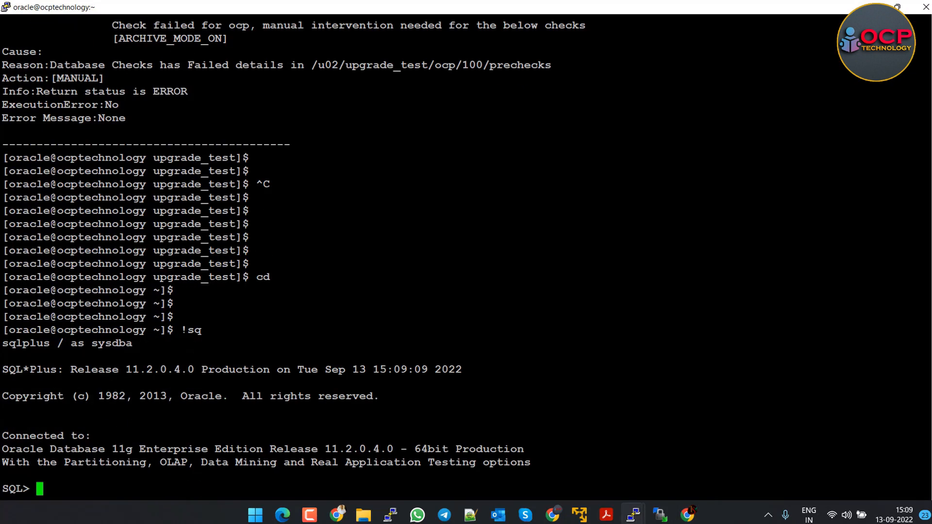
text(archive l)
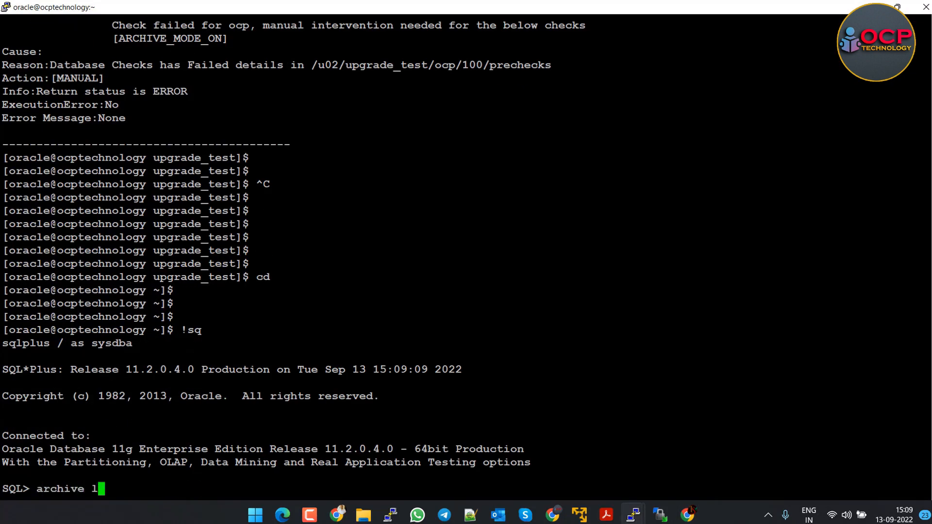
key(Return)
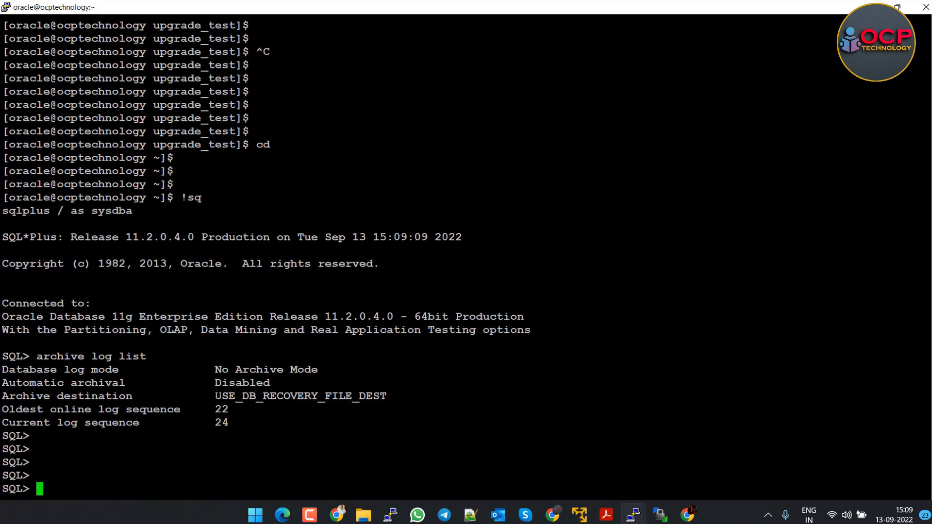
text(shu immediate)
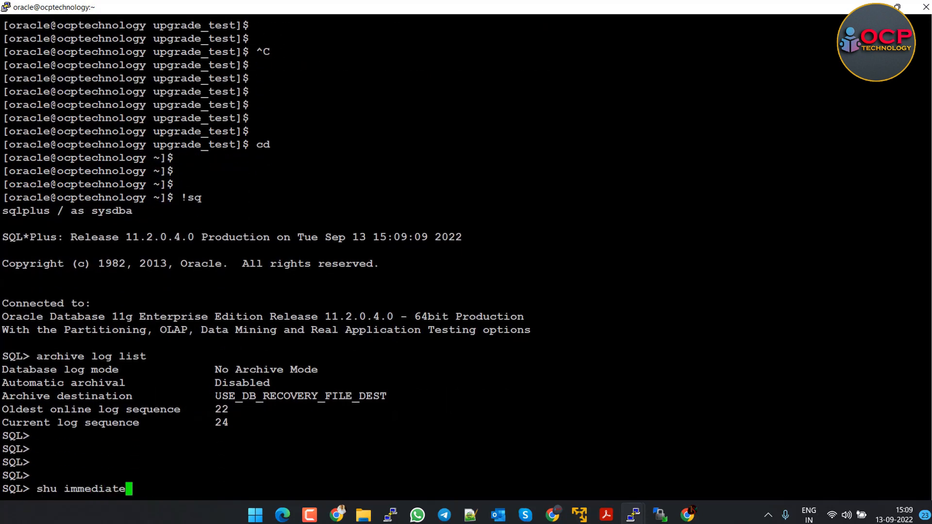
key(Return)
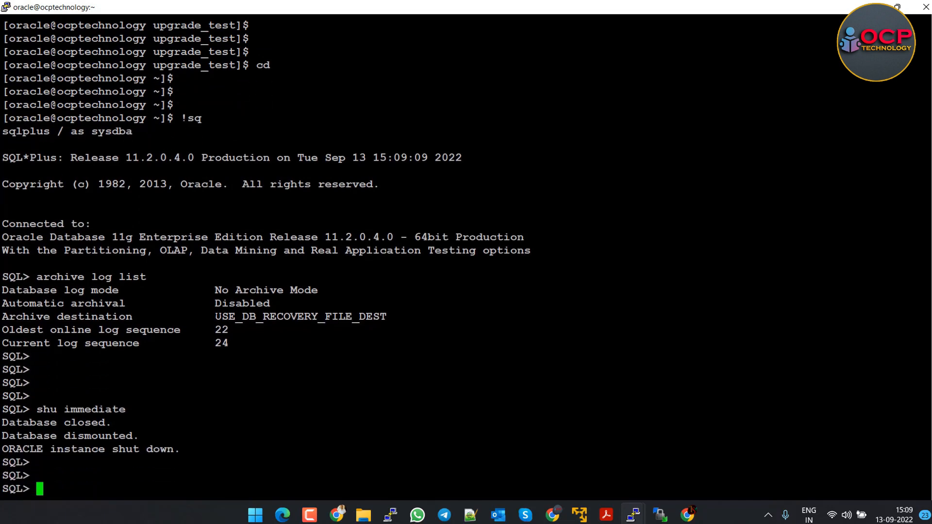
text(startup mount)
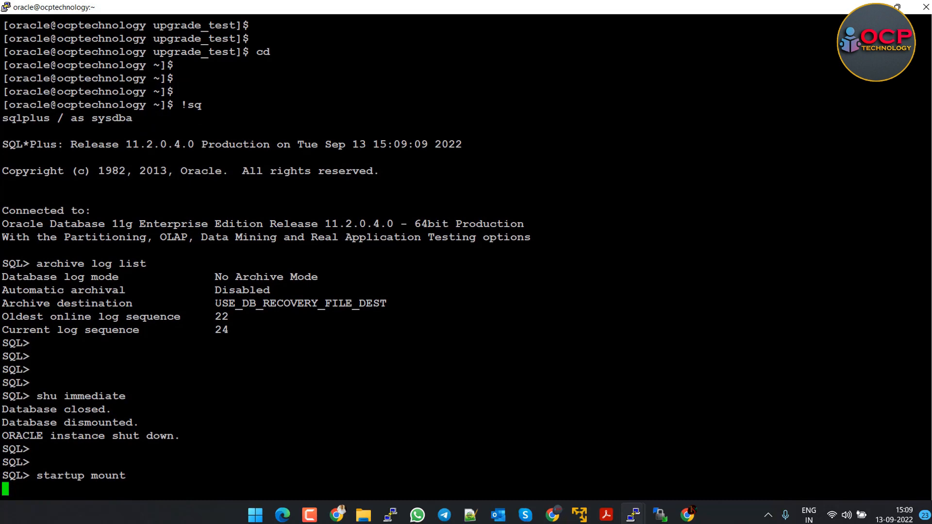
key(Return)
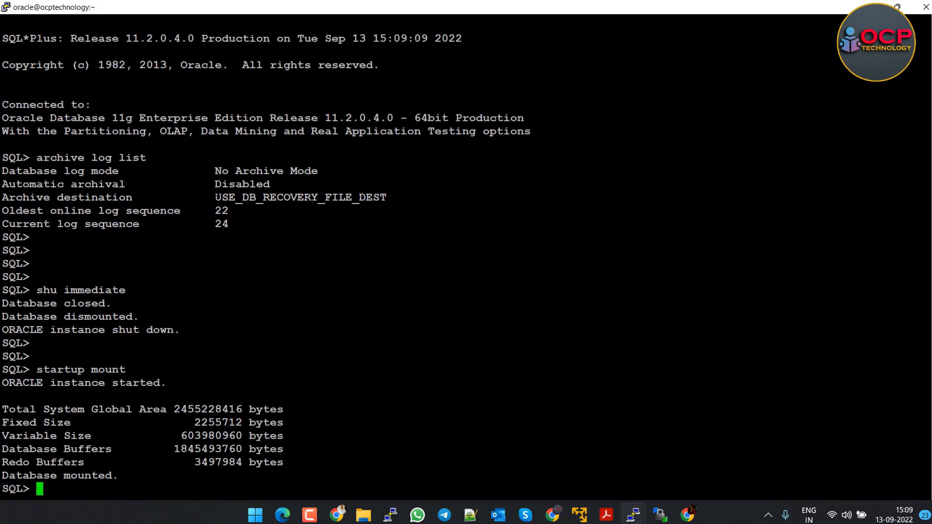
- Enable archivelog on the database and confirm automatic archival with archive log list
text(alter database)
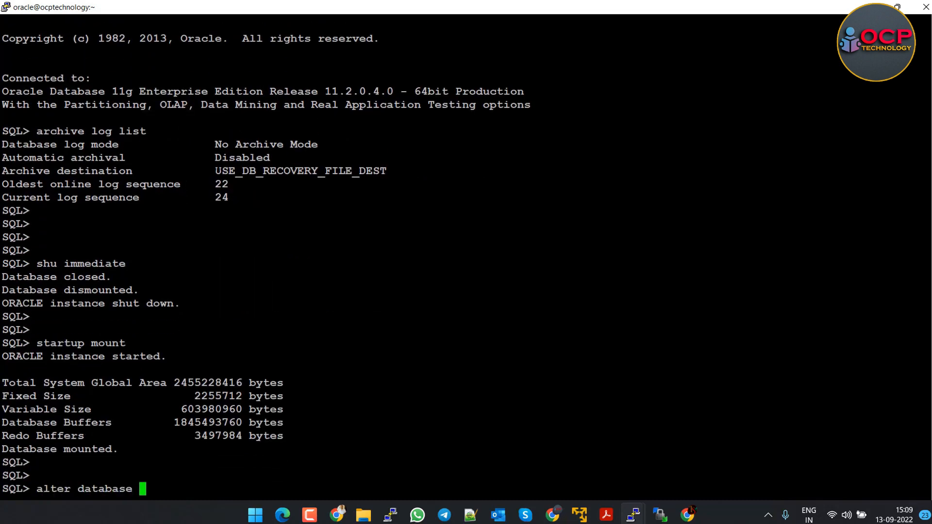
text(archivelog;)
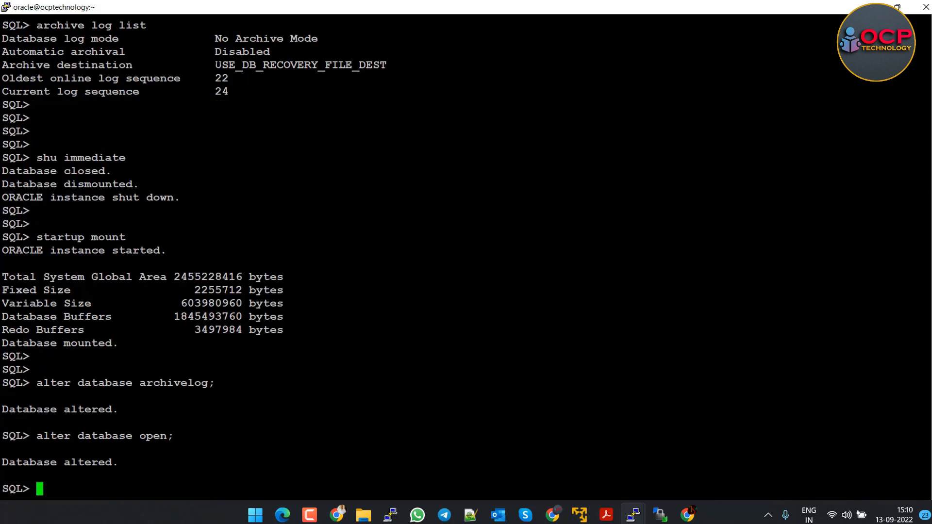
text(arch)
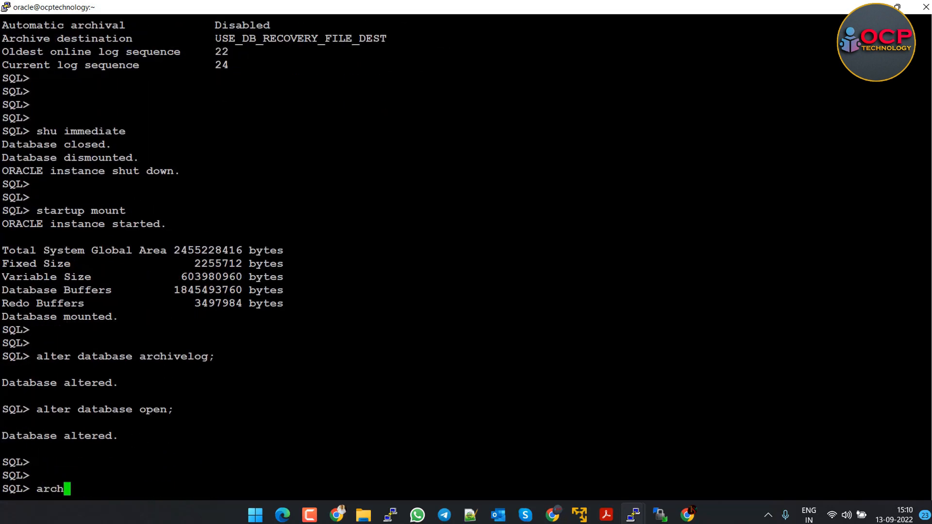
key(Return)
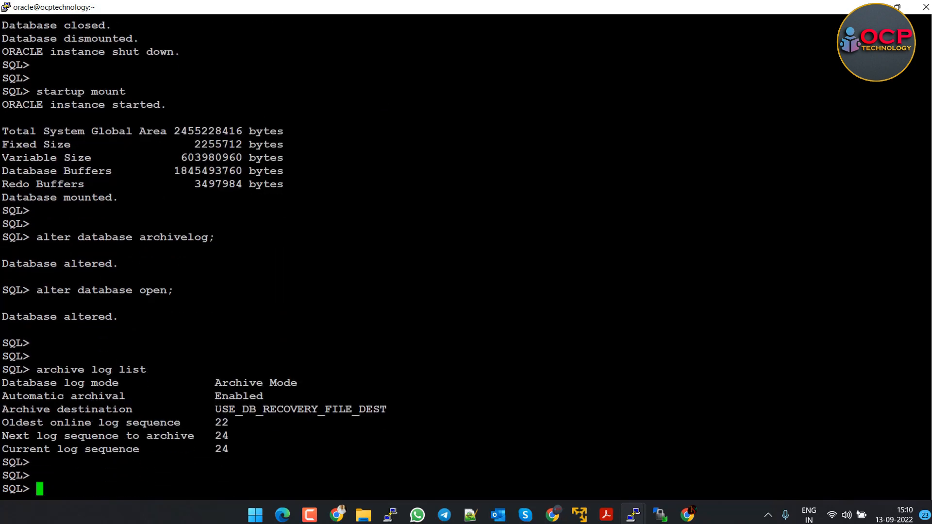
scroll(up, 3)
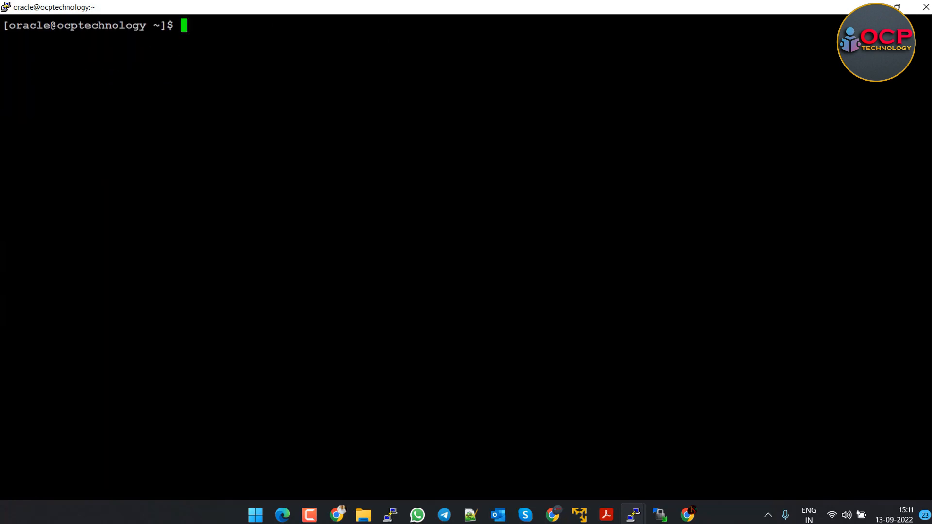
- Run autoupgrade.jar in analyze mode with sample_config.cfg from /u02/upgrade_test
text(/u02/app/oracle/product/19.3.0/db_home/jdk/bin/java -jar /u02/app/oracle/product/19.3.0/db_home/autoupgrade.jar -config sample_config.cfg -mode analyze)
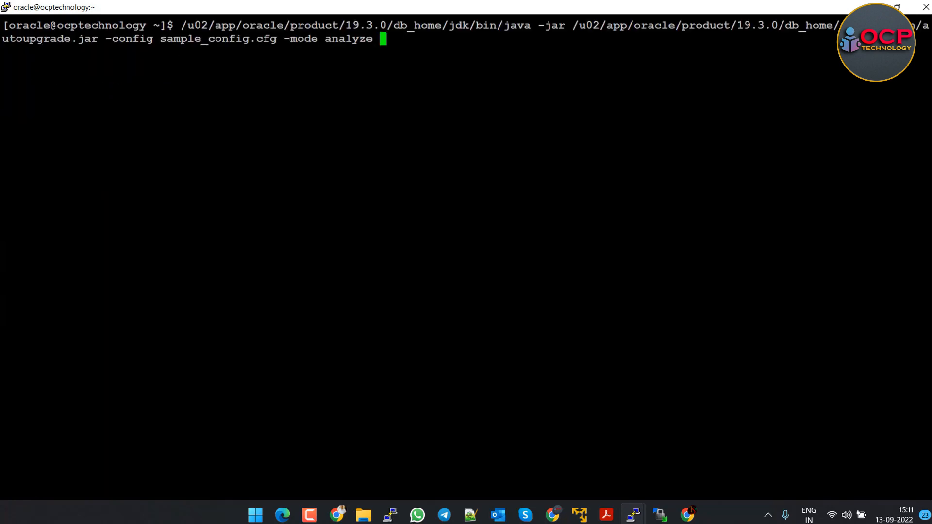
key(Return)
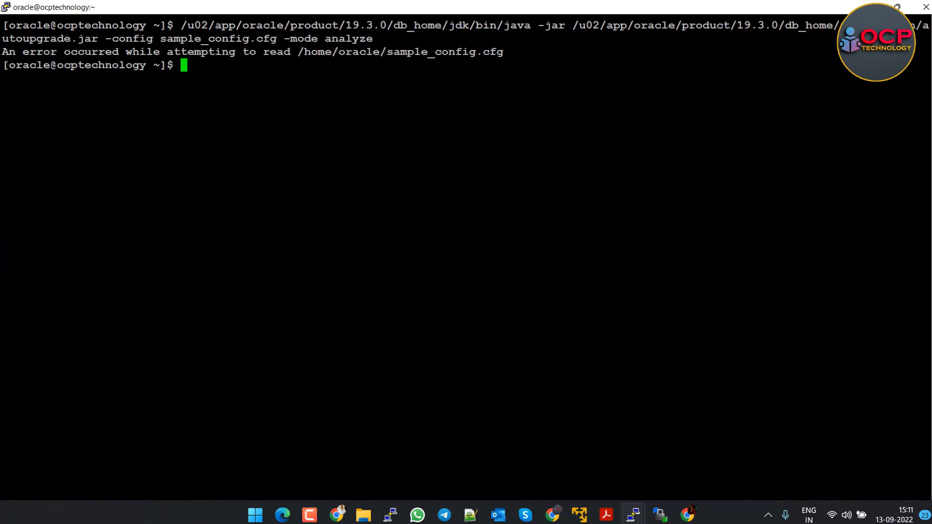
text(cd)
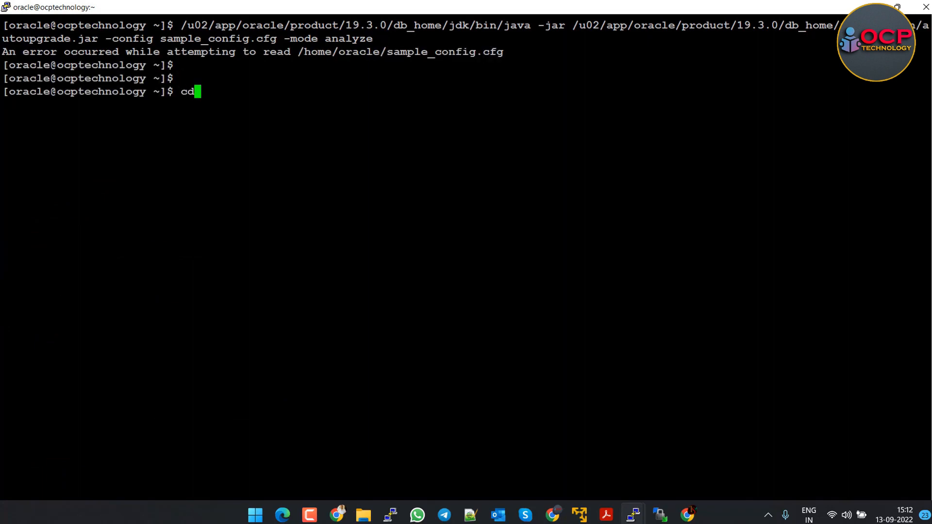
text(/u02/upgrade_test)
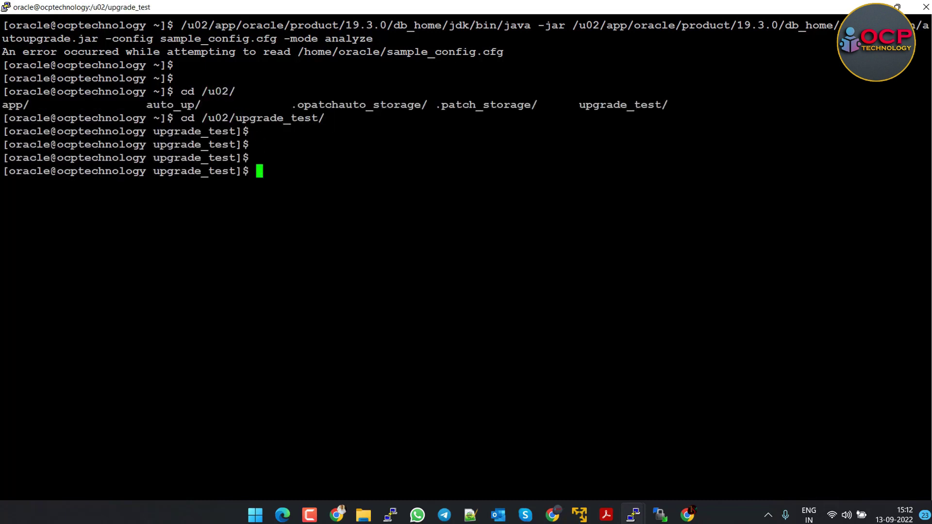
text(/u02/app/oracle/product/19.3.0/db_home/jdk/bin/java -jar /u02/app/oracle/product/19.3.0/db_home/rdbms/admin/autoupgrade.jar -config sample_config.cfg -mode analyze)
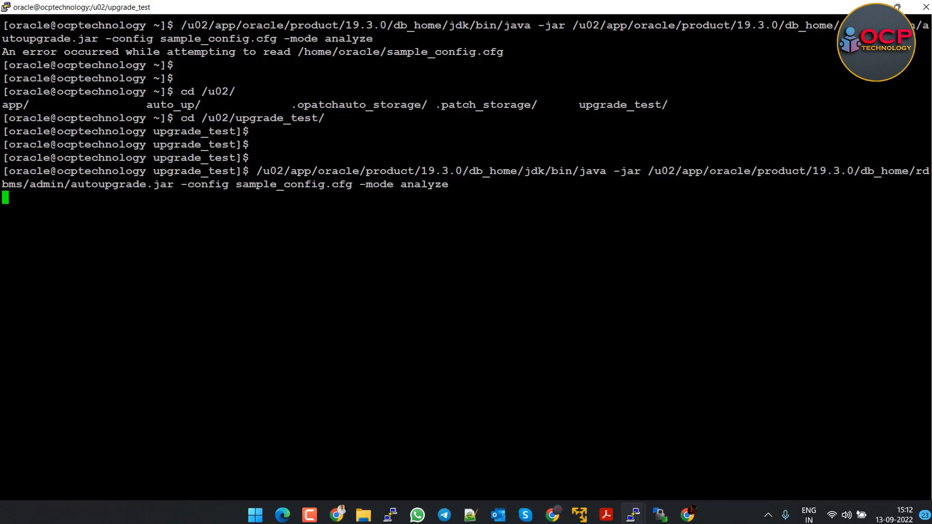
key(Return)
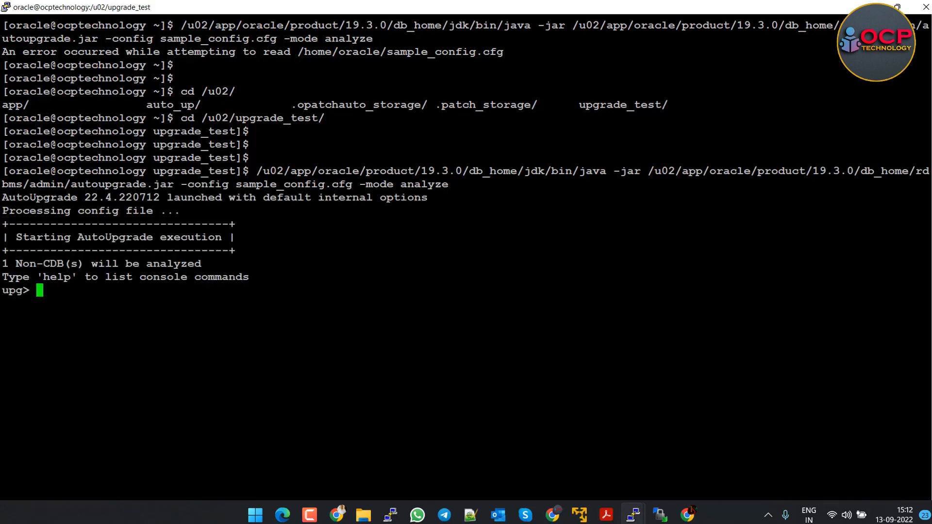
- List the AutoUpgrade jobs with lsj to see job 101 executing its prechecks
text(lsj)
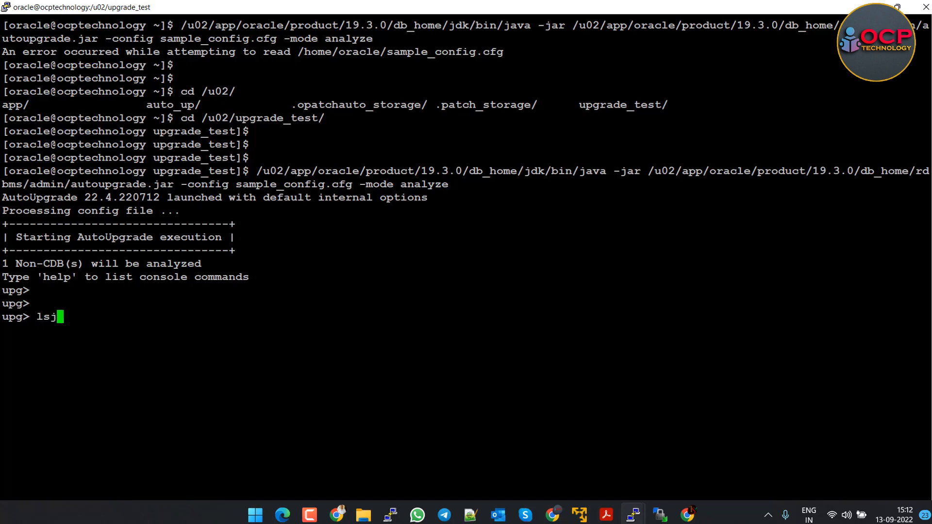
key(Return)
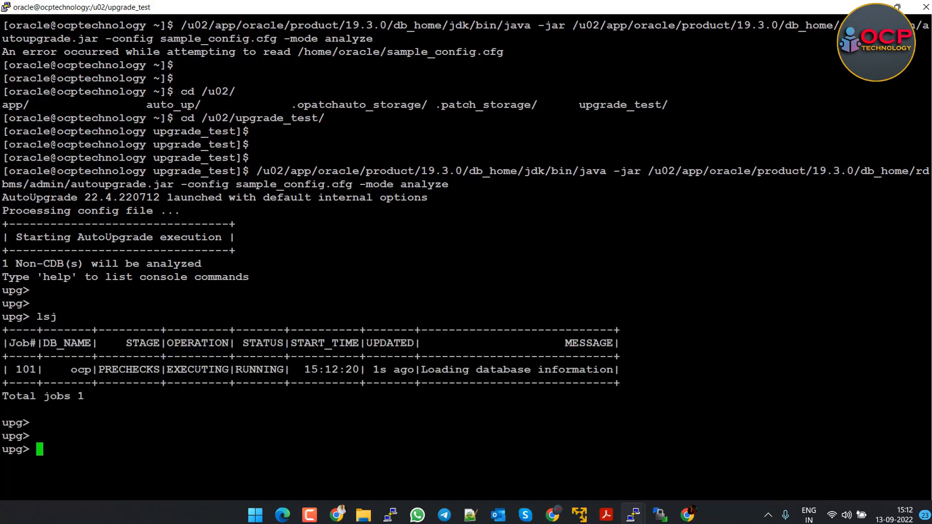
text(ls)
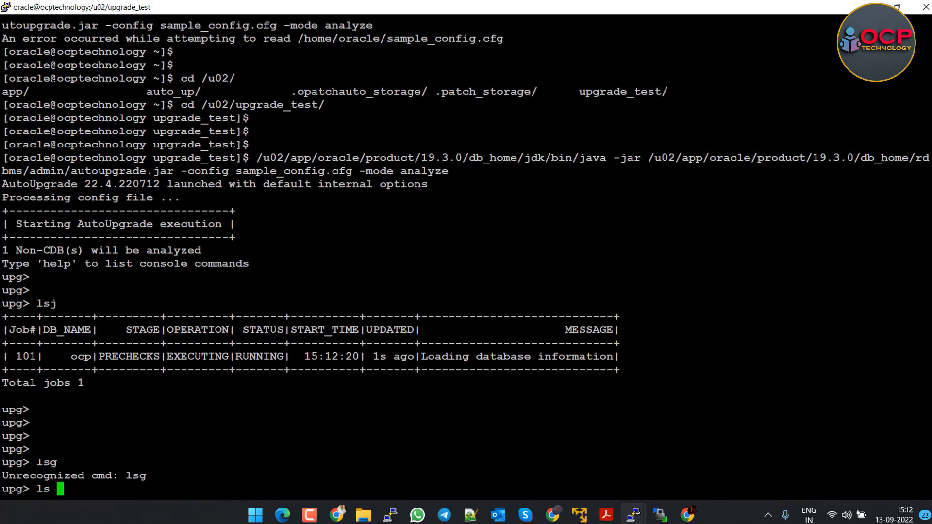
key(Return)
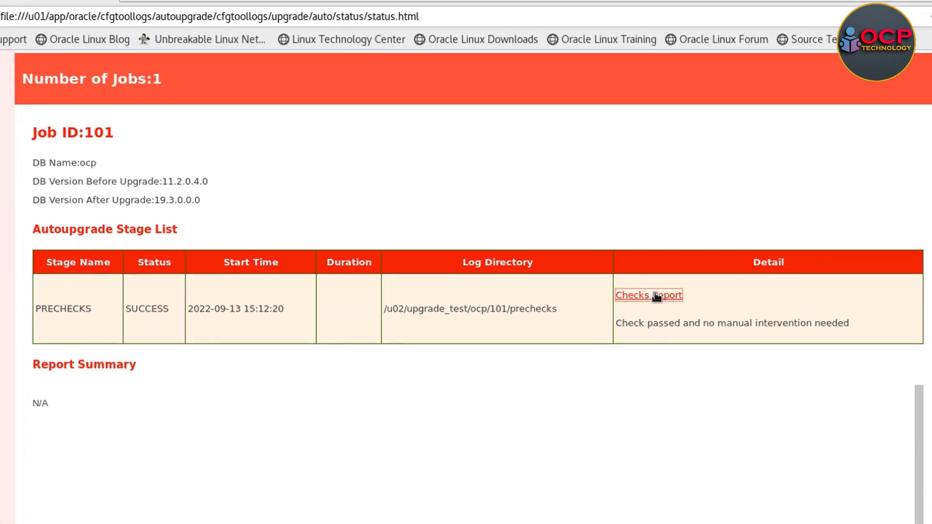
- Review job 101's preupgrade checks report and highlight the note about 2 objects in the recycle bin
click(648, 295)
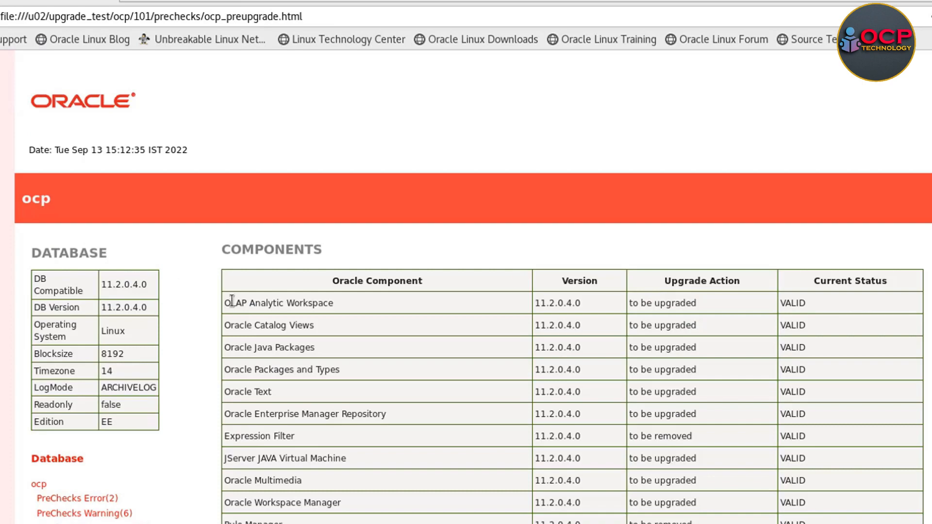
scroll(down, 3)
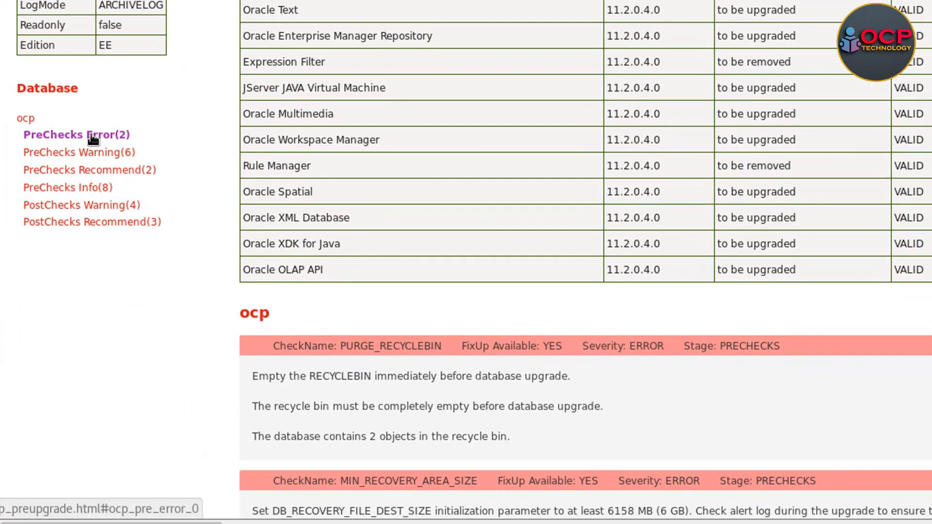
mouse_move(89, 140)
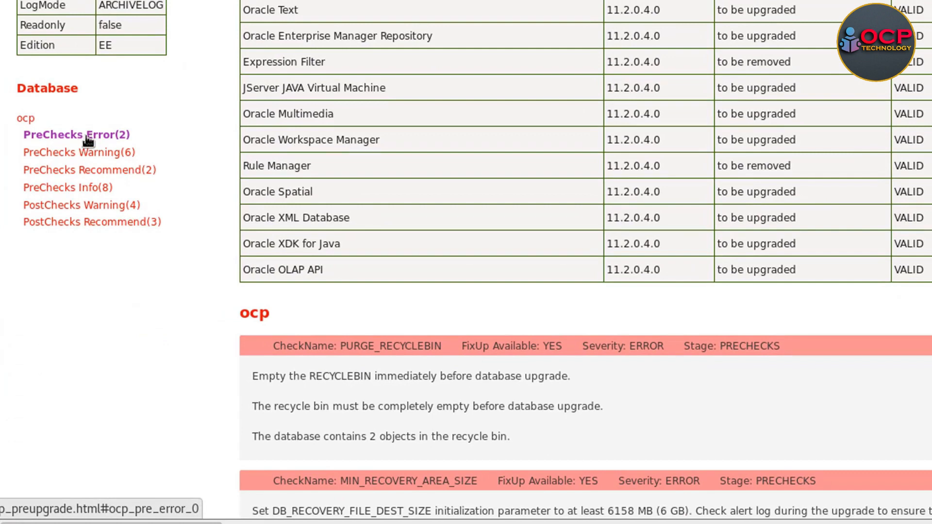
scroll(down, 3)
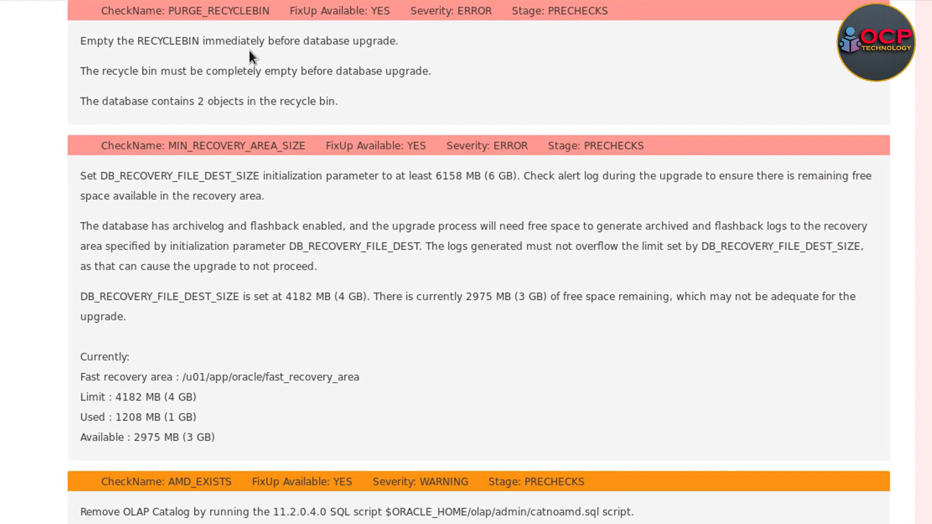
mouse_move(202, 88)
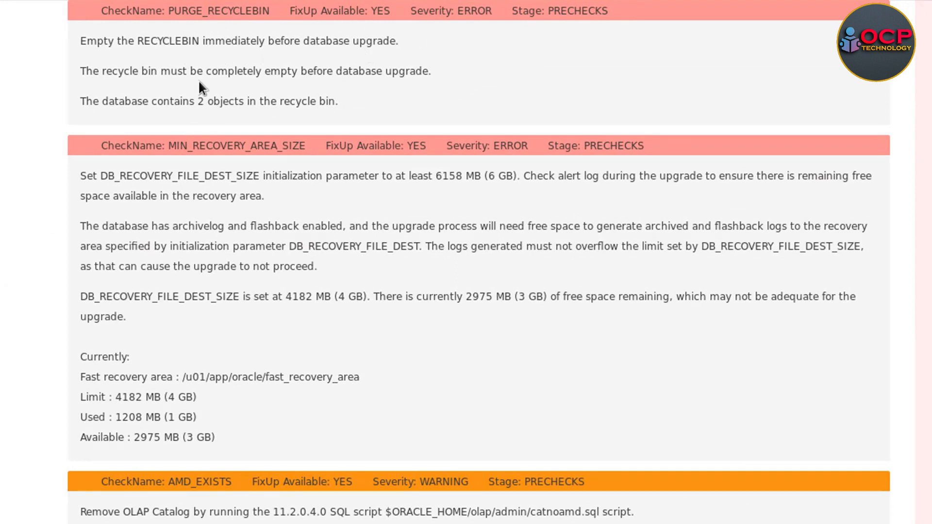
mouse_move(238, 83)
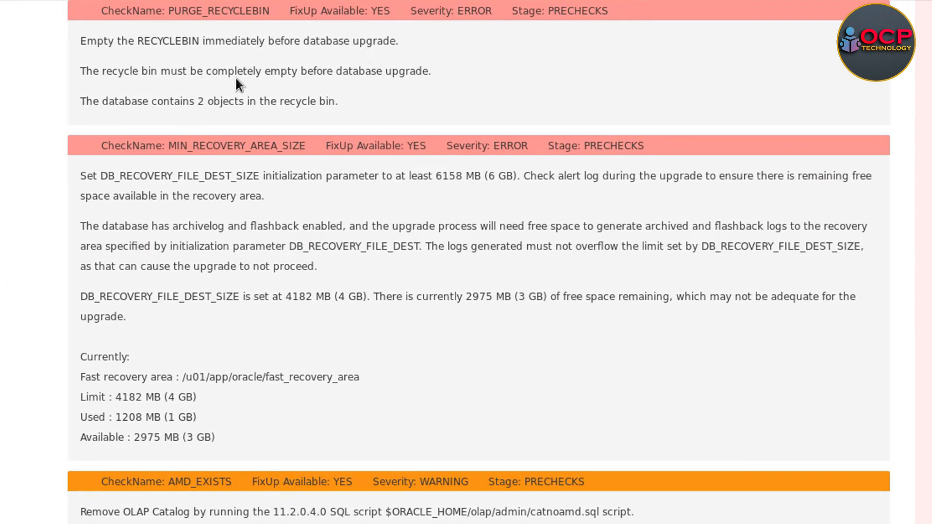
mouse_move(160, 122)
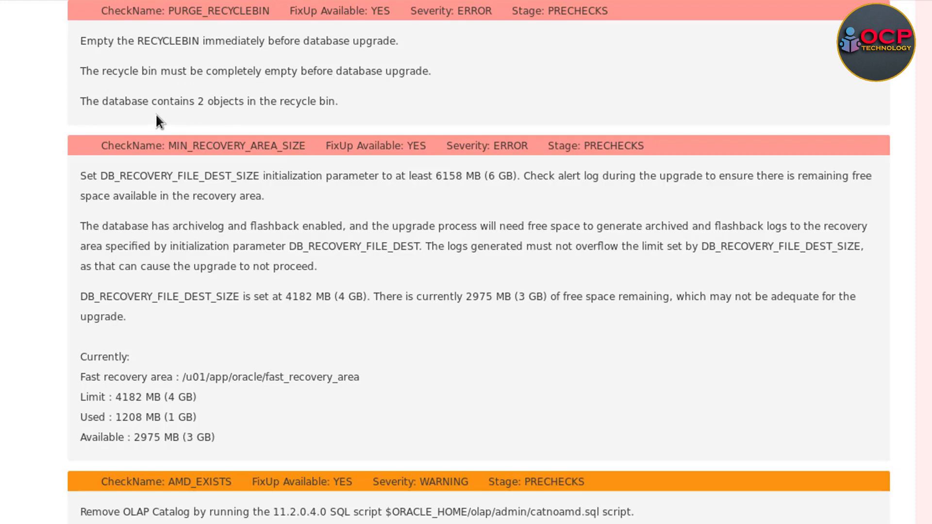
mouse_move(318, 107)
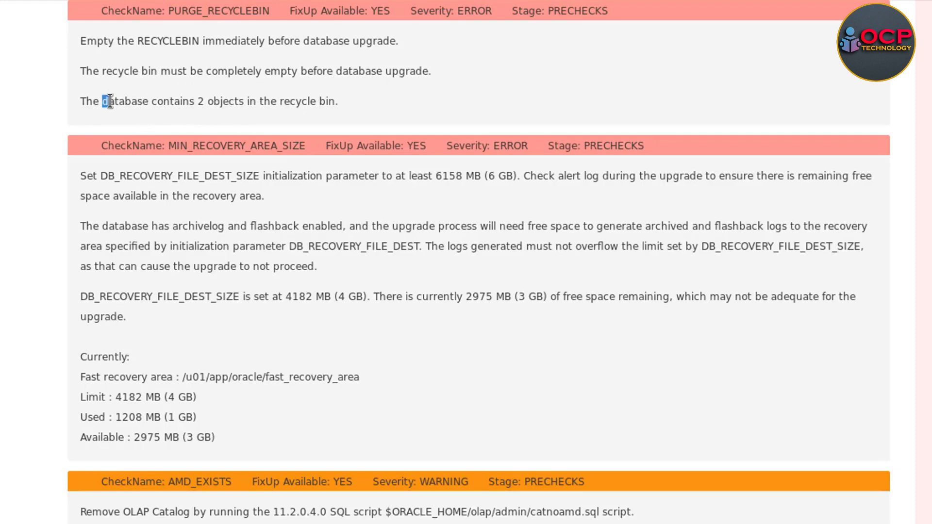
drag(107, 101, 334, 101)
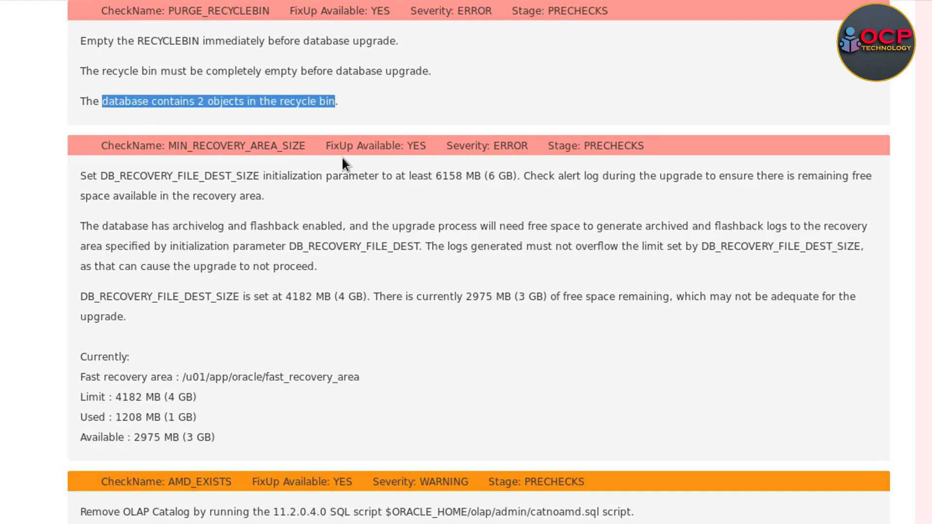
scroll(up, 3)
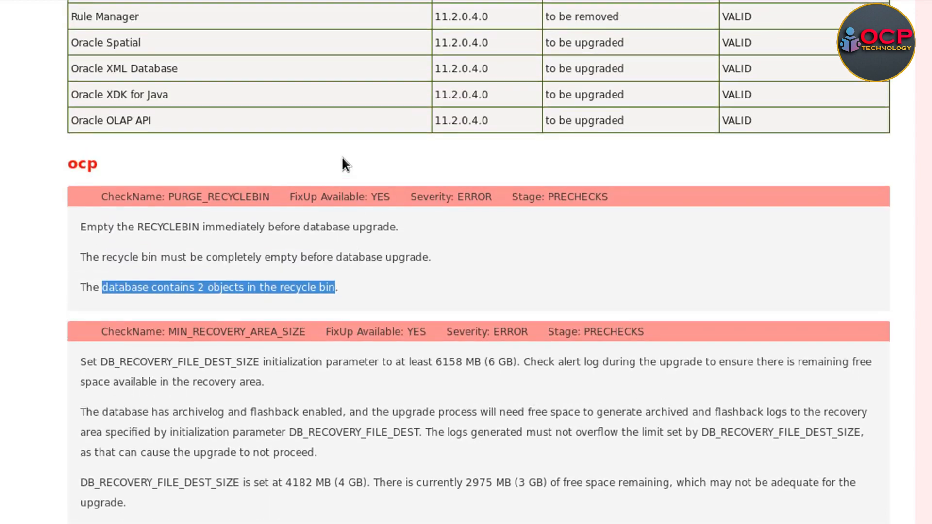
scroll(down, 3)
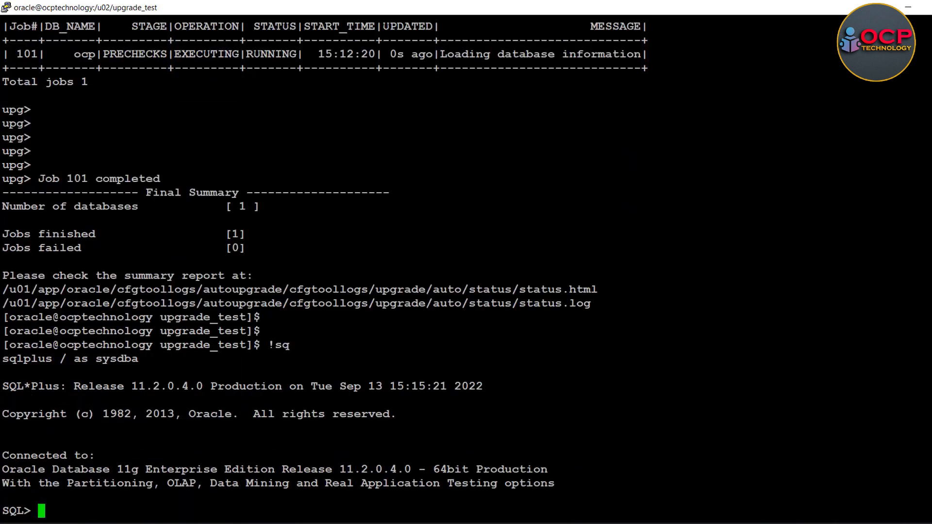
- Purge the user recyclebin and the dba_recyclebin in SQL*Plus
text(purge recyvc)
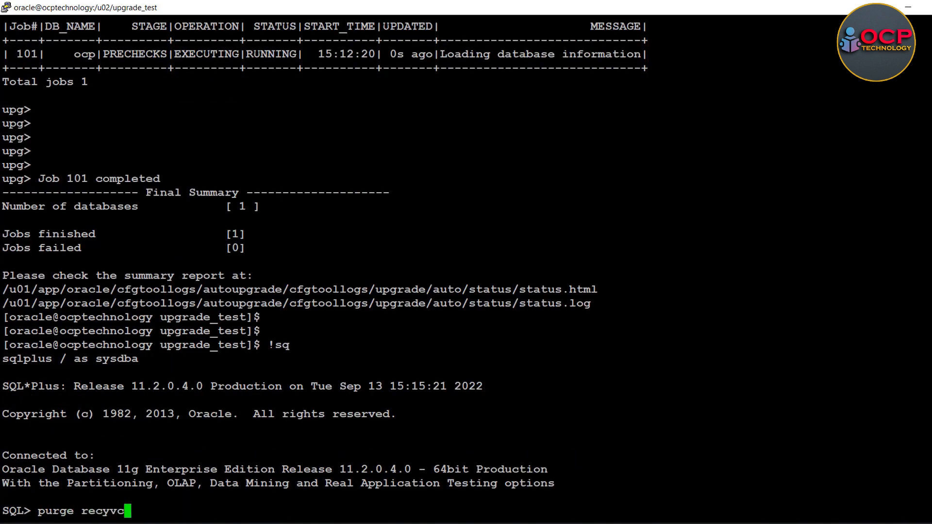
text(l)
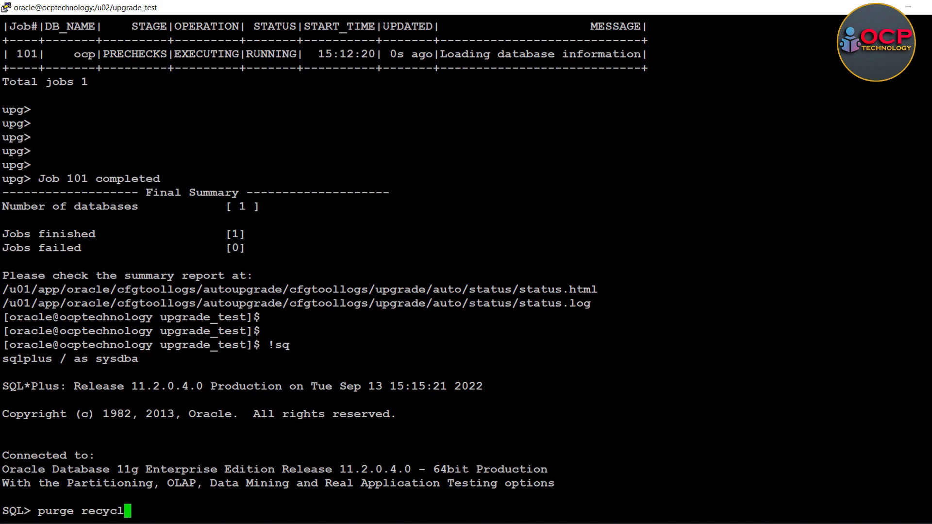
text(ebin;)
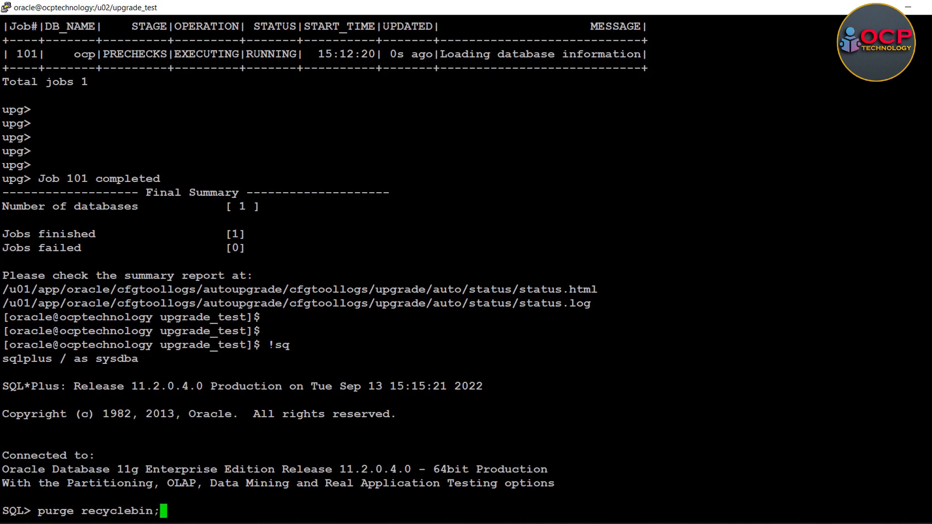
key(Return)
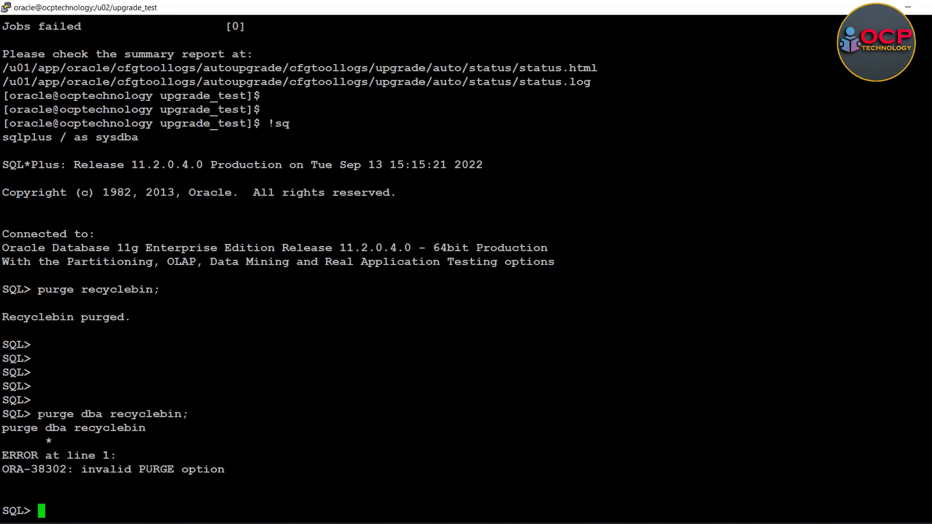
text(purge db)
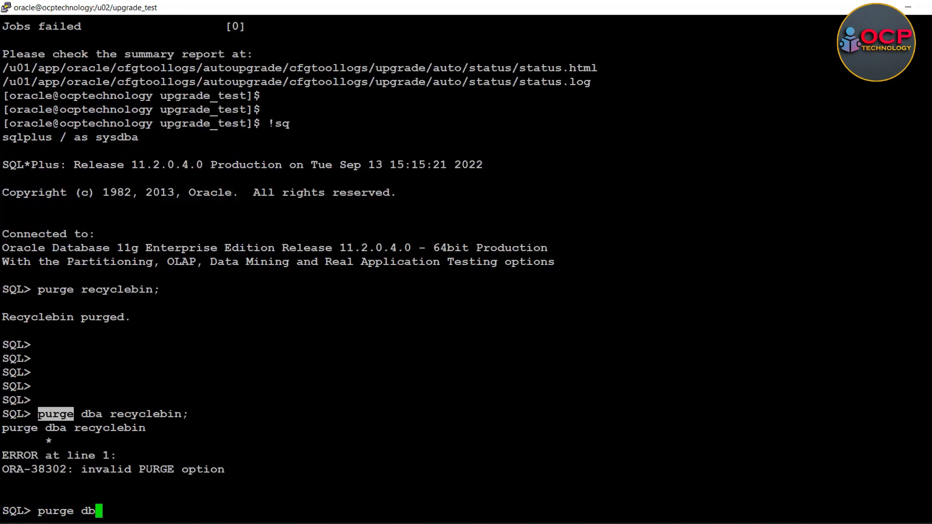
text(a_rec)
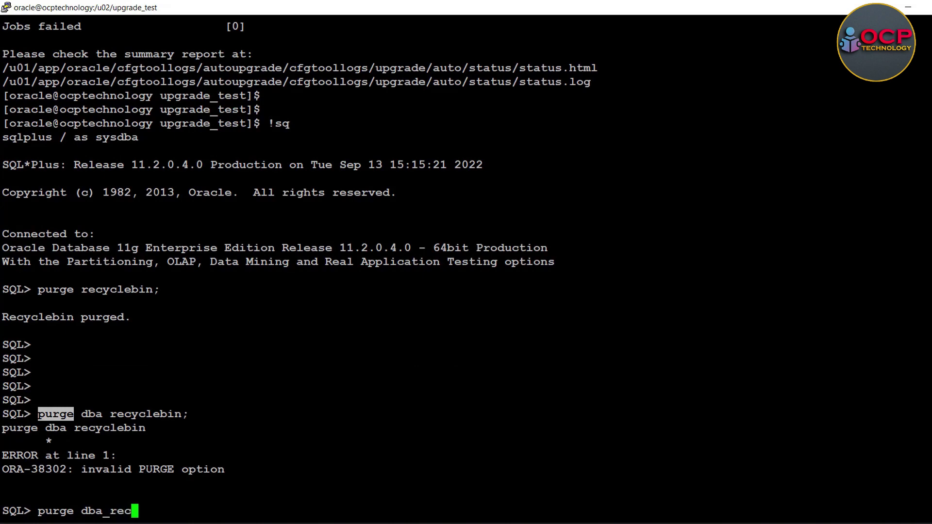
text(yclebin;)
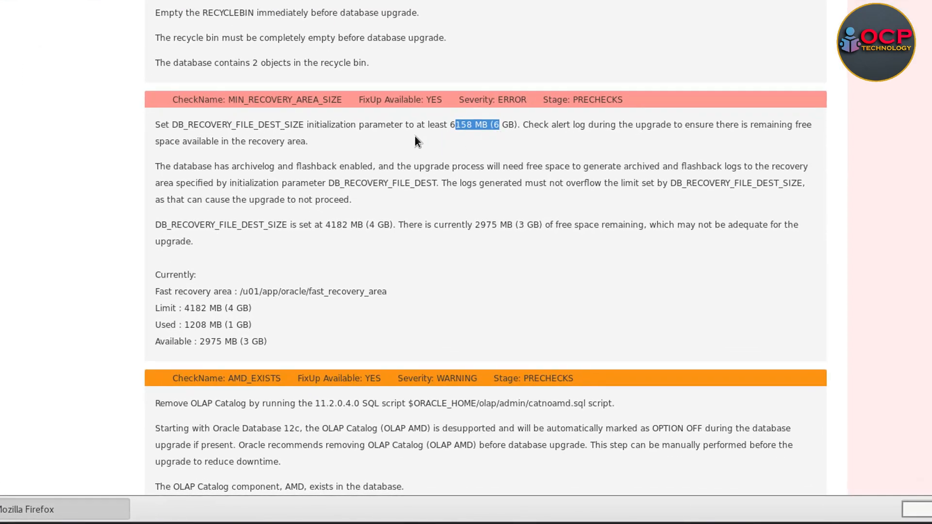
mouse_move(610, 134)
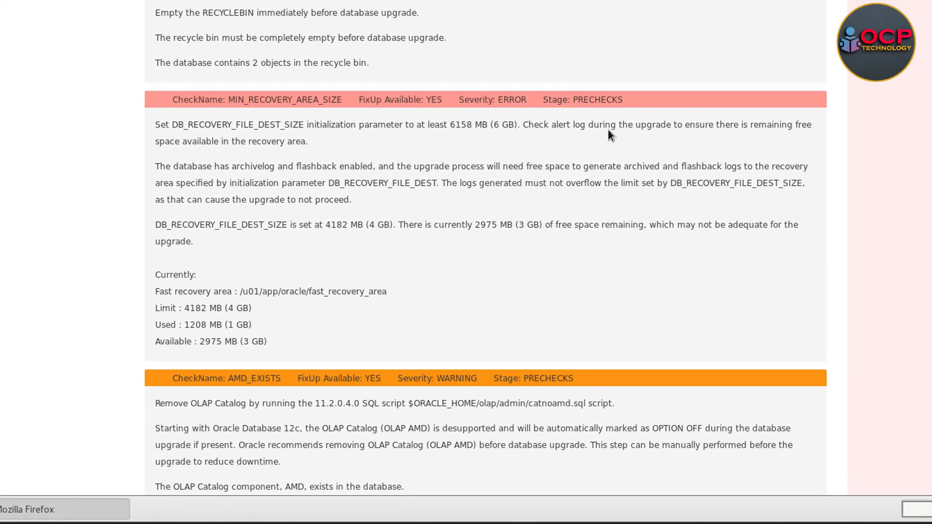
mouse_move(401, 153)
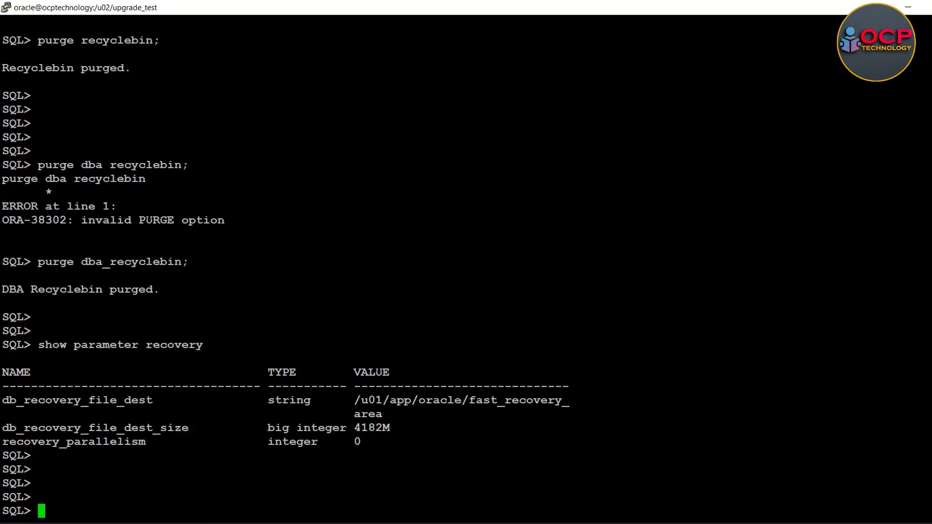
- Raise db_recovery_file_dest_size to 8G with alter system
text(alter system)
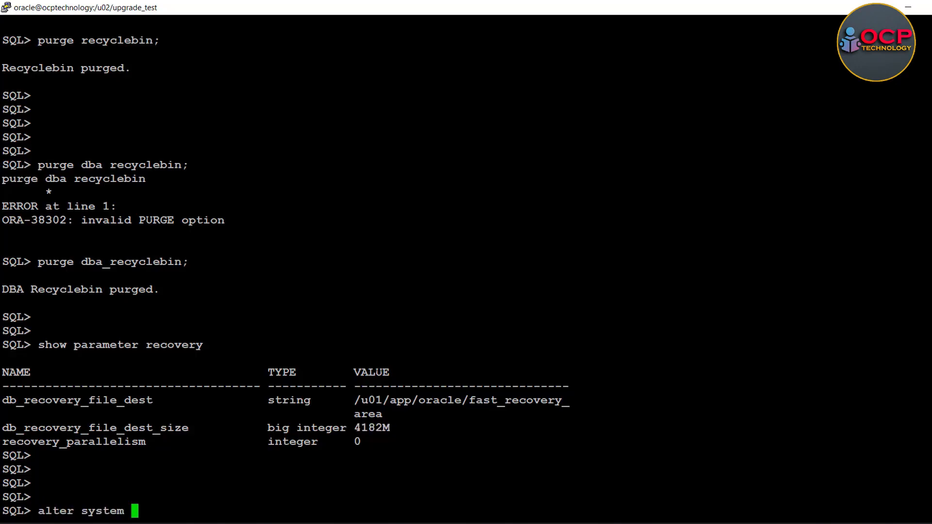
text(set)
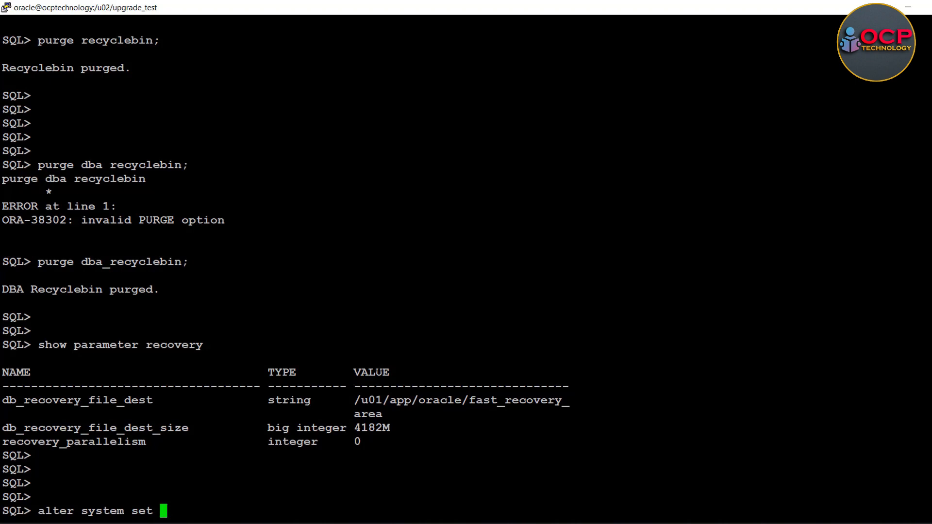
text(db_recovery_file_dest_size)
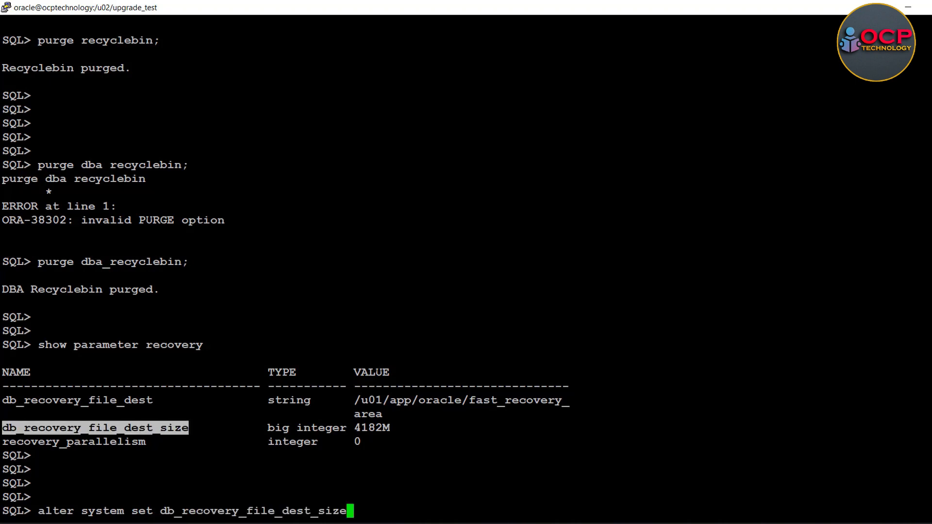
text(=8G;)
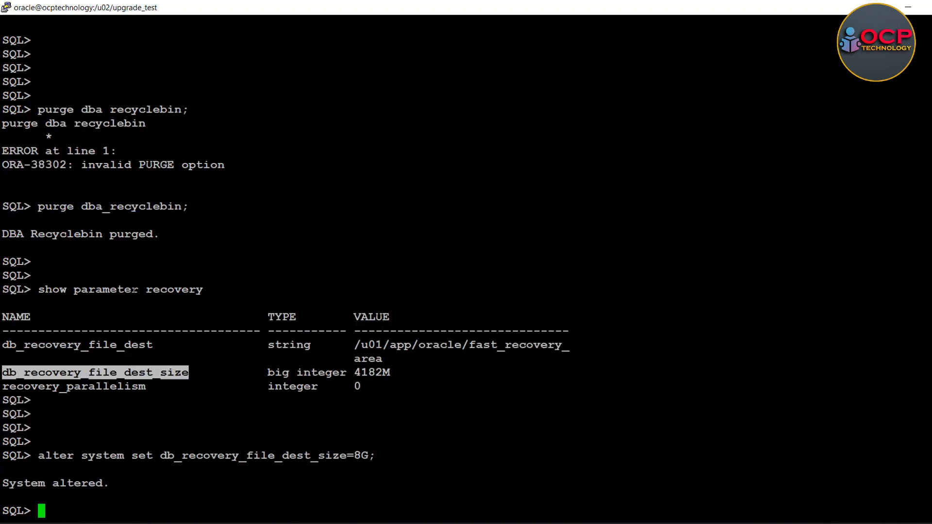
click(202, 513)
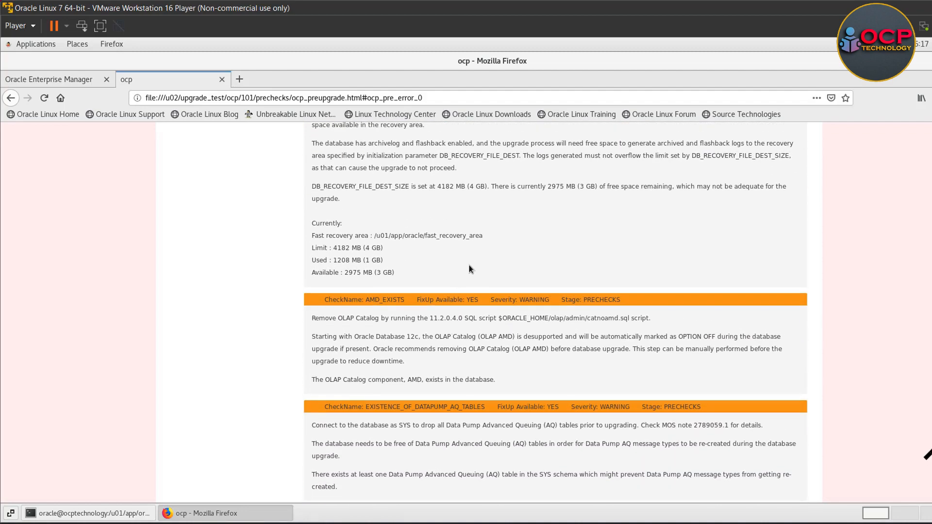
- Select the TRGOWNER_NO_ADMNDBTRG check's trigger-listing SELECT statement in the report
scroll(up, 3)
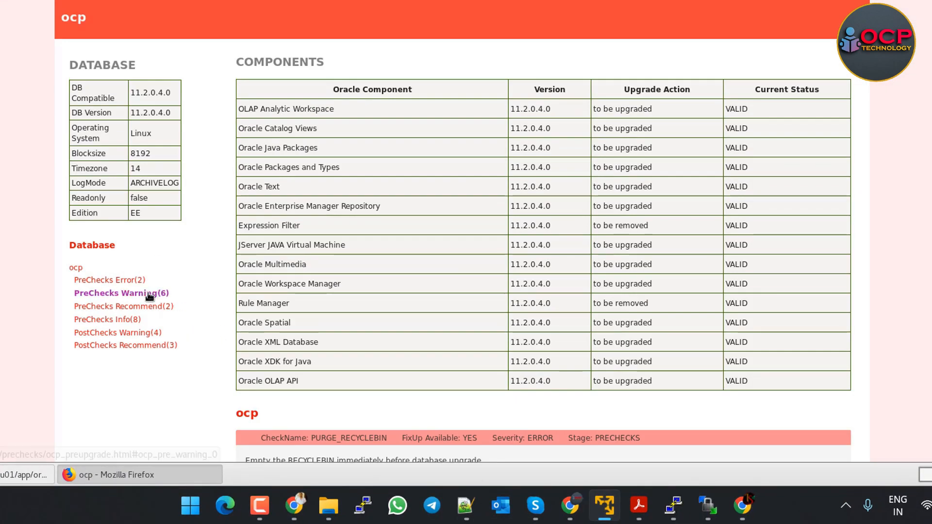
scroll(down, 3)
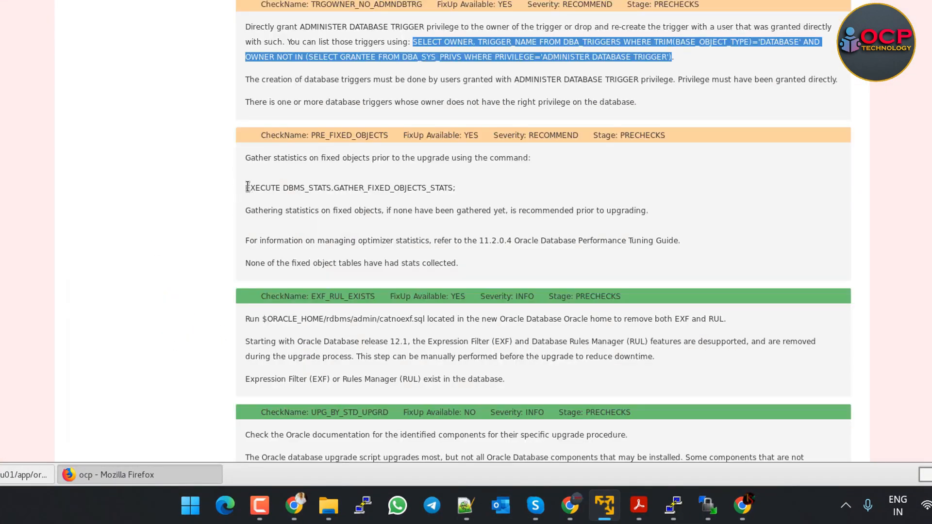
triple_click(351, 188)
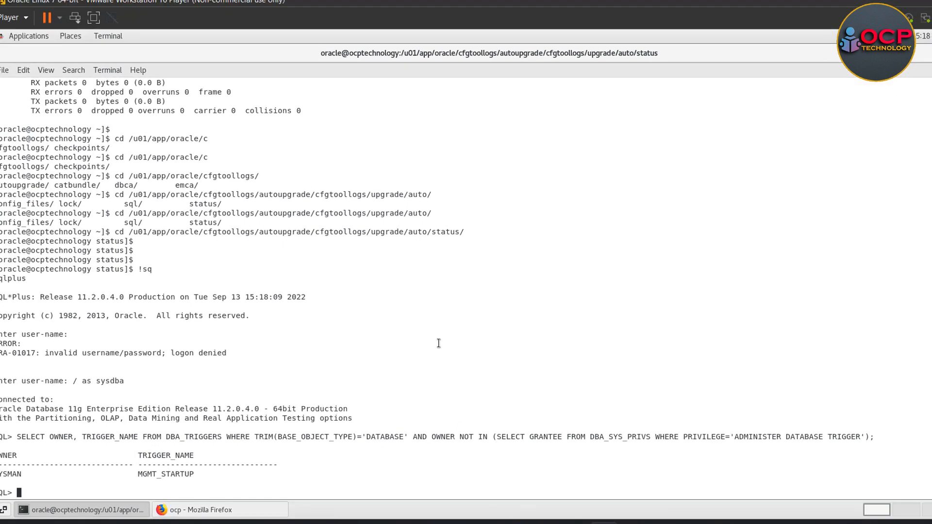
- Show the processes parameter and set processes=300 scope=spfile
text(cle sc)
text(sh)
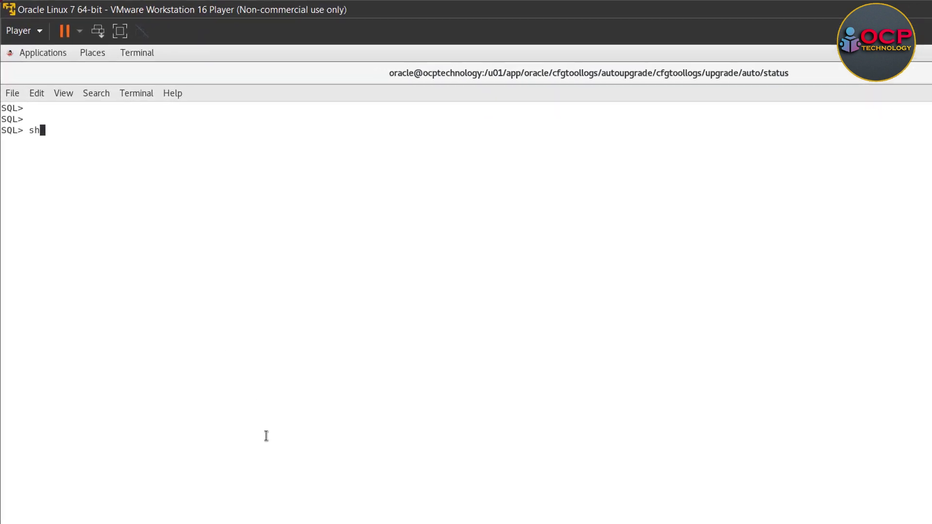
text(ow parameter process)
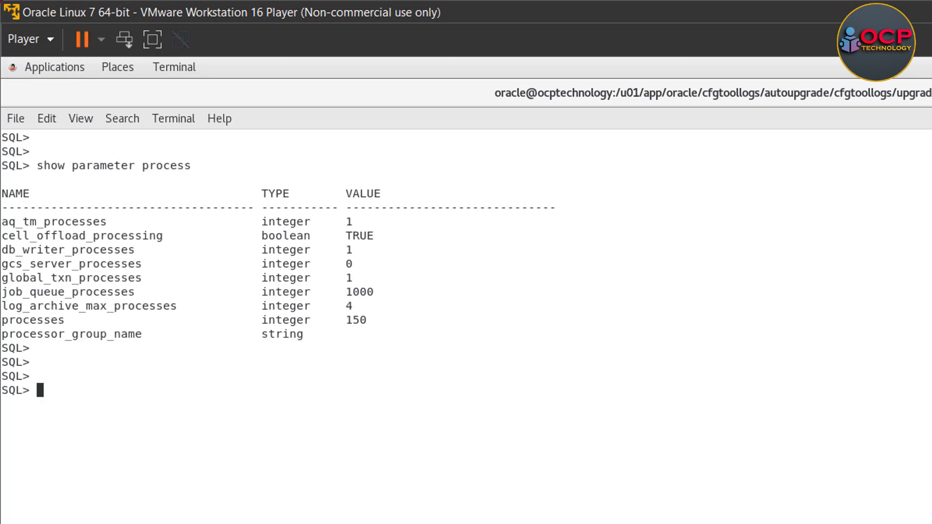
text(alter system set processes=300 scope=spfile;)
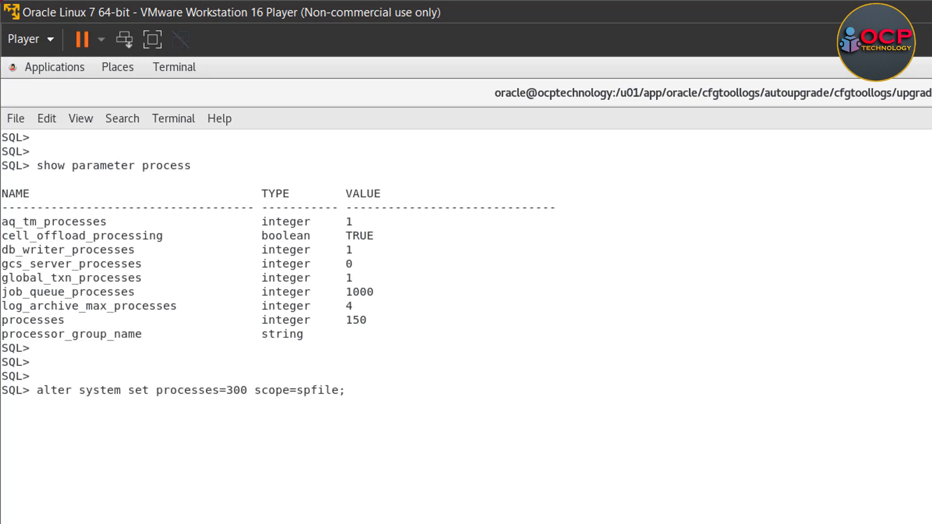
key(Return)
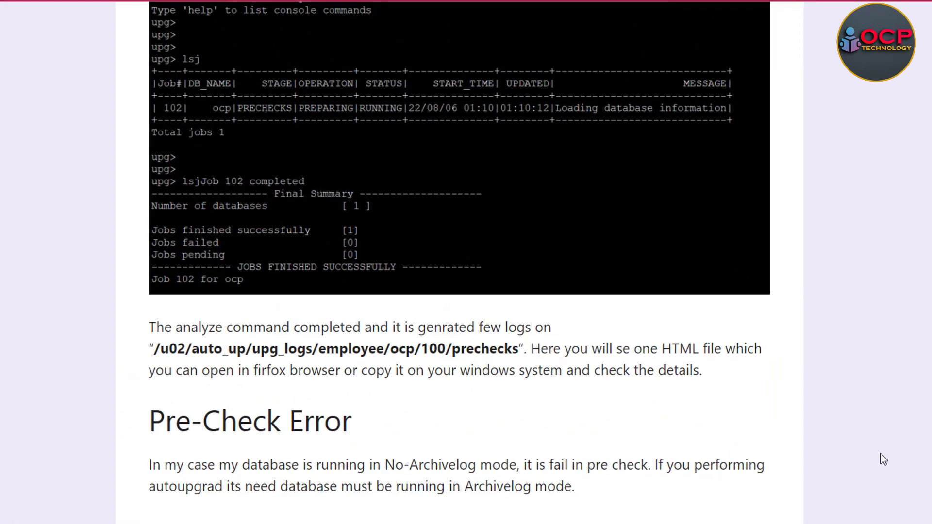
- Rerun AutoUpgrade analyze and list jobs to see job 102 running its prechecks
click(626, 510)
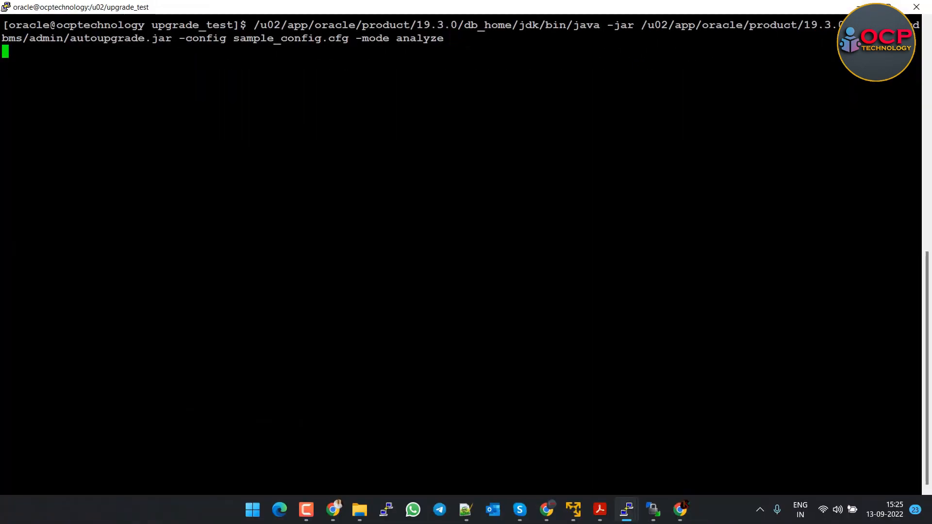
key(Return)
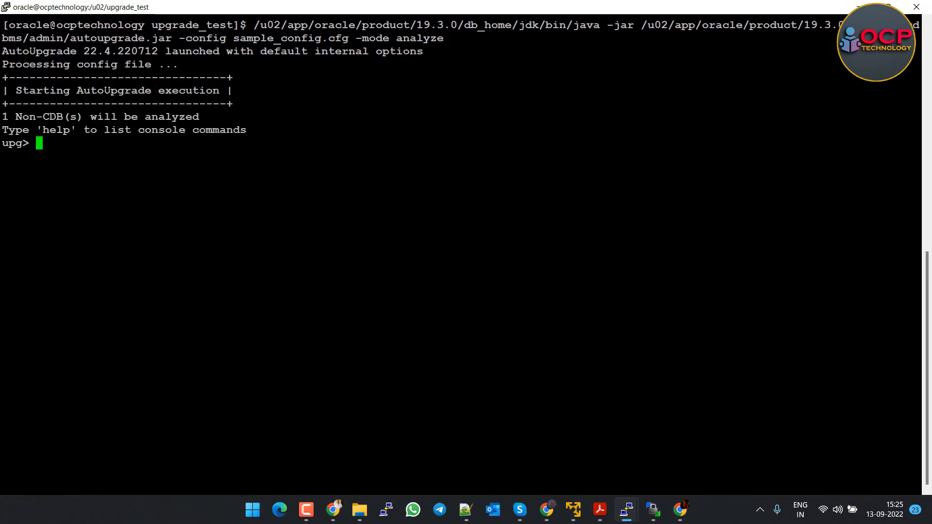
text(ls)
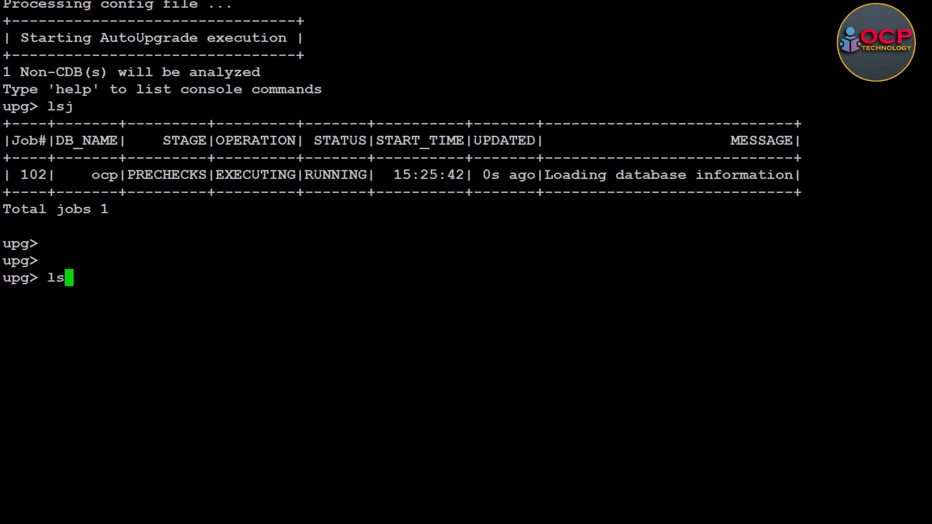
key(Return)
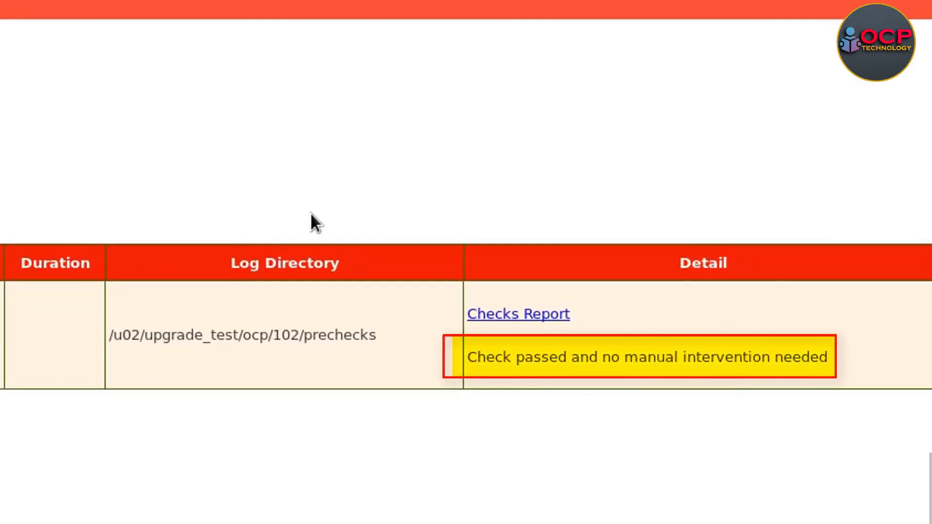
mouse_move(499, 375)
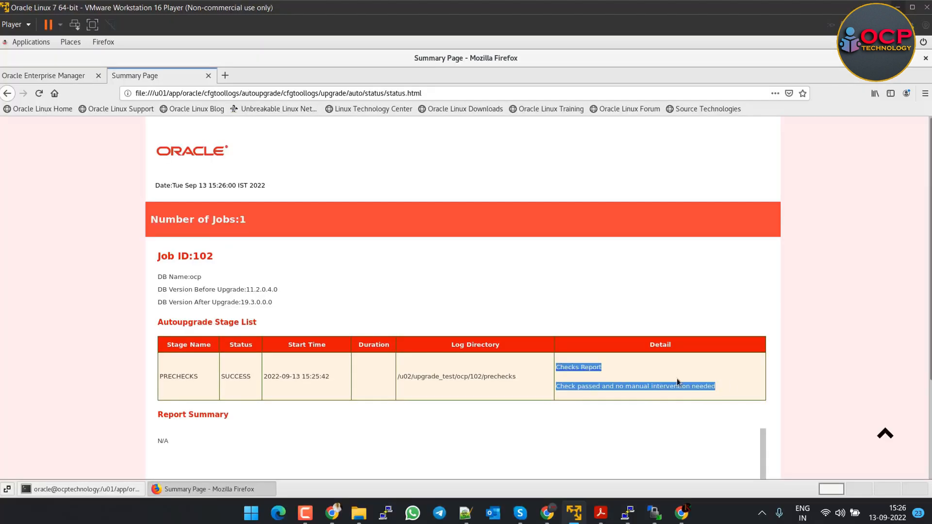
- View the status page confirming job 102's PRECHECKS stage reads SUCCESS
click(577, 367)
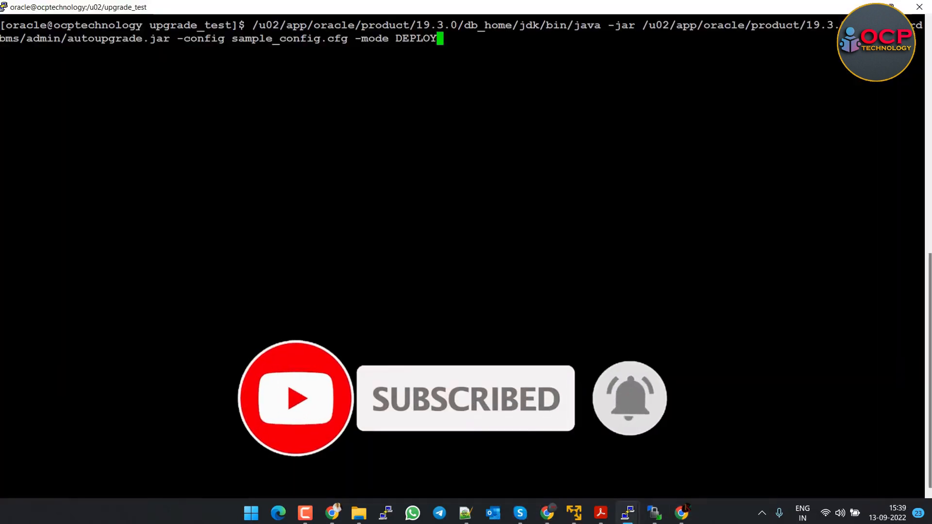
- Start AutoUpgrade in DEPLOY mode and list jobs to see job 103 shutting down the database
key(Return)
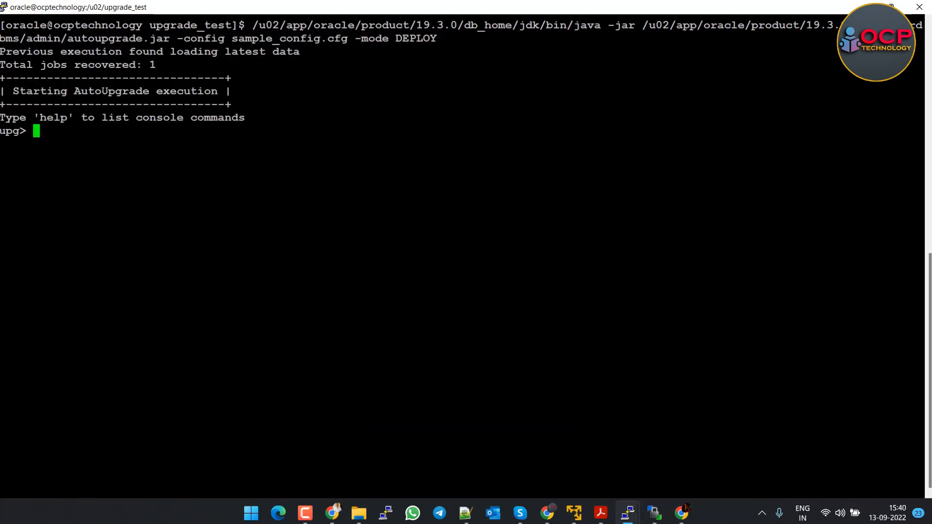
text(LS)
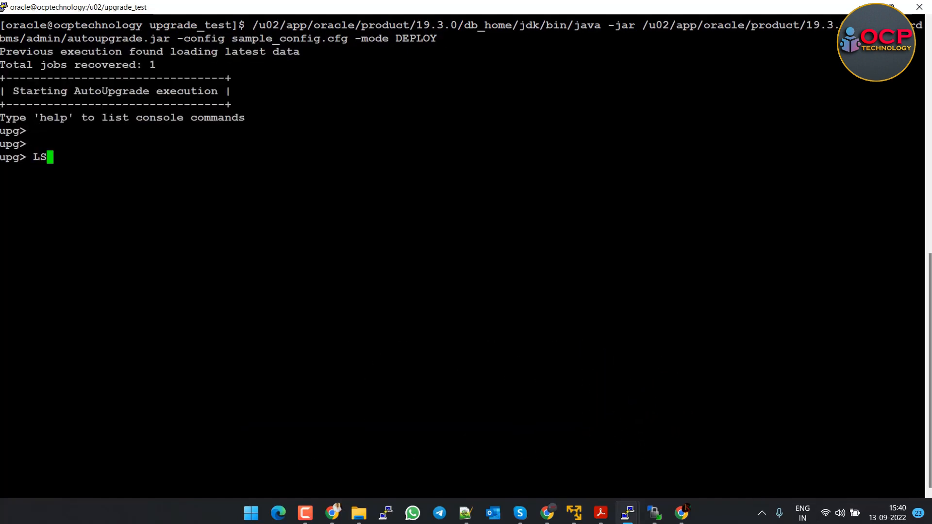
key(Return)
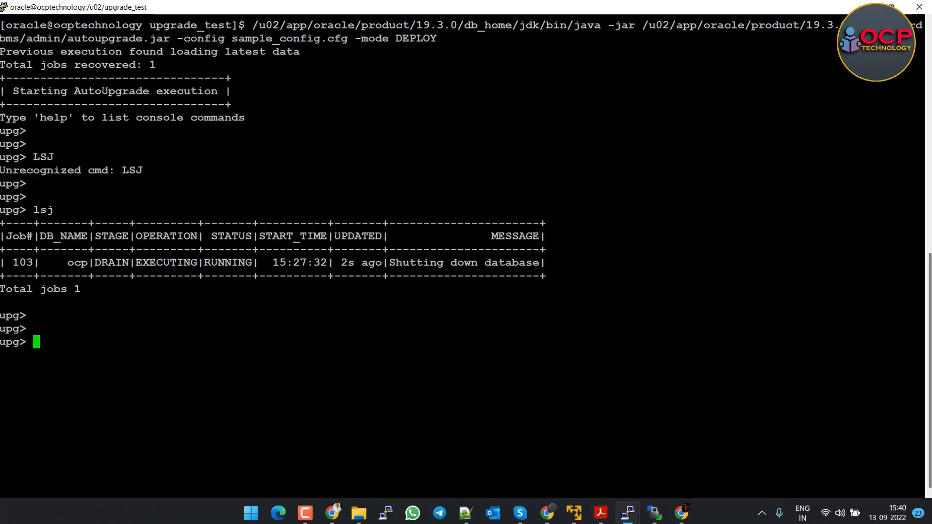
key(Return)
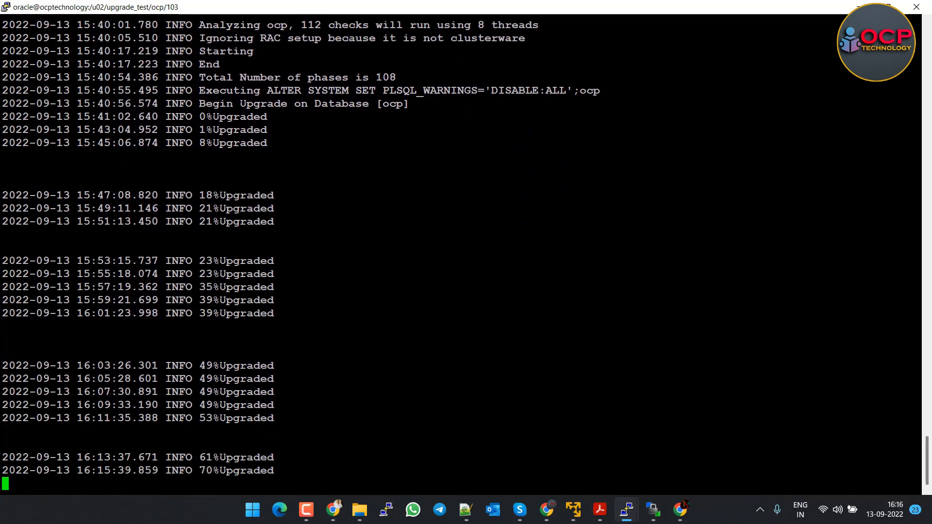
- Scroll through the job 103 upgrade log to see SUCCESSFULLY UPGRADED, COMPILED and the time zone upgrade
scroll(down, 3)
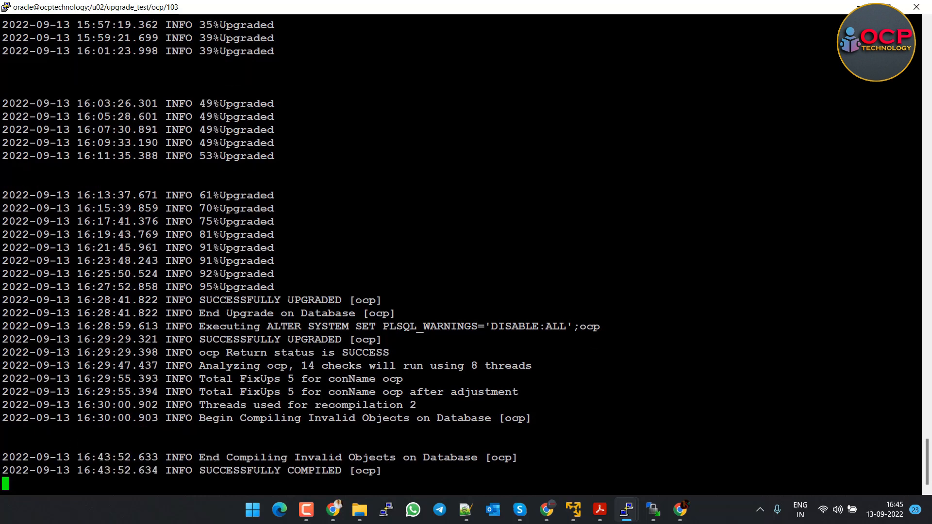
scroll(down, 3)
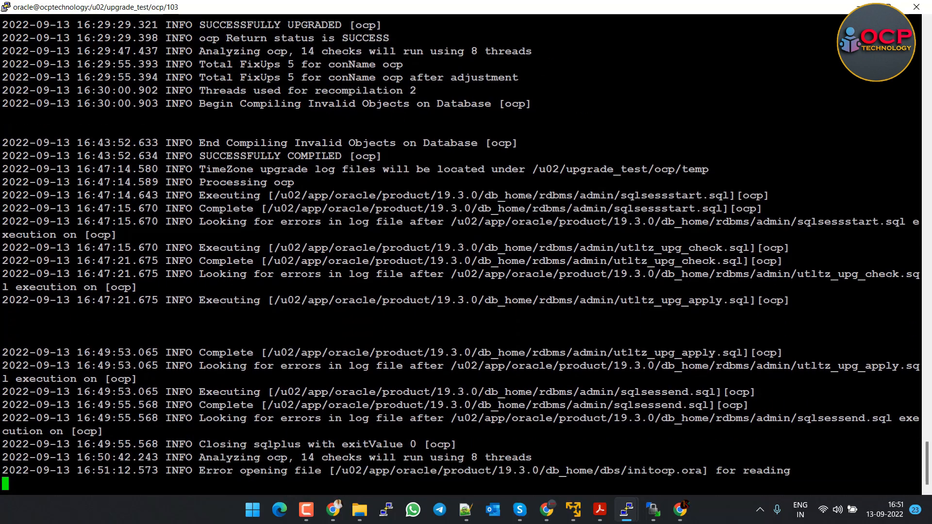
scroll(up, 3)
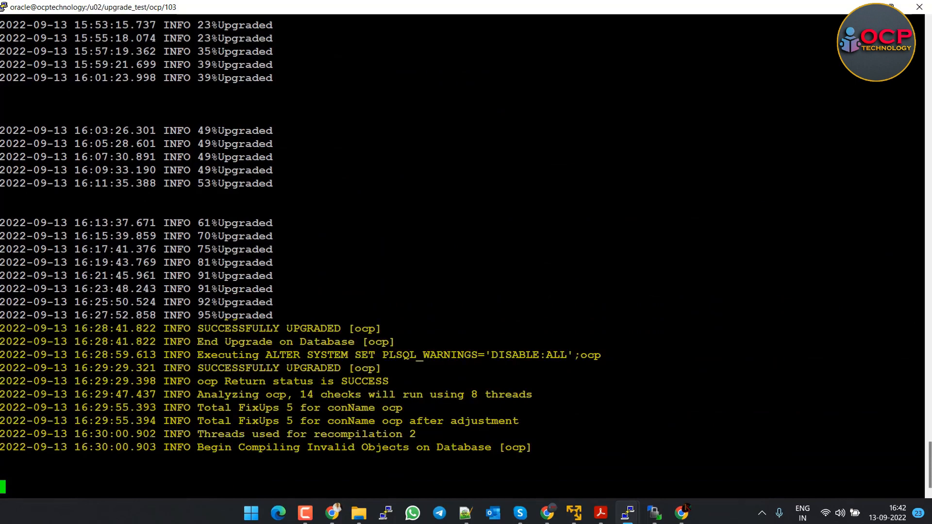
scroll(down, 3)
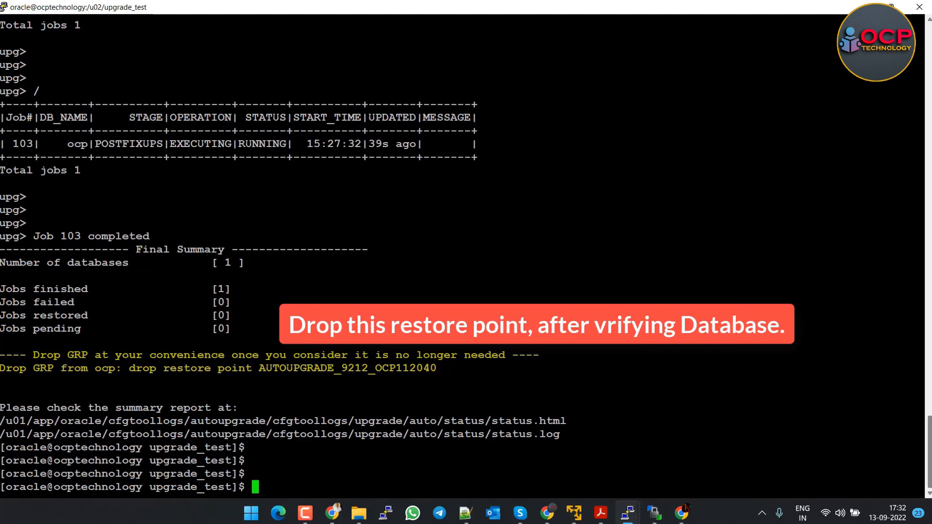
- Return to the home directory with cd
text(cd)
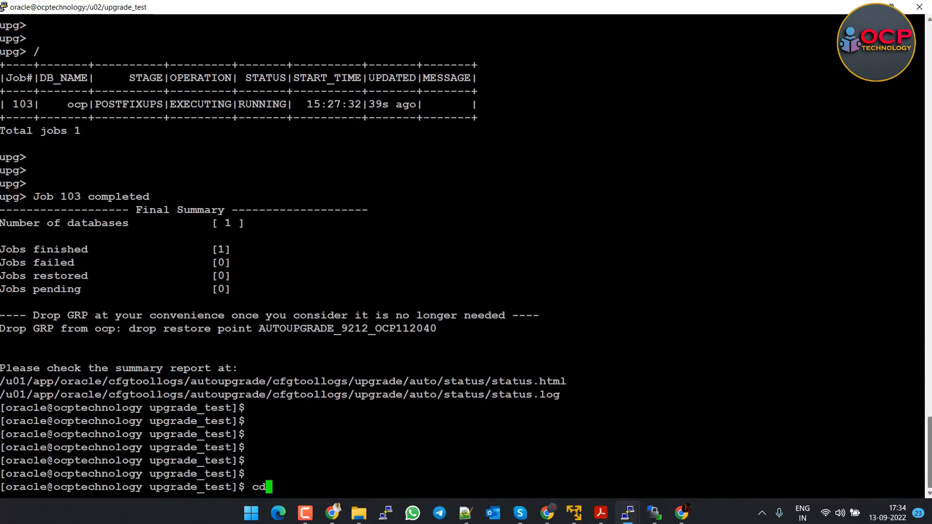
key(Return)
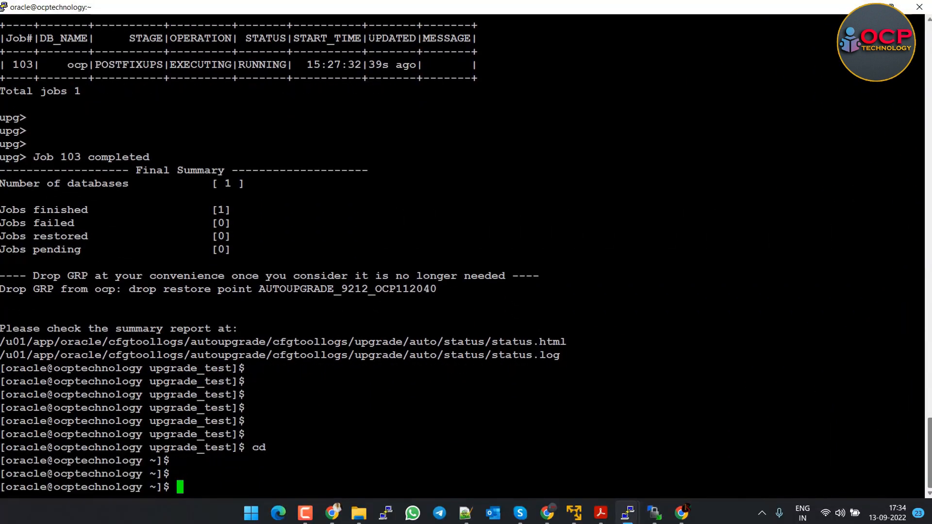
- Open the 19c.env environment file in vi for review
text(vi)
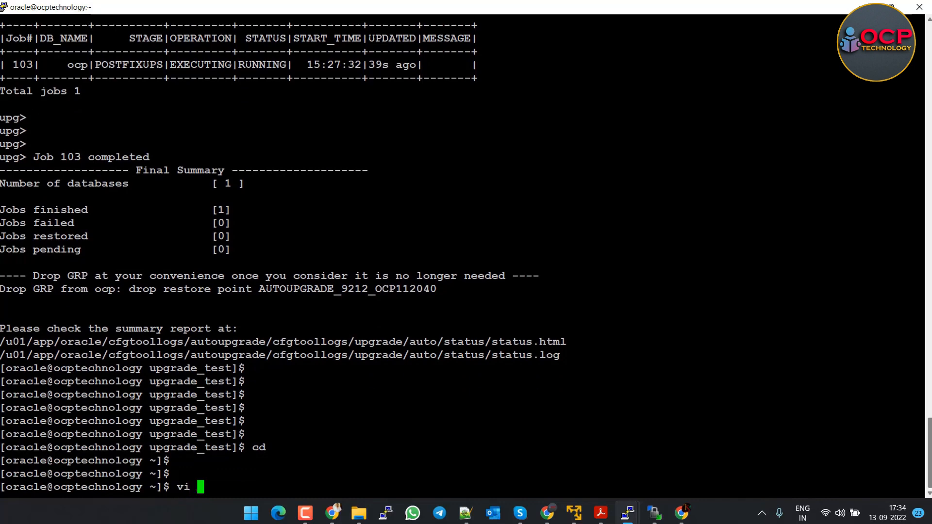
text(1)
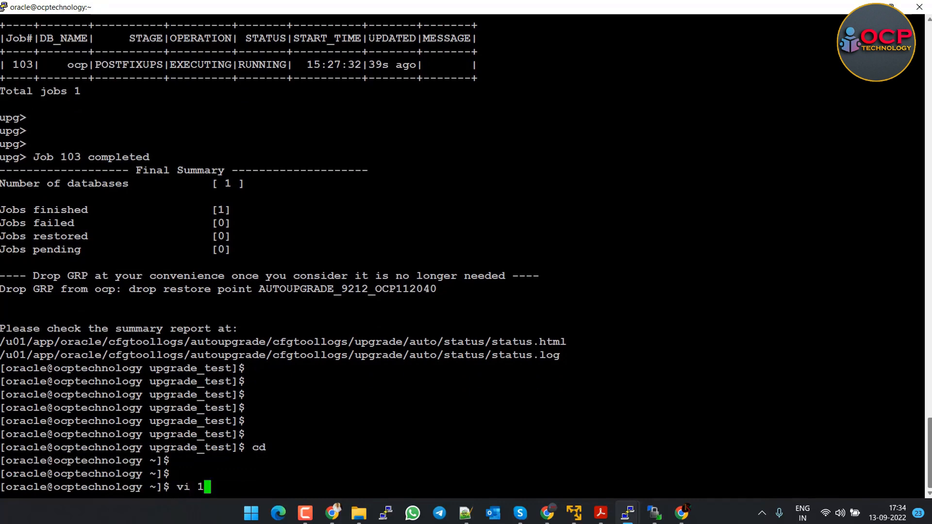
text(9c.e)
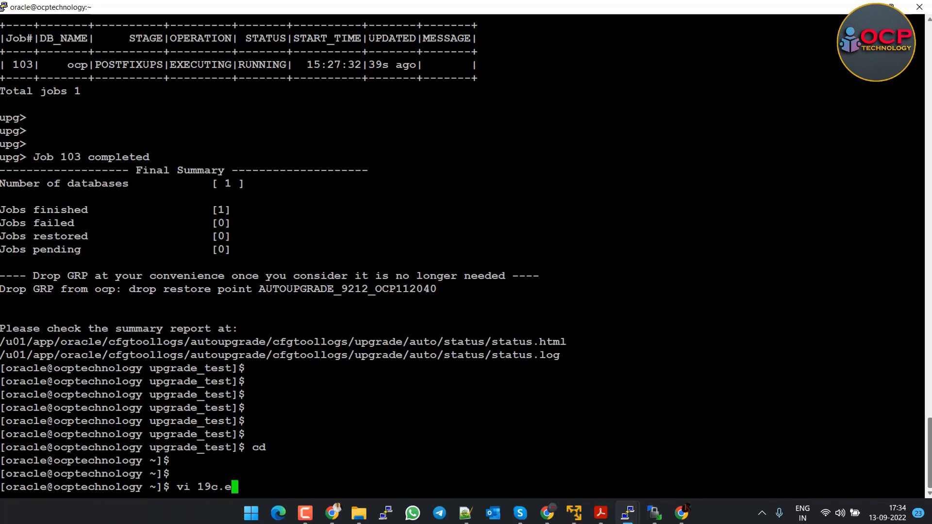
text(nv)
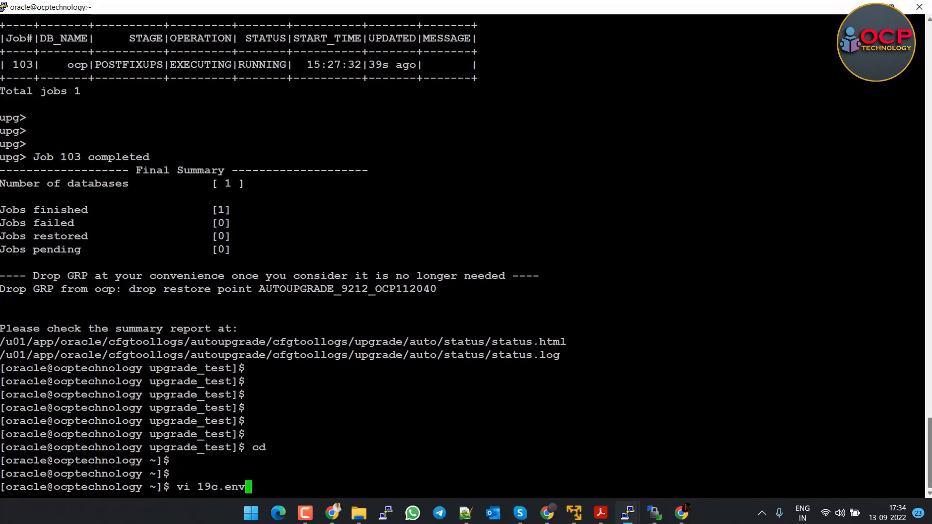
key(Return)
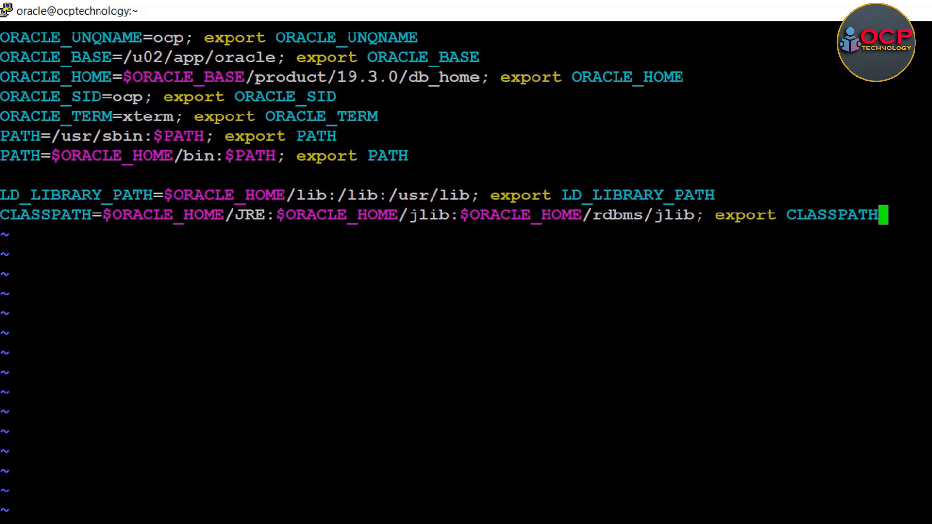
- Save and close 19c.env with :wq
key(Left)
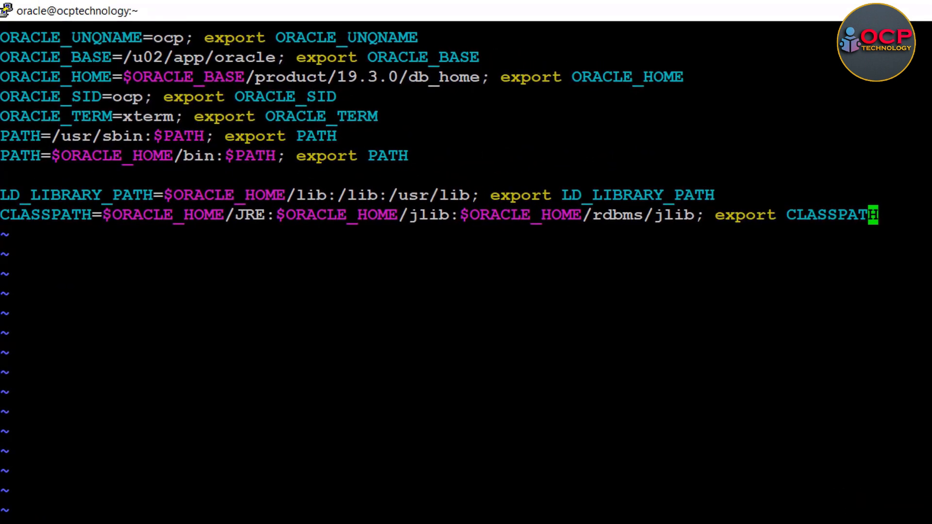
text(:wq)
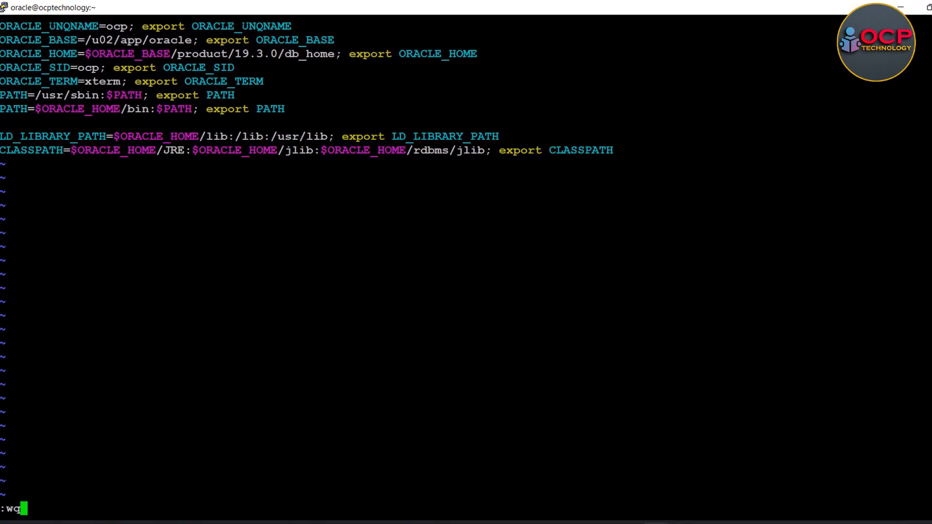
key(Return)
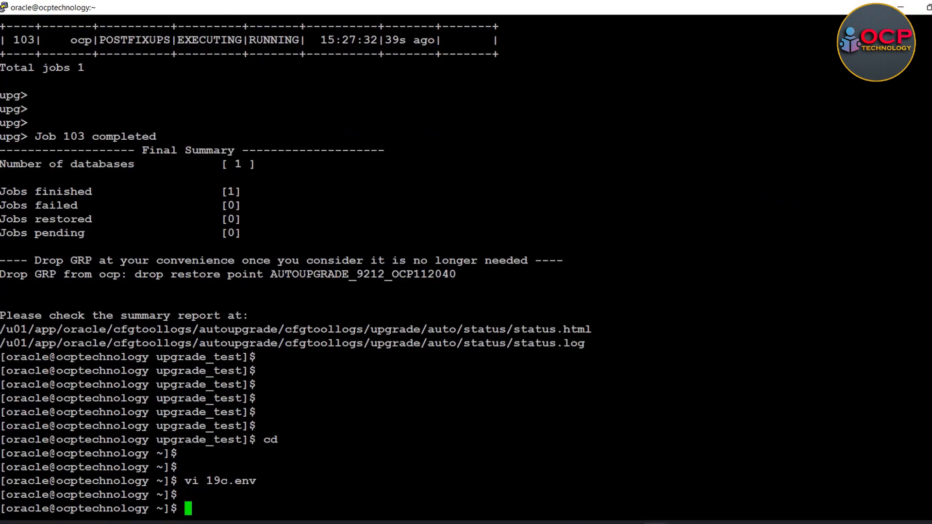
- Source 19c.env and echo ORACLE_HOME, showing /u02/app/oracle/product/19.3.0/db_home
text(.)
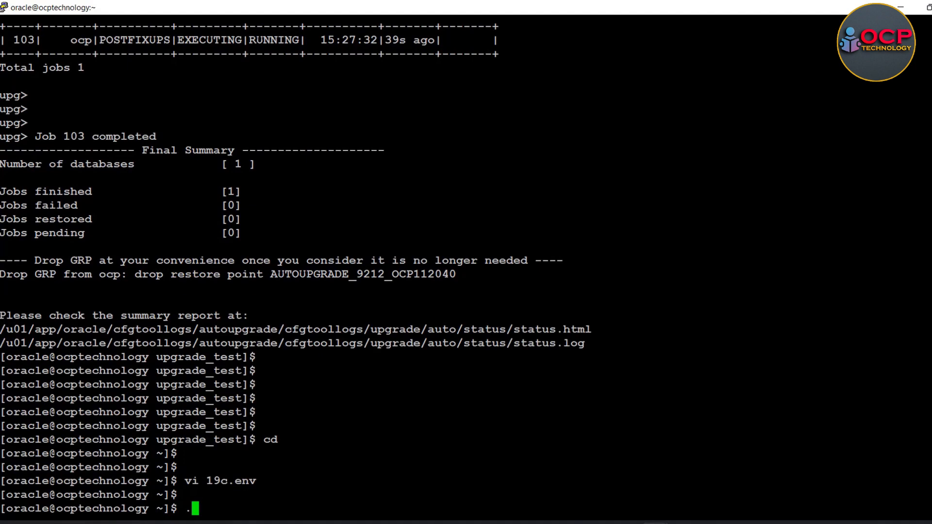
text(19c.env)
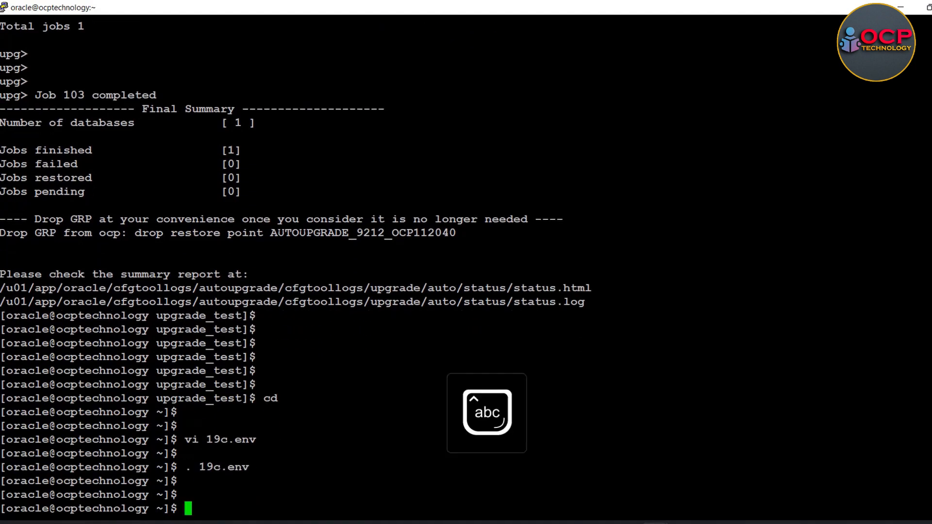
text(echo)
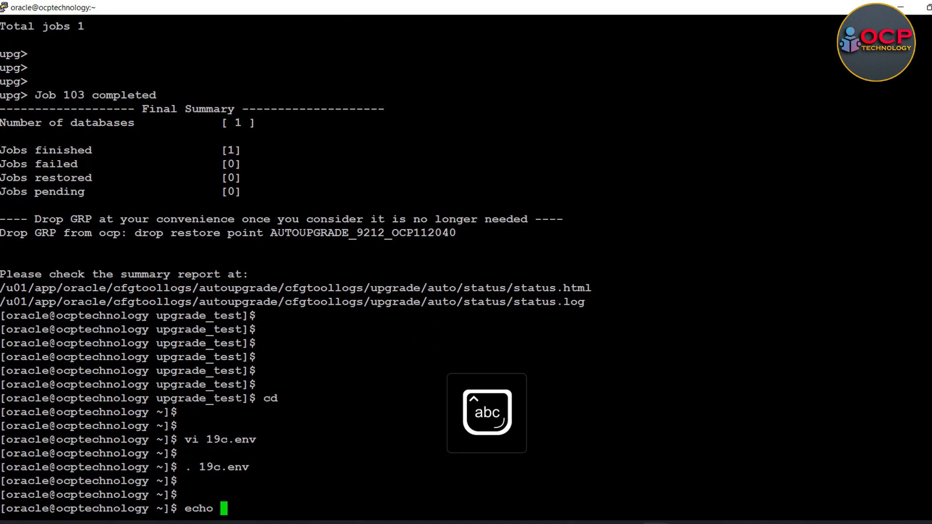
text($o)
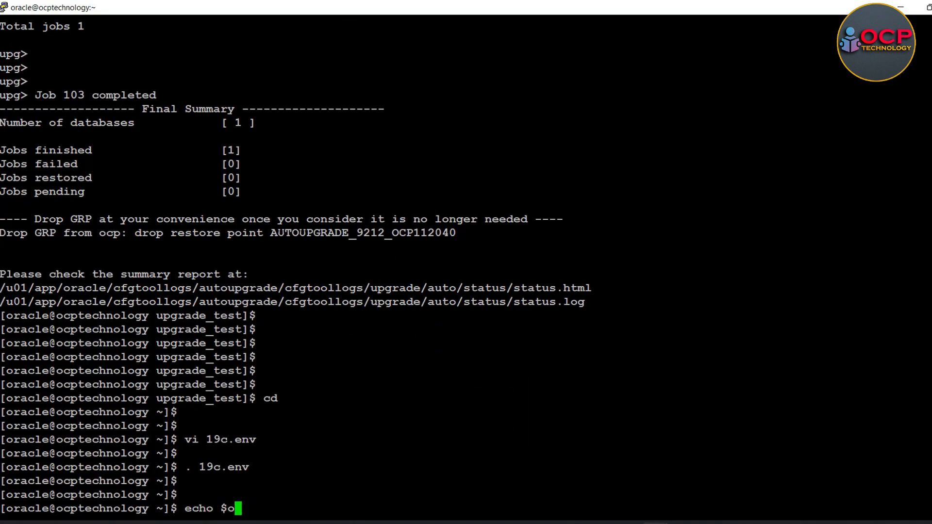
text(RACLE_H)
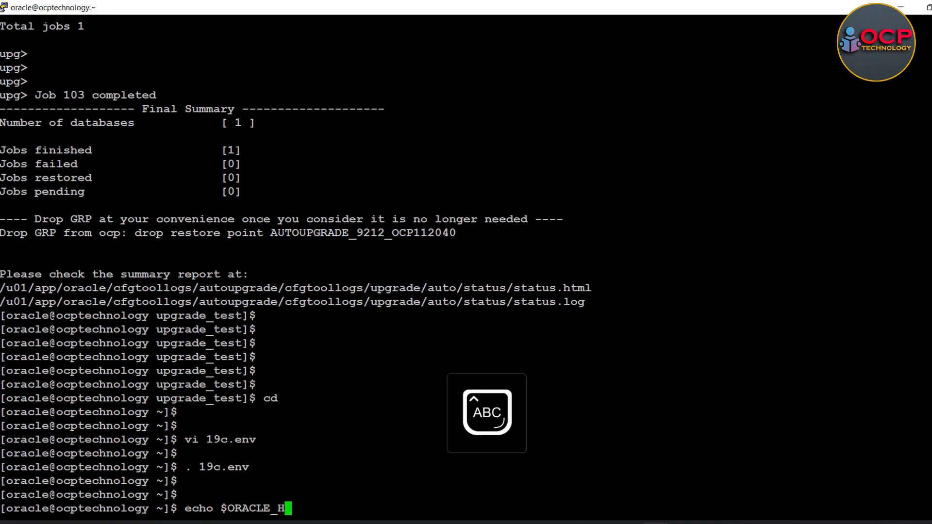
key(Return)
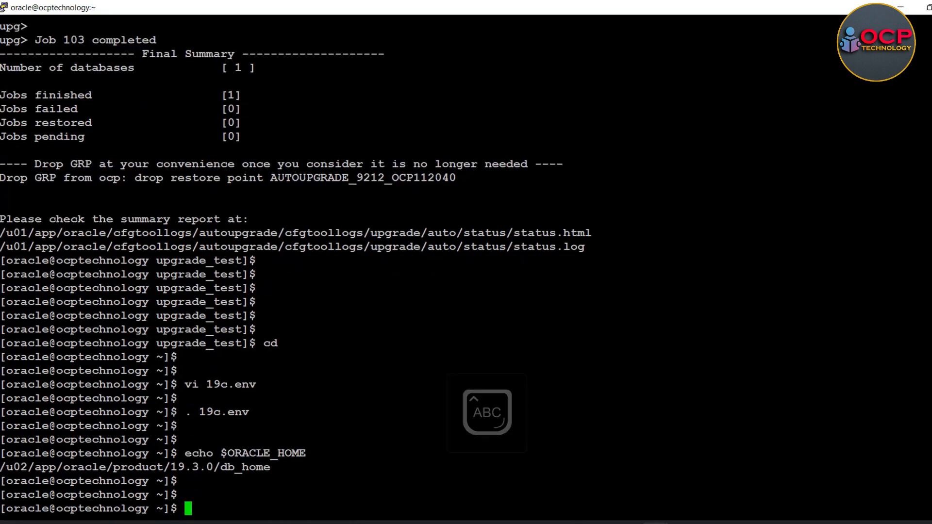
- Connect with sqlplus / as sysdba to the Oracle Database 19c instance
text(sql)
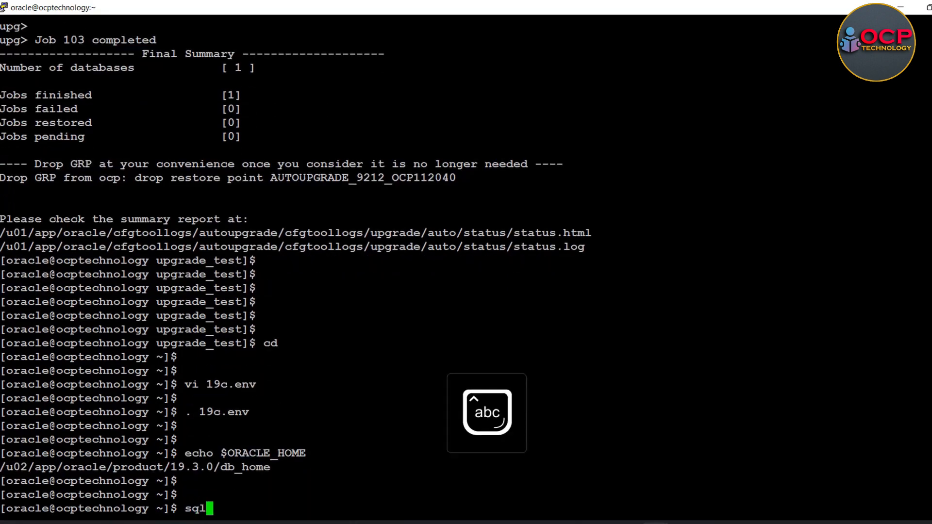
text(plus / as sysdba)
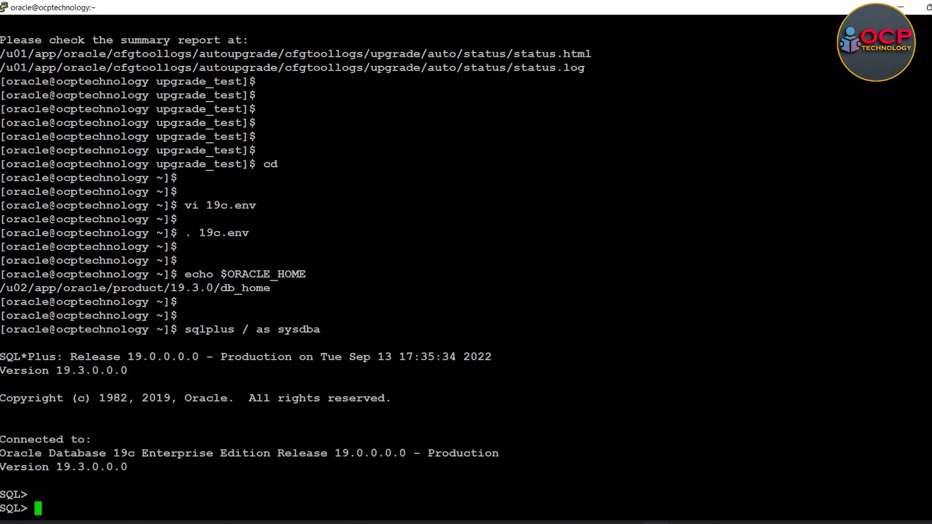
text(def)
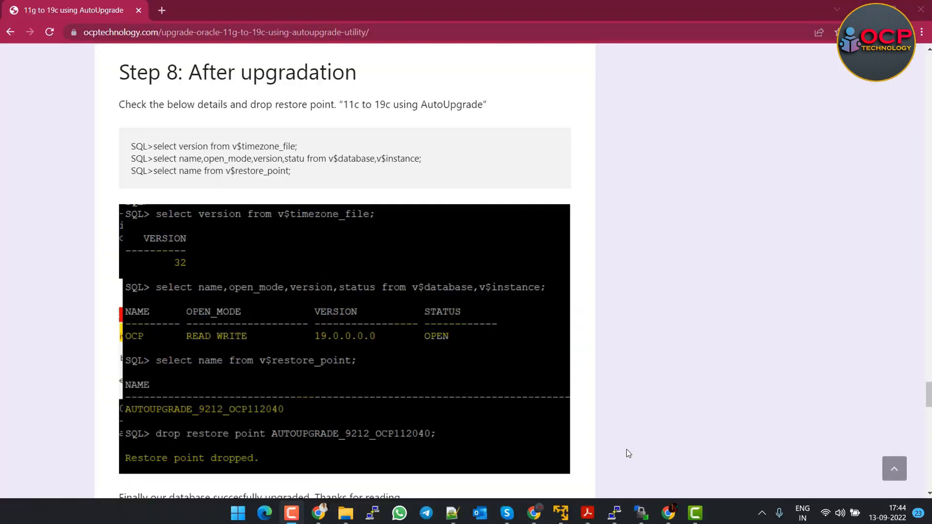
mouse_move(605, 503)
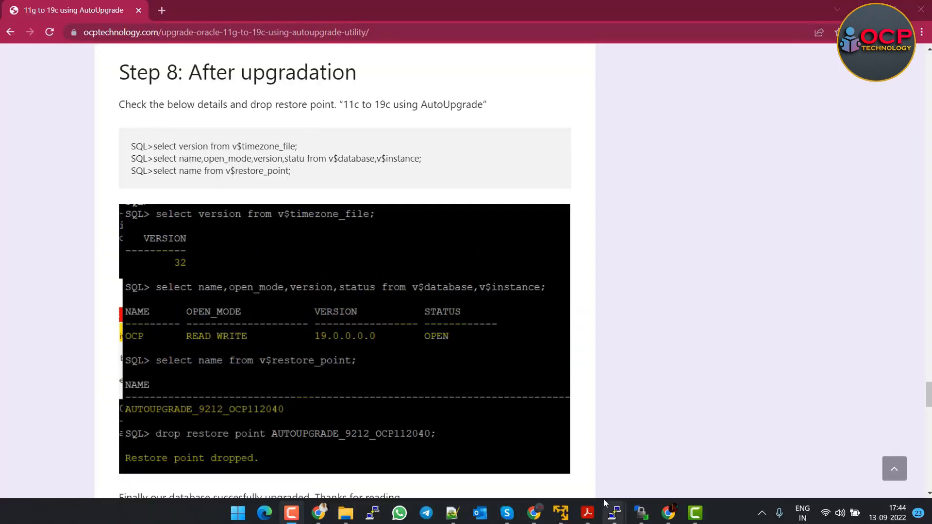
- Highlight the Step 8 v$timezone_file and v$database,v$instance check queries in the article, then return to PuTTY
click(612, 513)
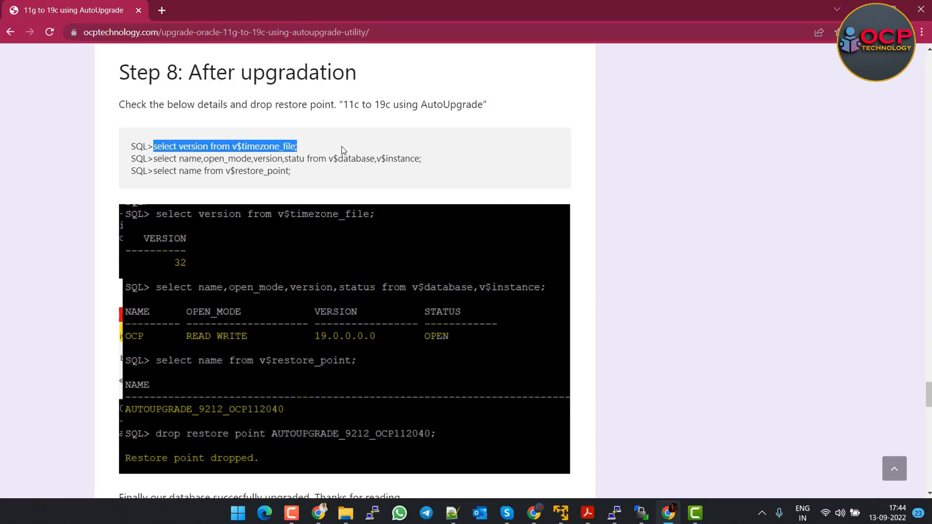
click(613, 513)
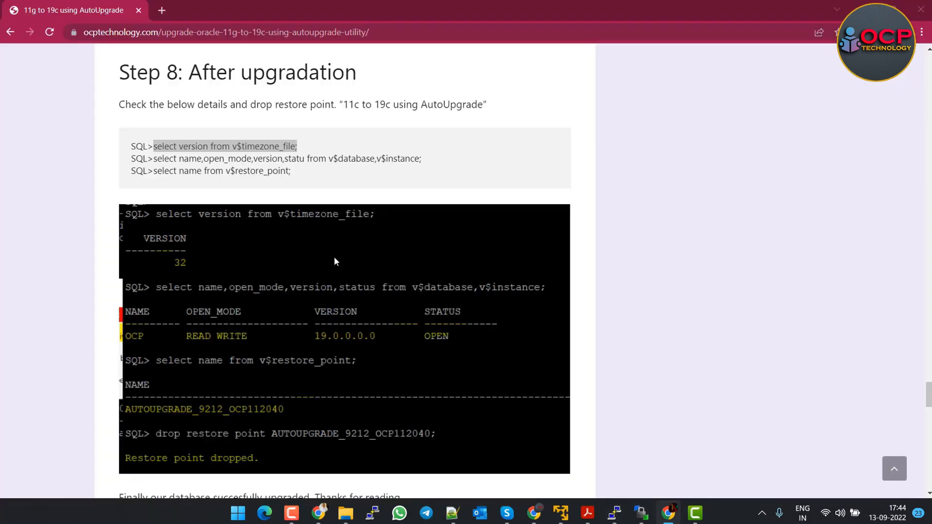
drag(154, 158, 359, 158)
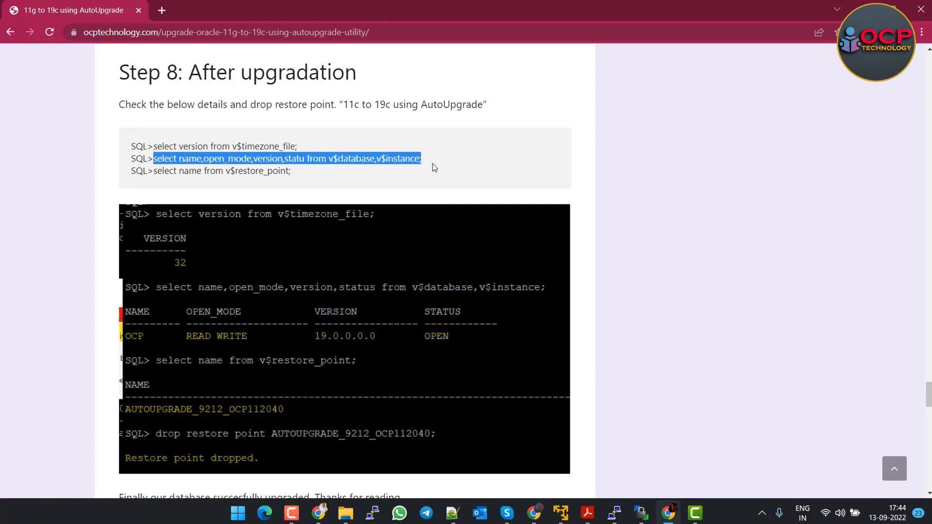
click(613, 513)
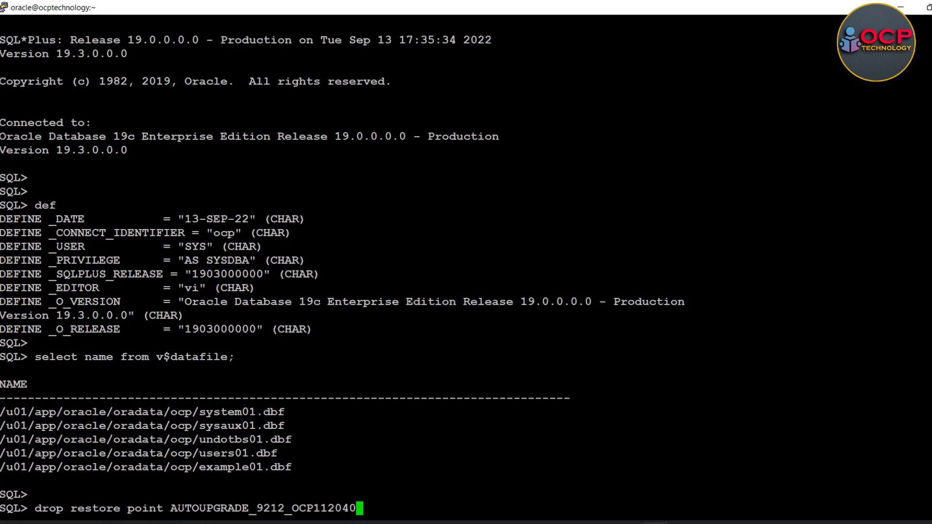
- Query instance_name,version from v$instance, confirming version 19.0.0.0.0
key(Return)
text(select)
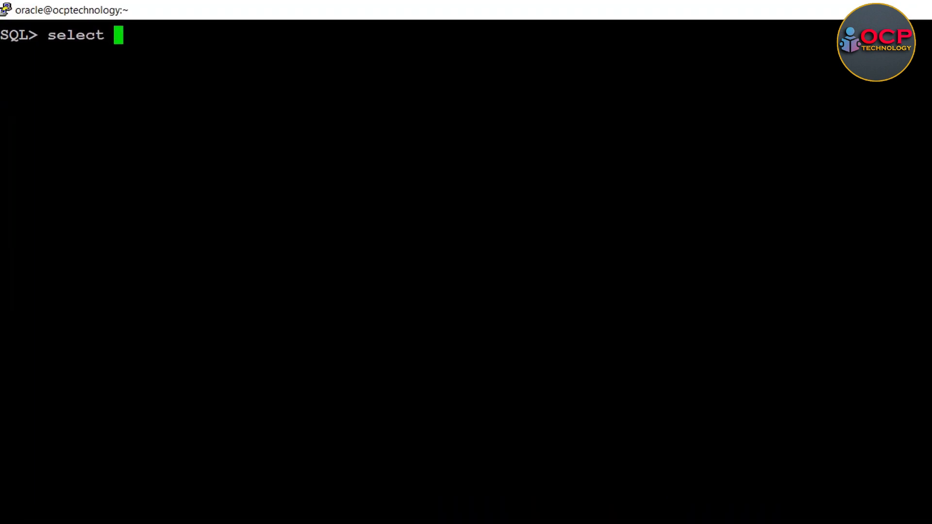
text(instance_nam)
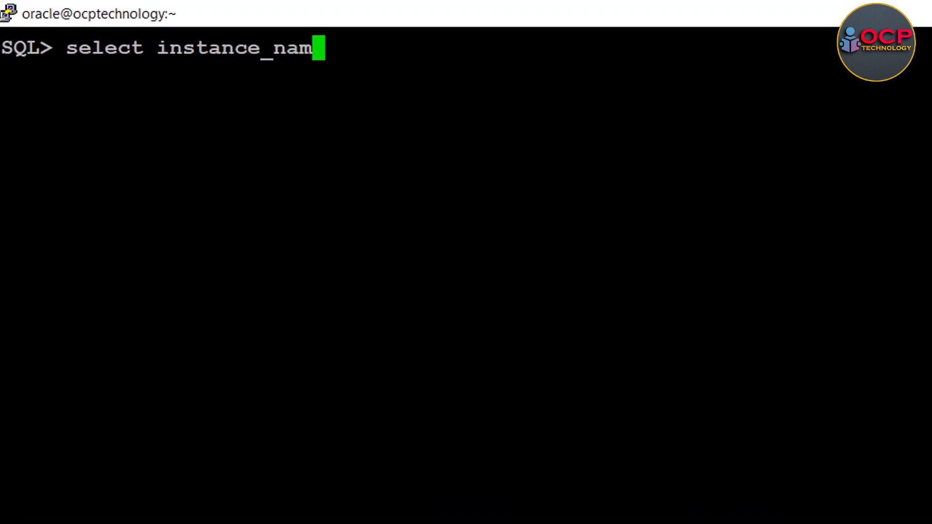
text(,veri)
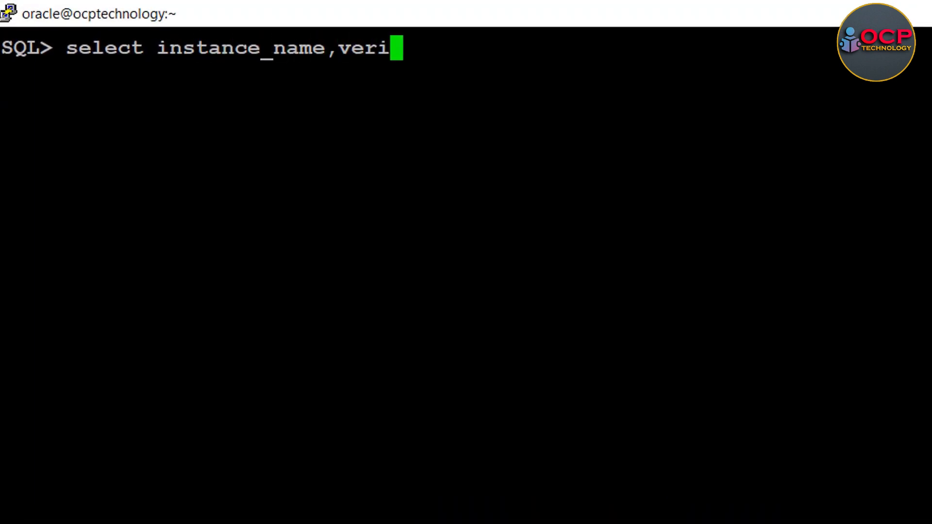
text(sion fr)
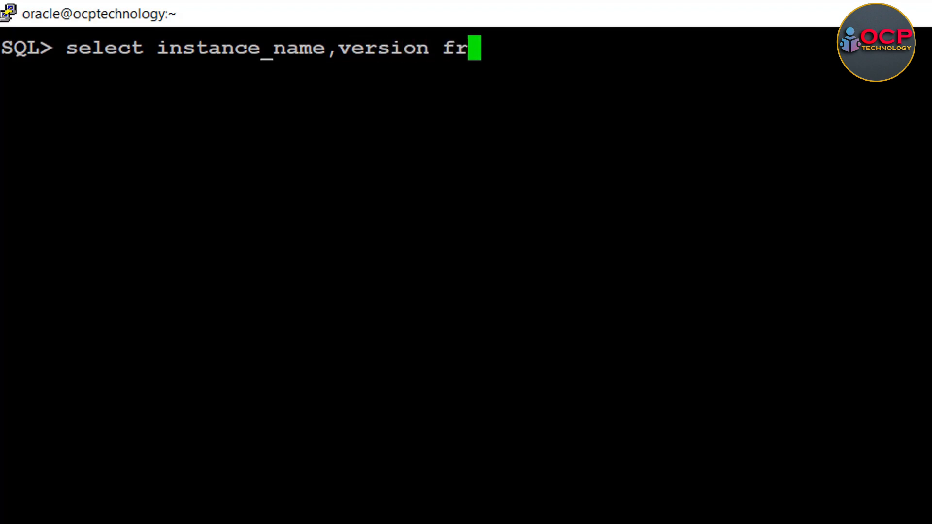
text(om v$insta)
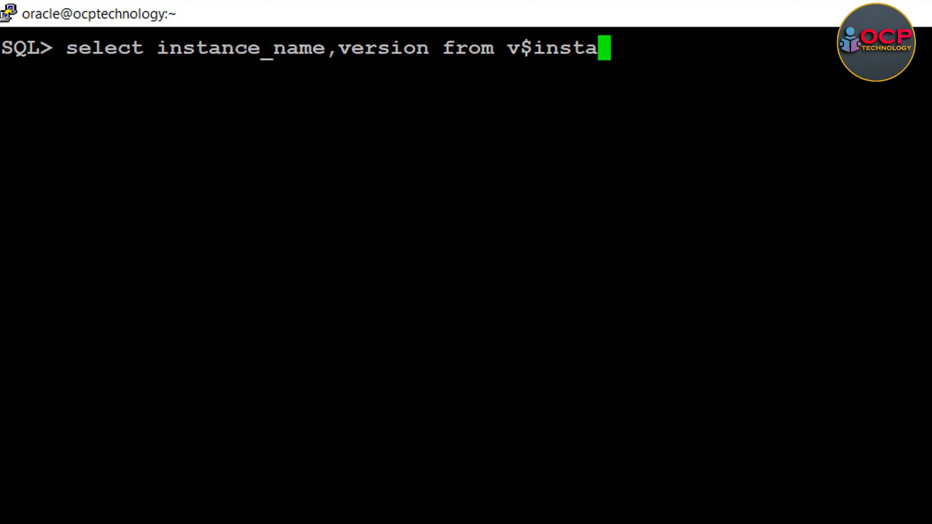
key(Return)
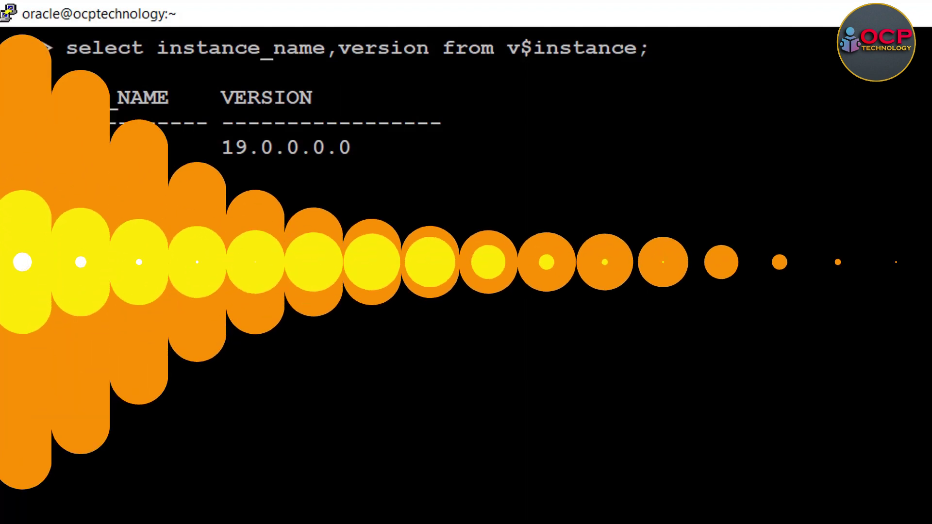